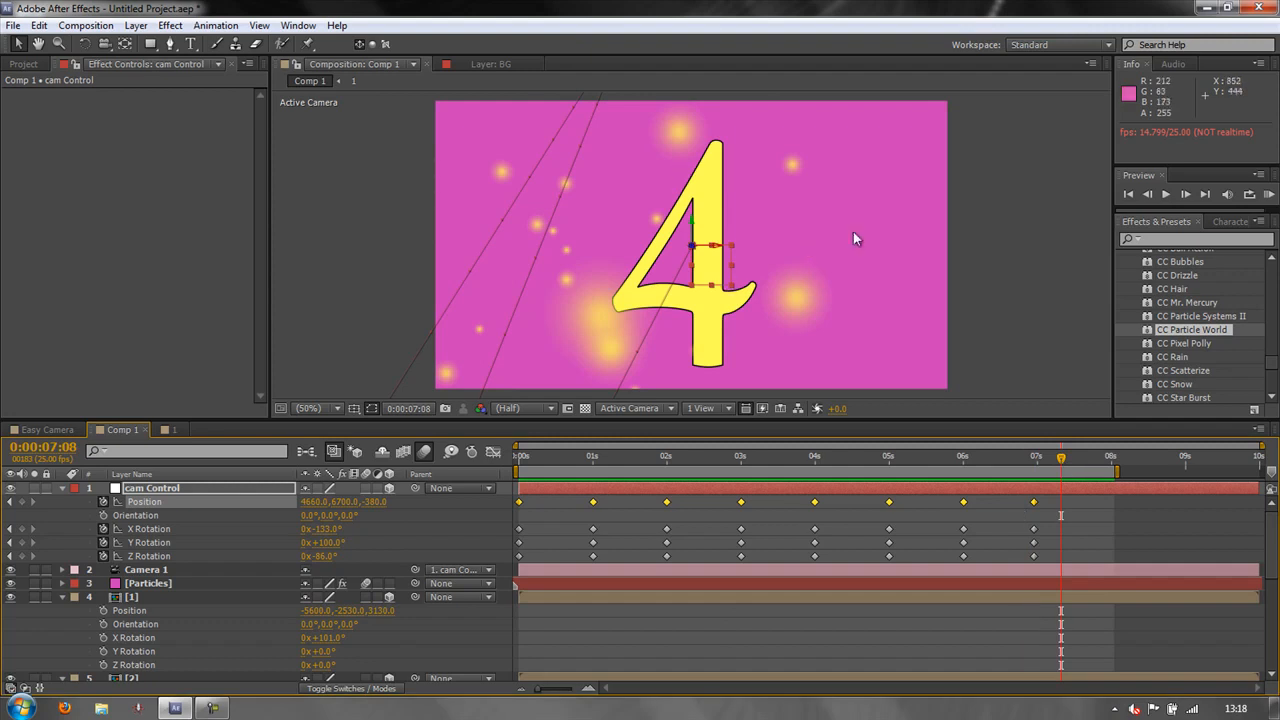
mouse_move(758, 213)
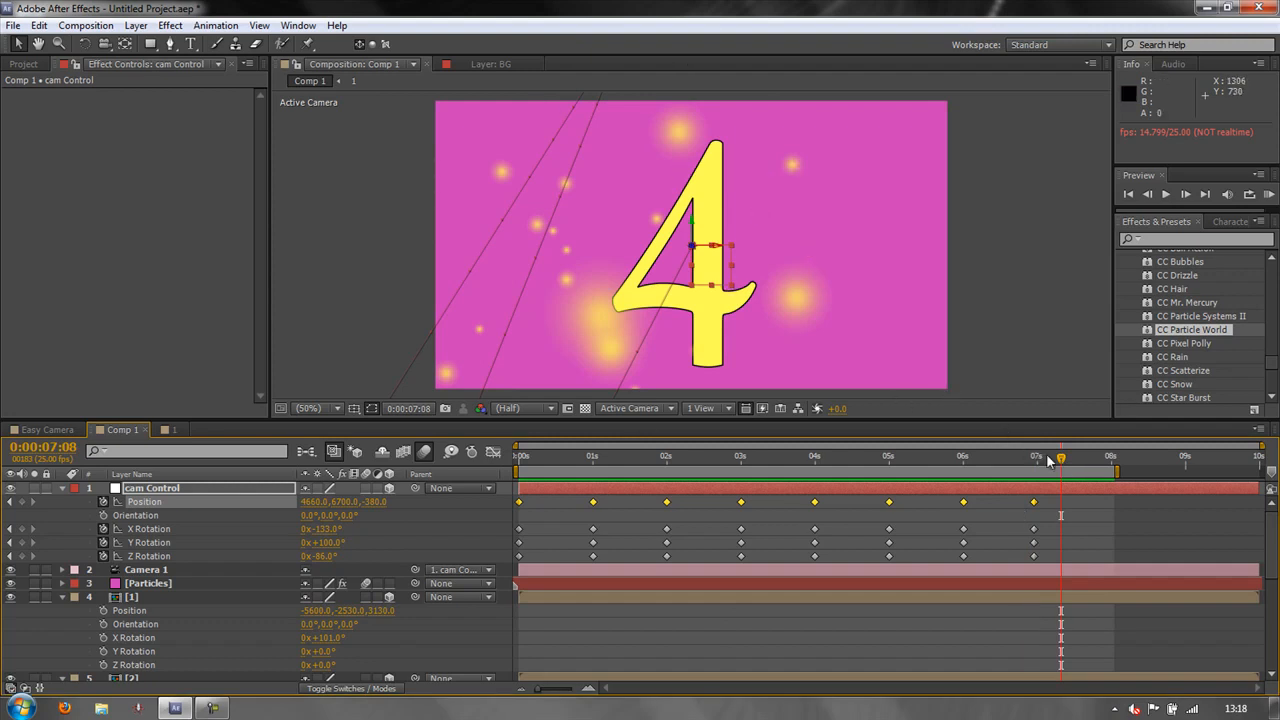
Move the playhead to 0:00:01:00, then select Camera 1 and expand its properties.
click(554, 456)
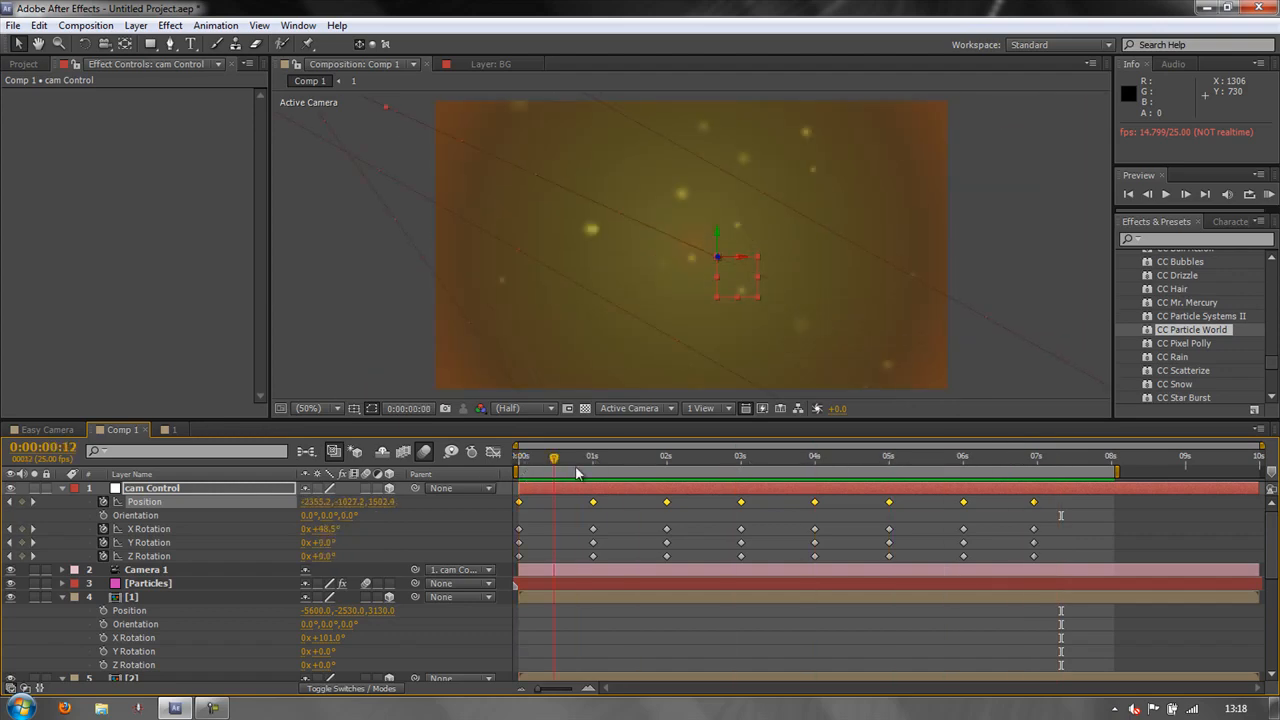
click(619, 456)
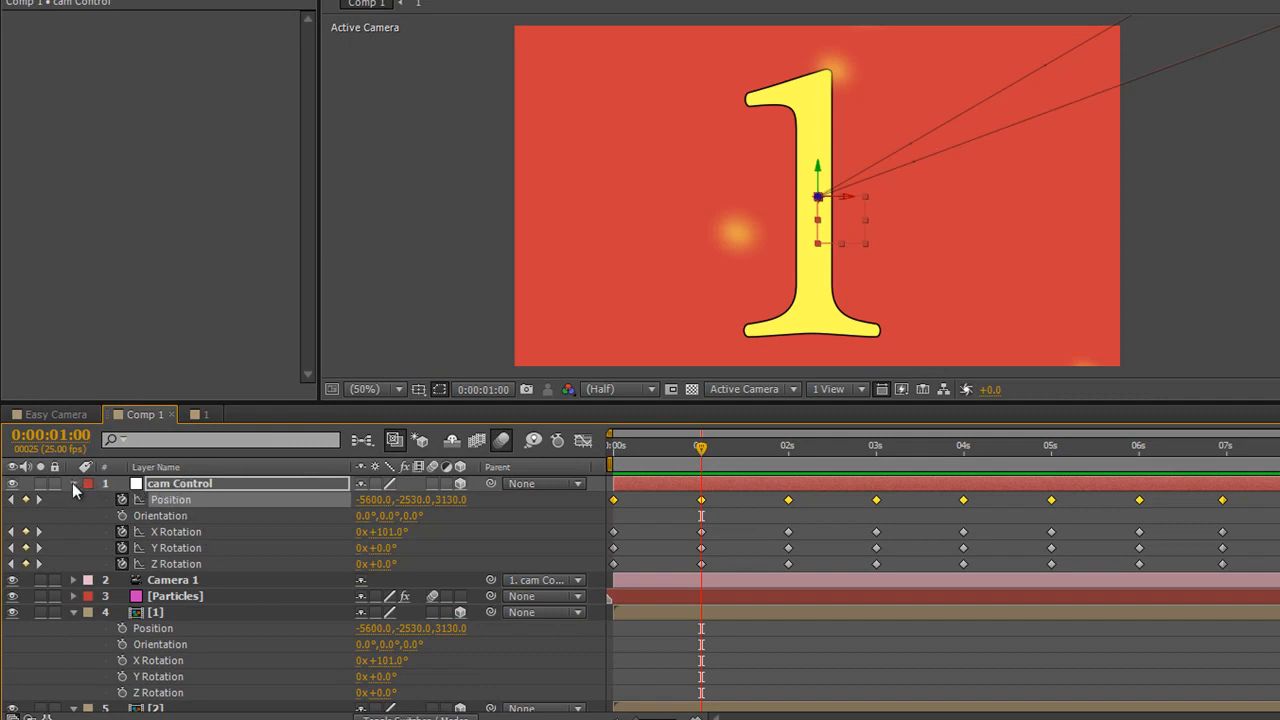
click(173, 580)
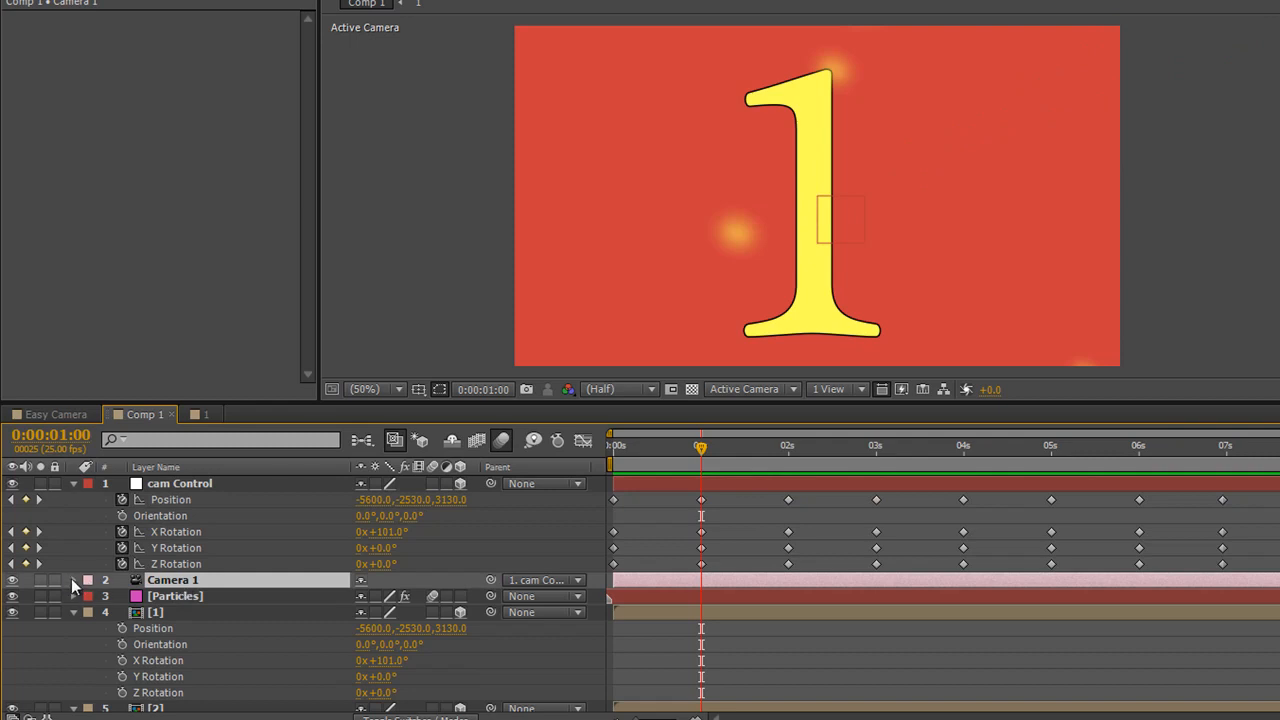
click(73, 580)
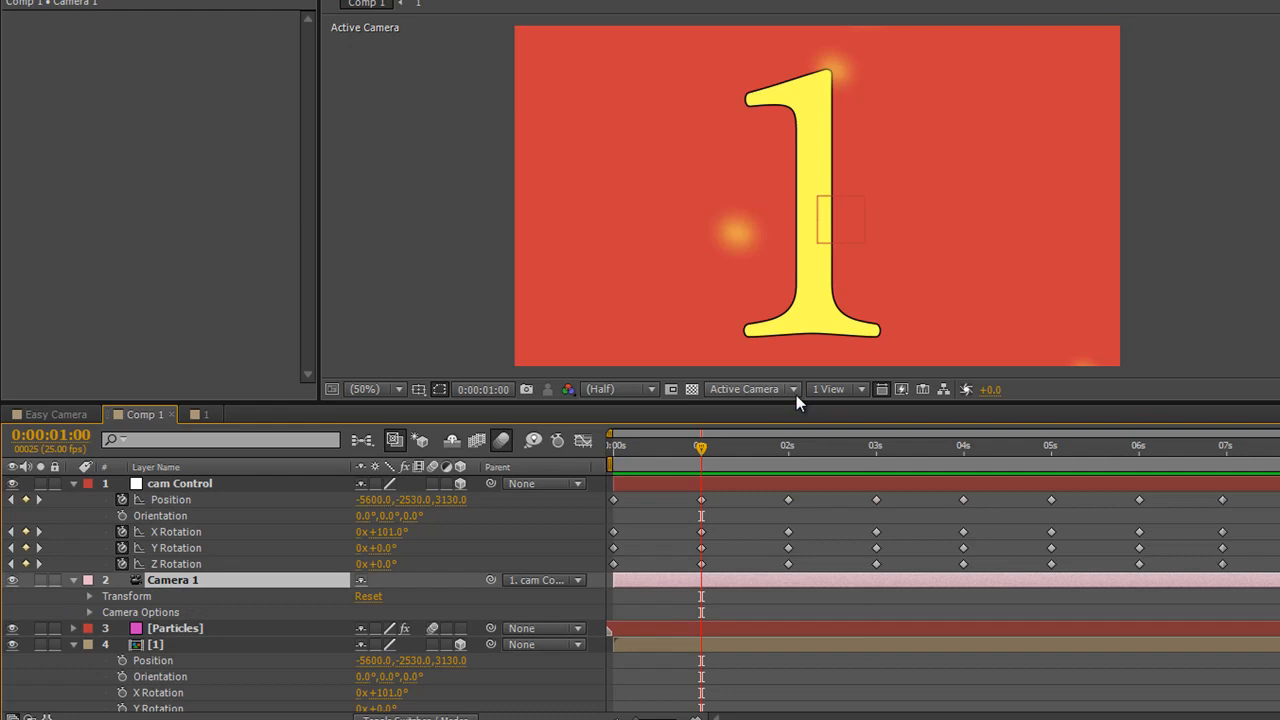
Switch the 3D view to Custom View 1 and scrub time to watch the camera travel.
click(750, 389)
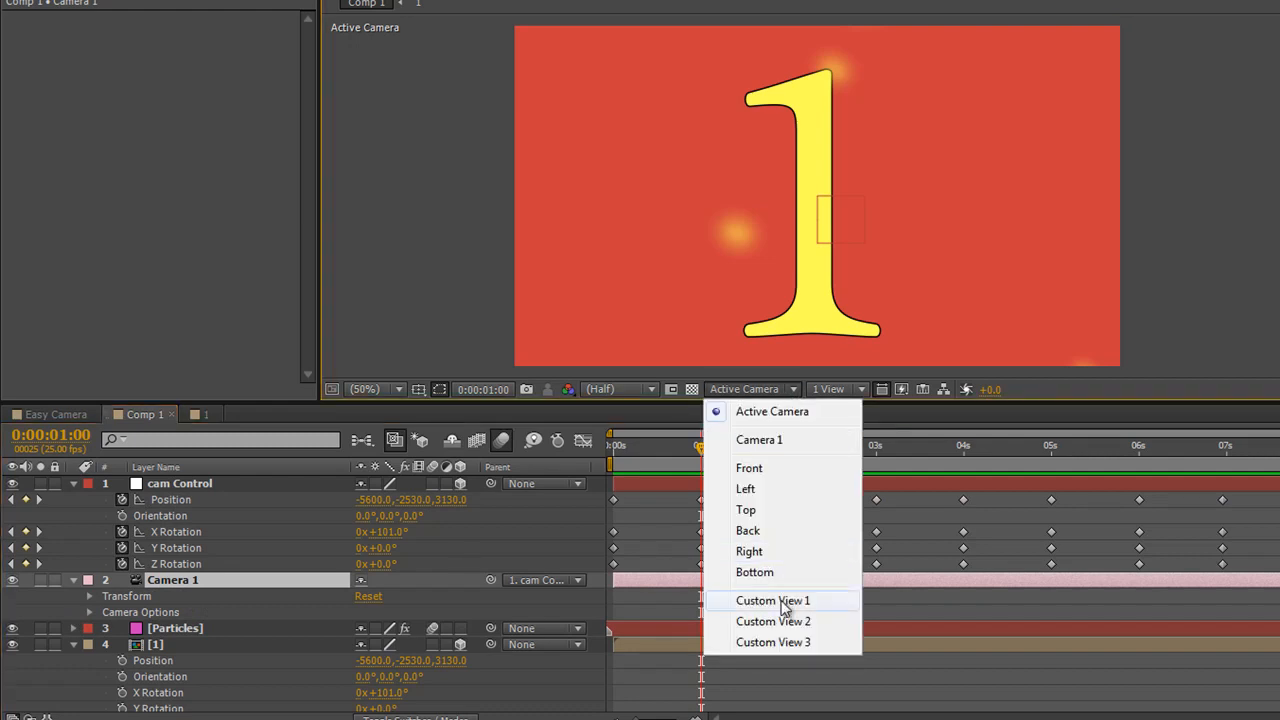
click(773, 600)
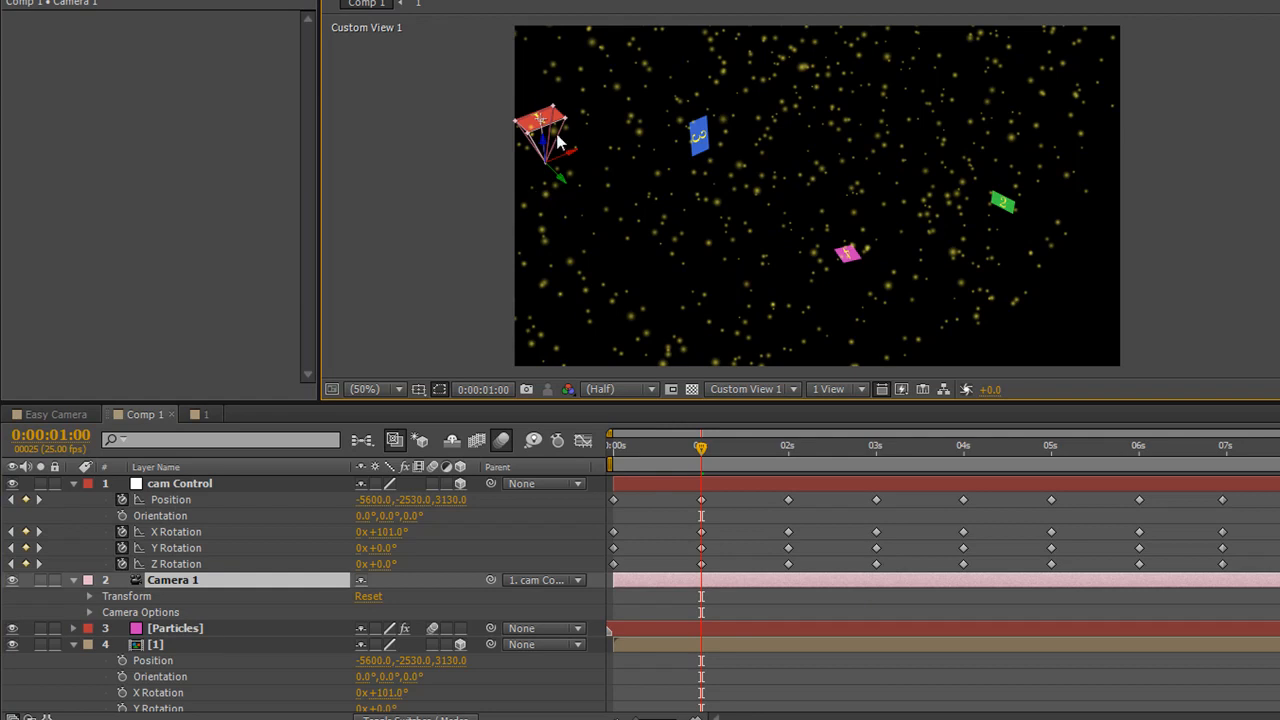
mouse_move(730, 552)
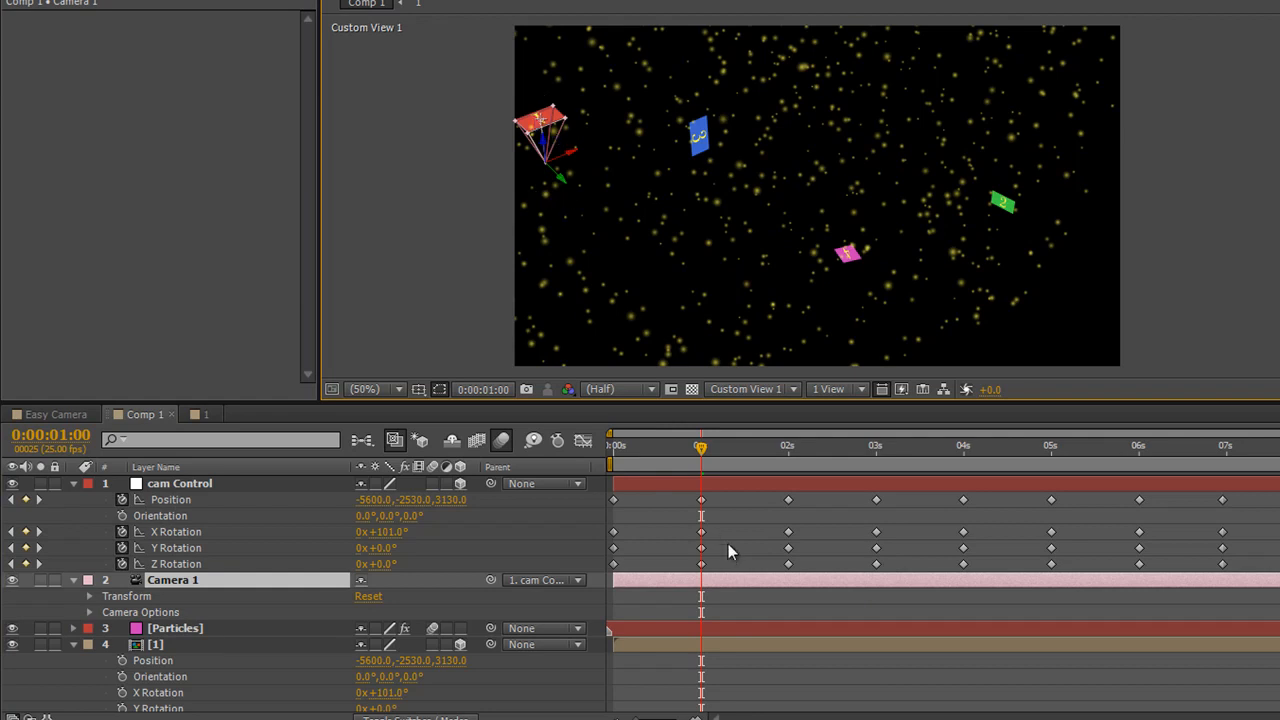
drag(700, 446, 679, 446)
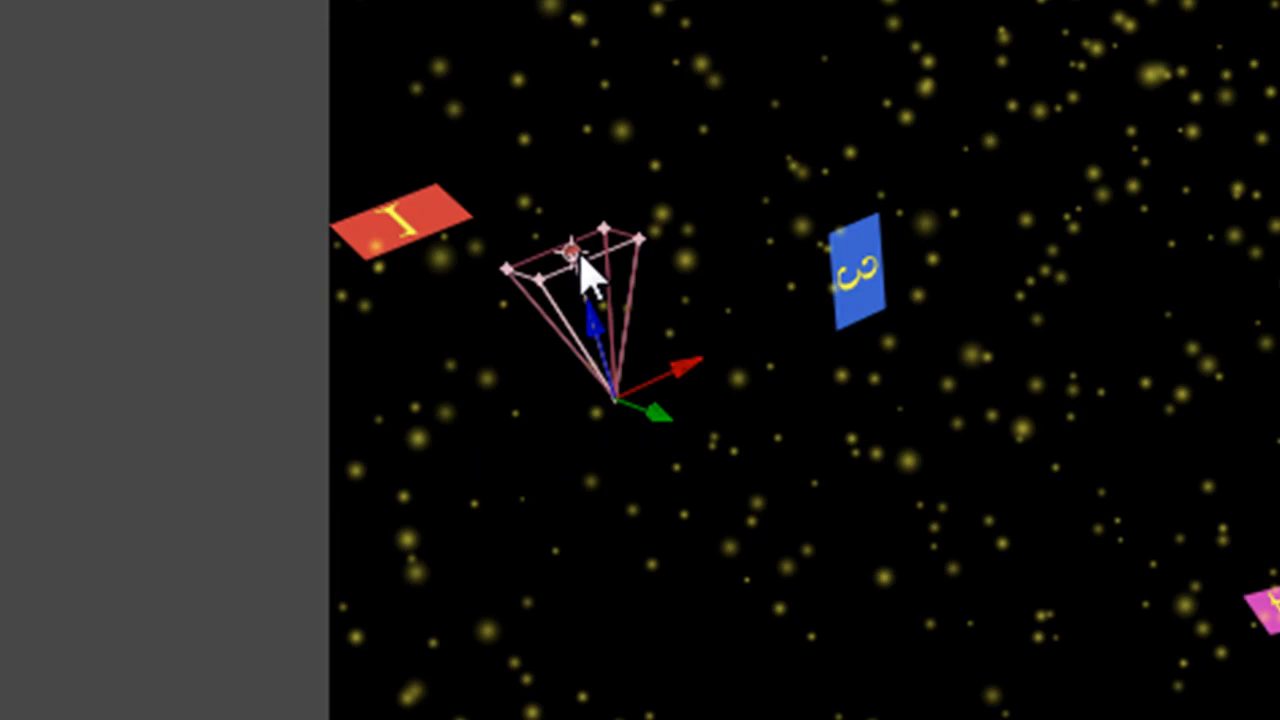
mouse_move(555, 310)
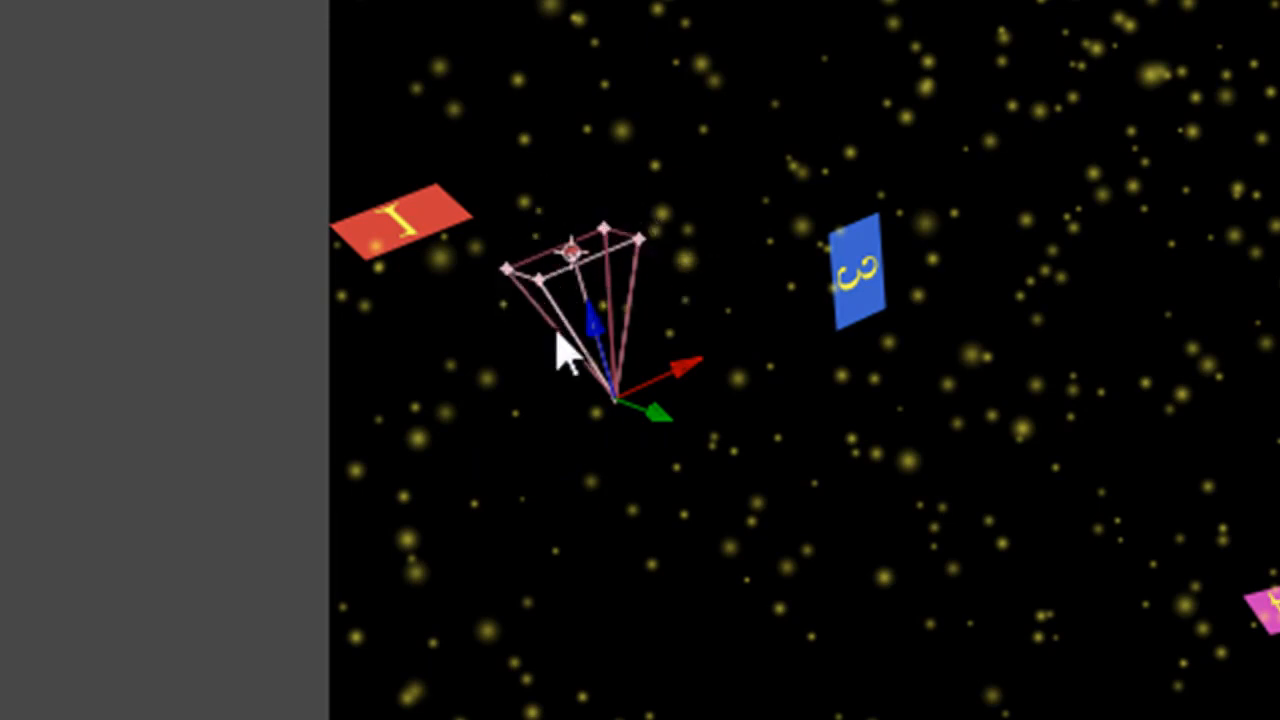
mouse_move(580, 445)
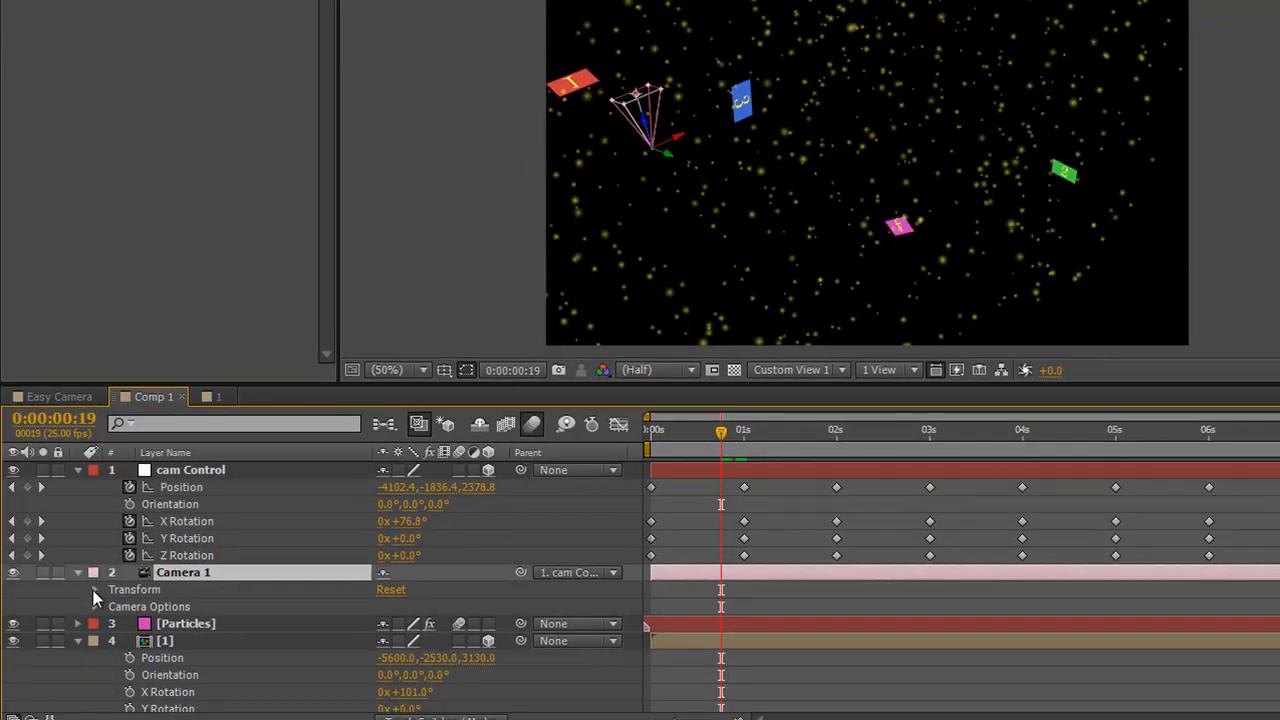
Expand Camera 1's Transform and scrub its Zoom down to 1462.8 pixels.
click(94, 589)
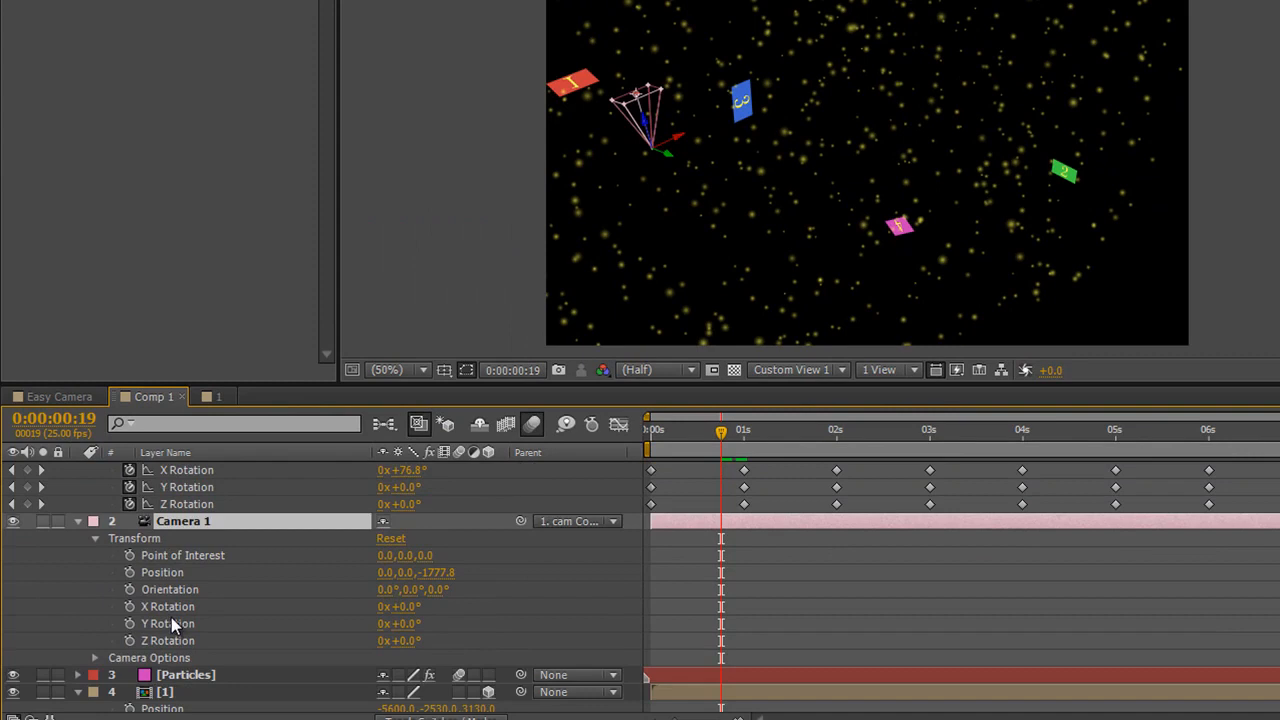
scroll(down, 3)
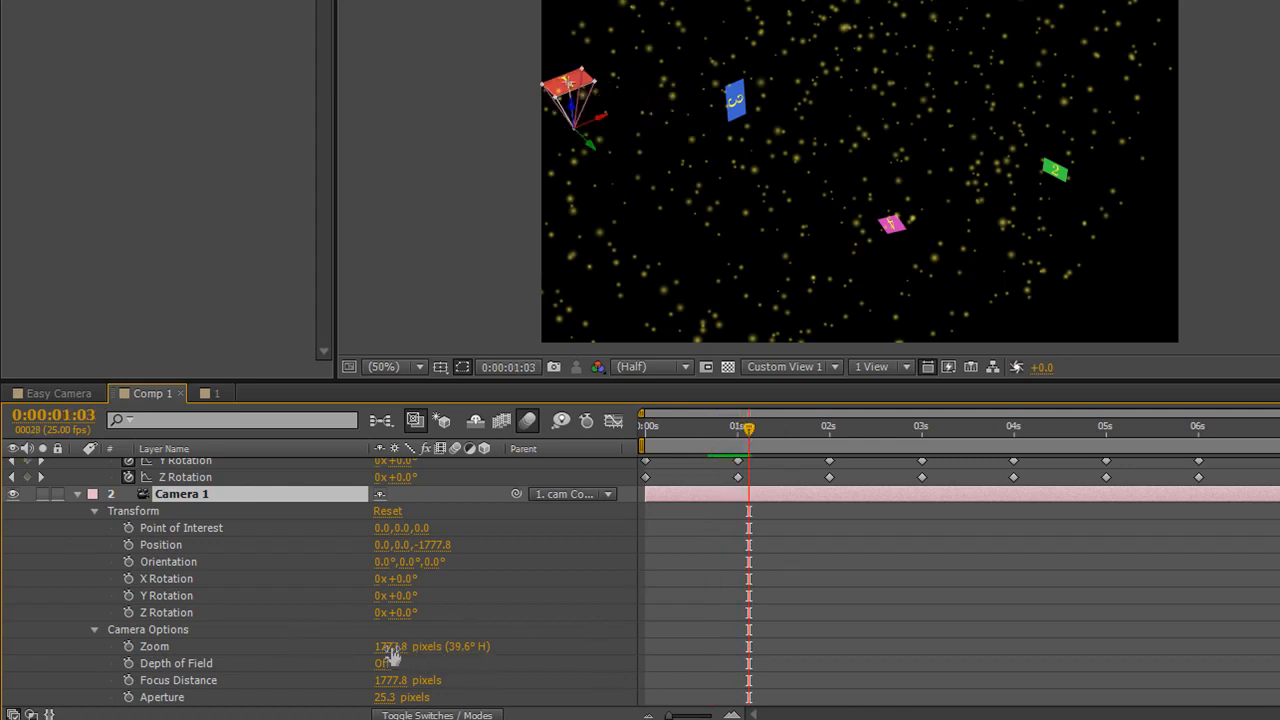
drag(390, 646, 420, 646)
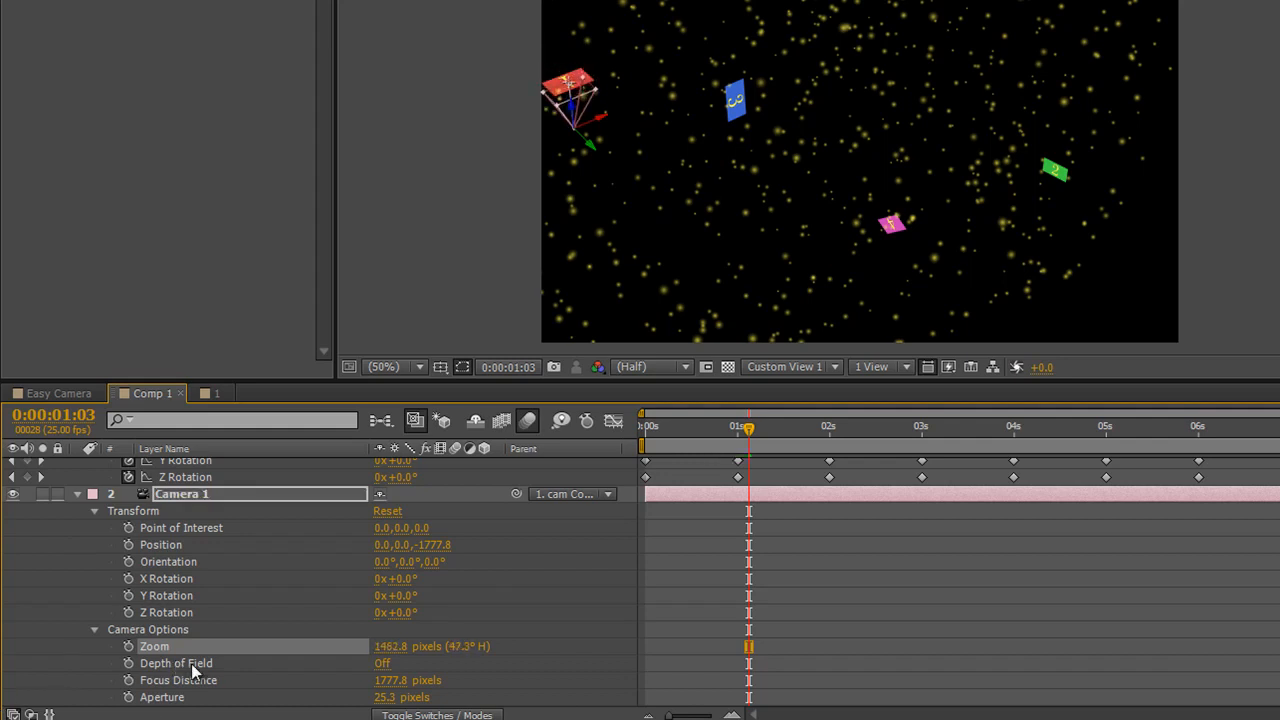
Switch the 3D view to Active Camera and advance the playhead to about 3:10.
click(790, 366)
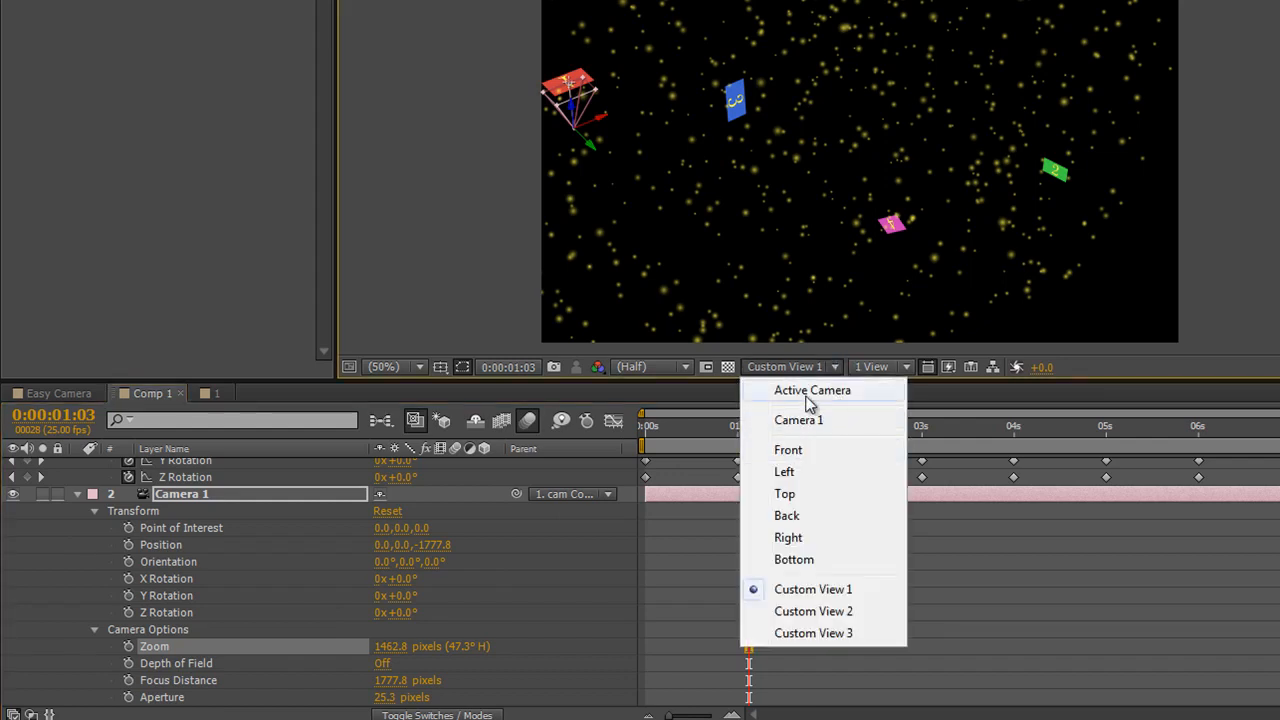
click(812, 390)
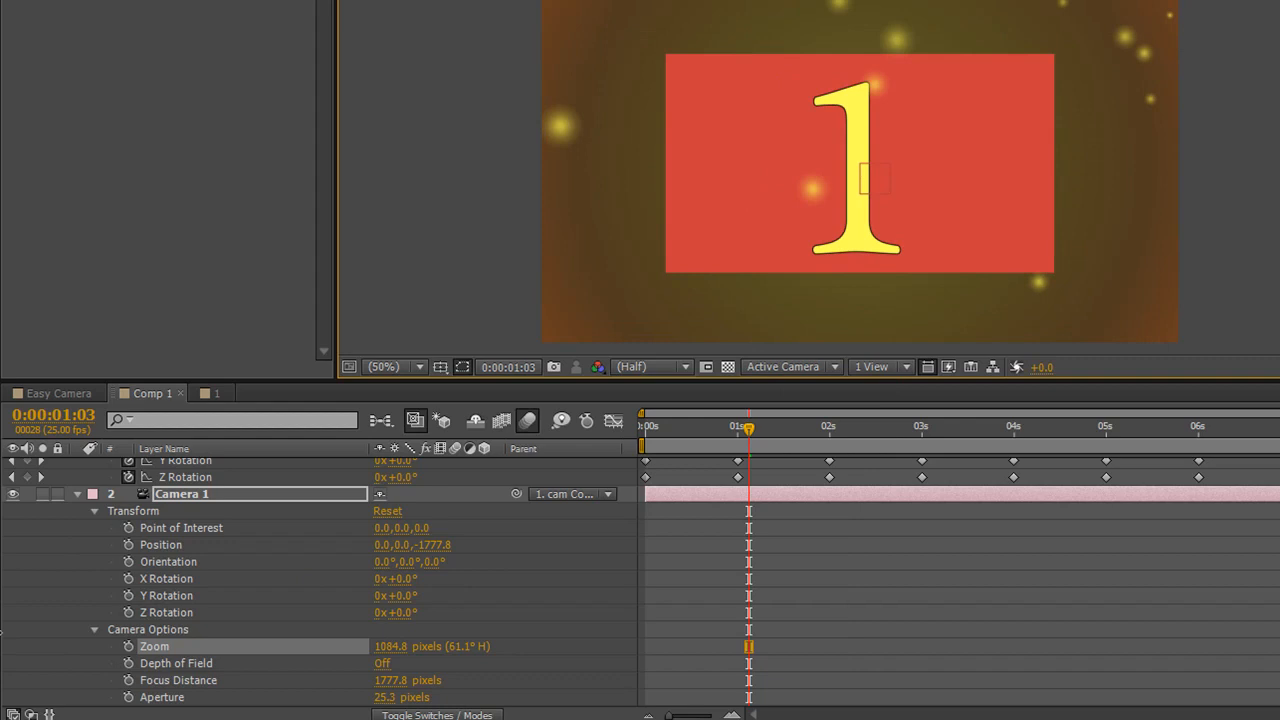
mouse_move(795, 178)
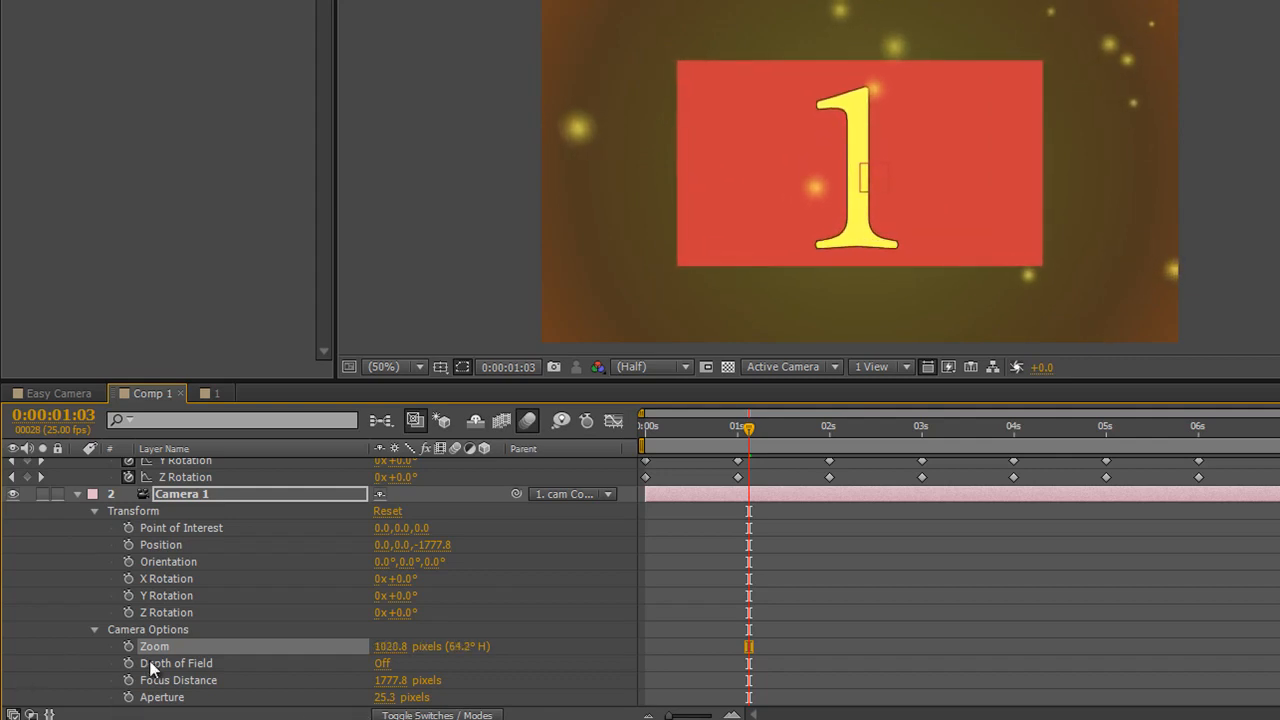
mouse_move(128, 651)
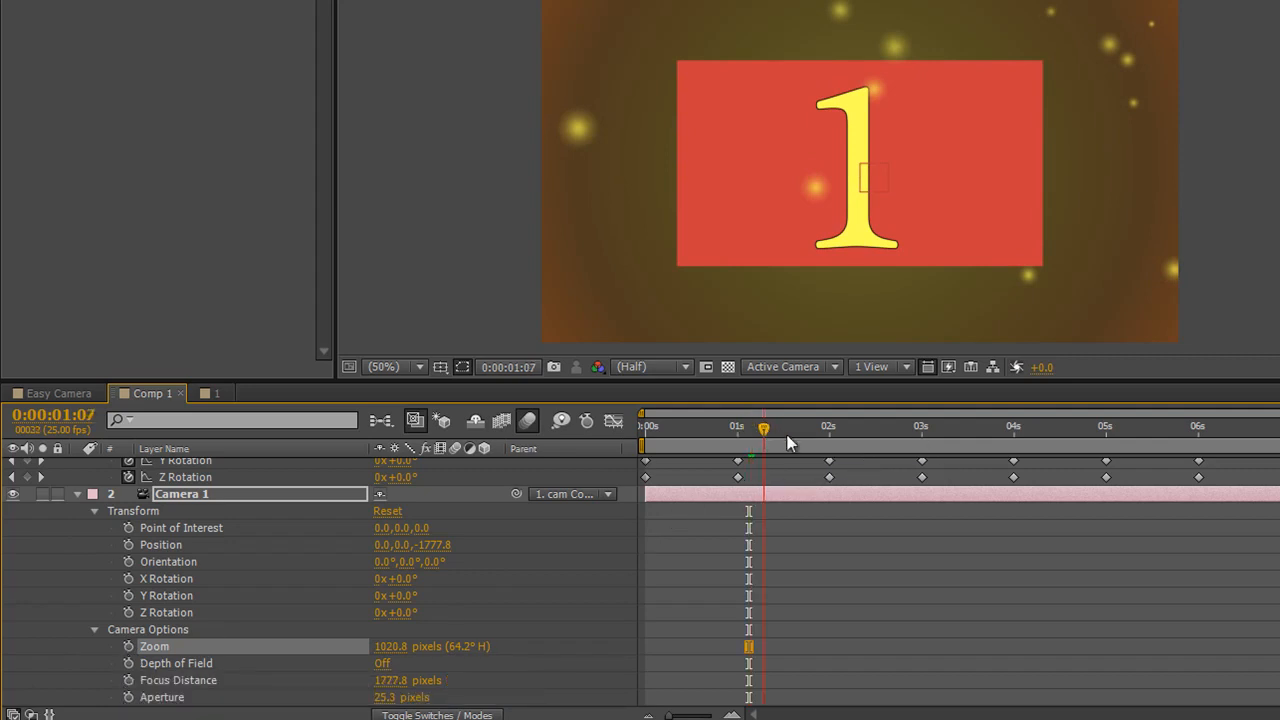
drag(763, 426, 1065, 426)
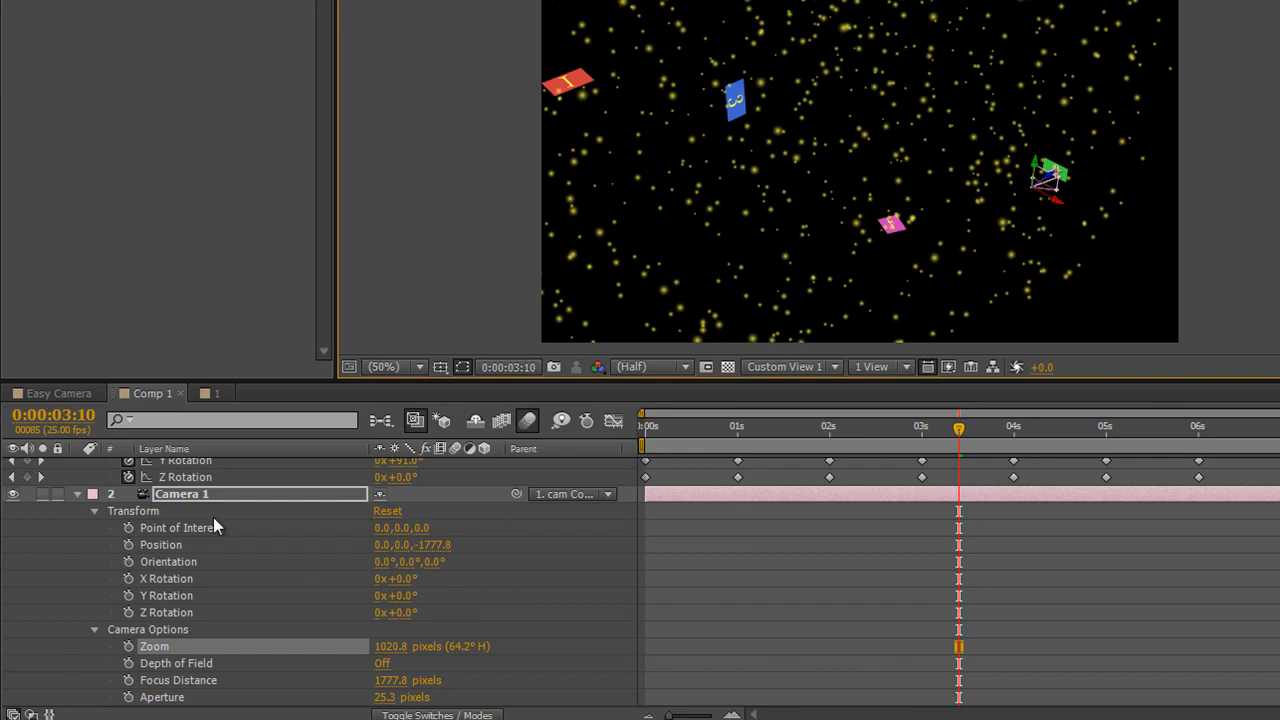
Expand the Particles layer's CC Particle World settings and return to Active Camera view.
scroll(down, 3)
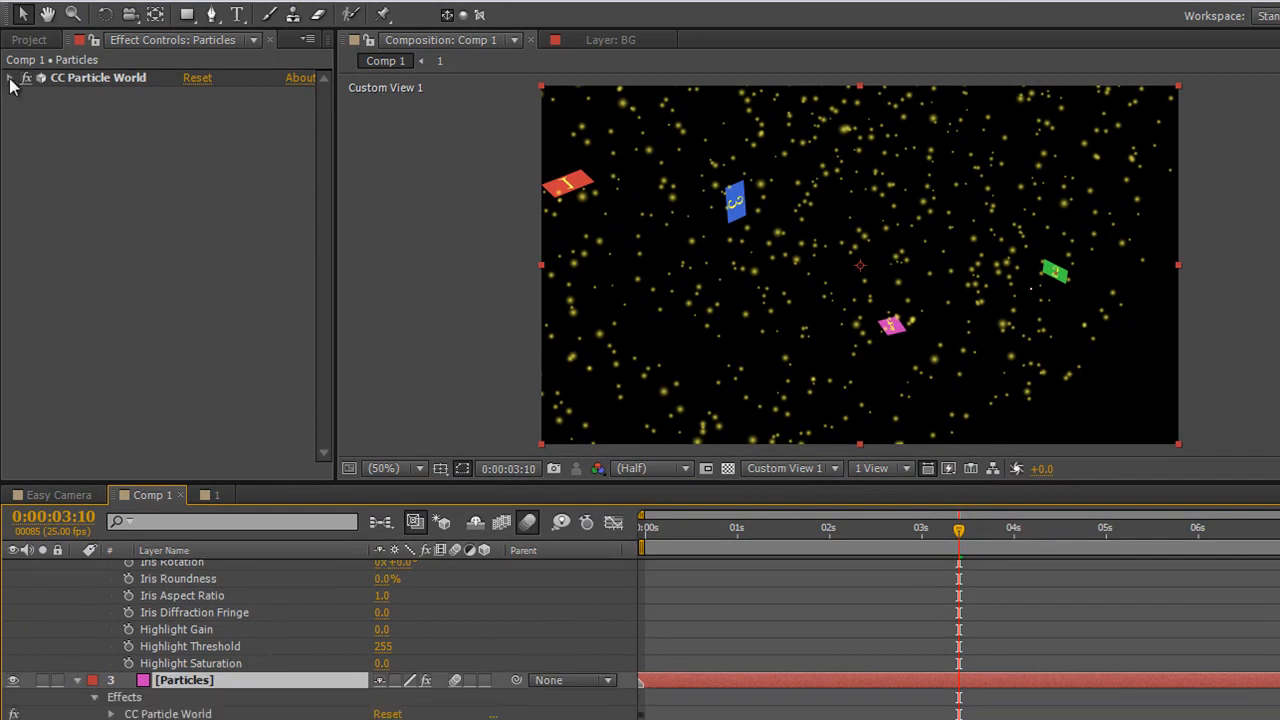
click(16, 77)
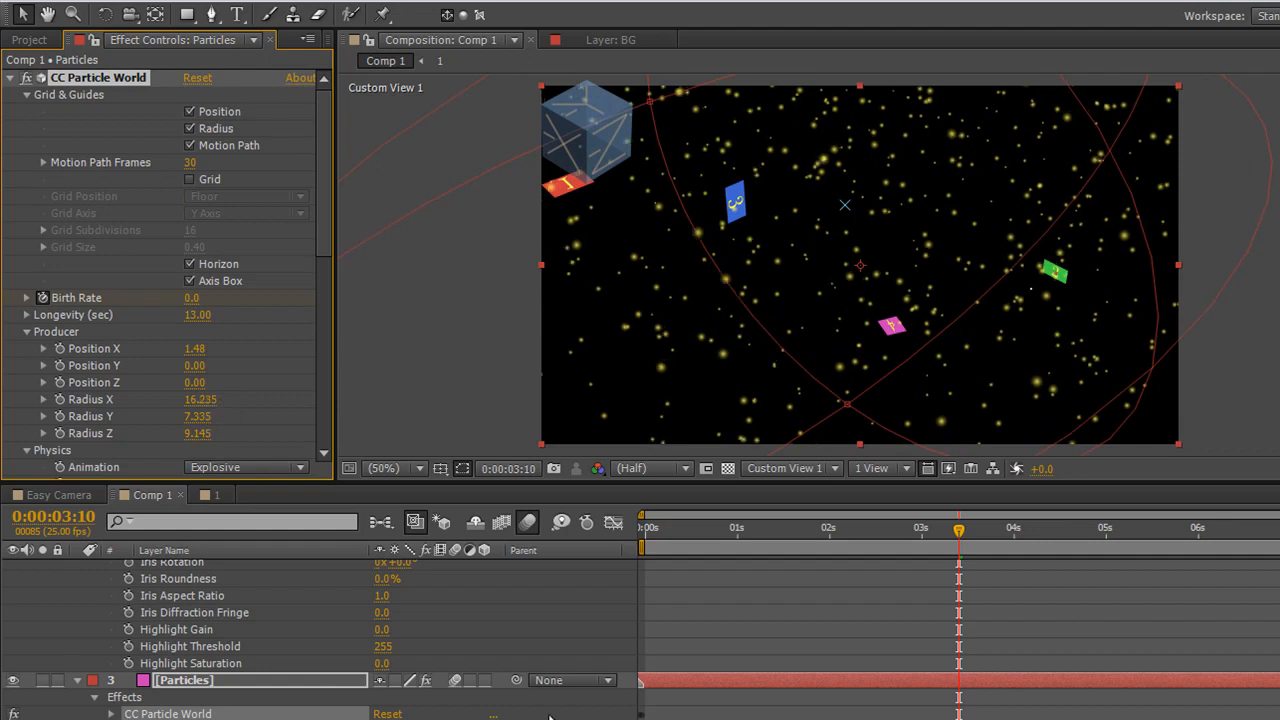
click(785, 468)
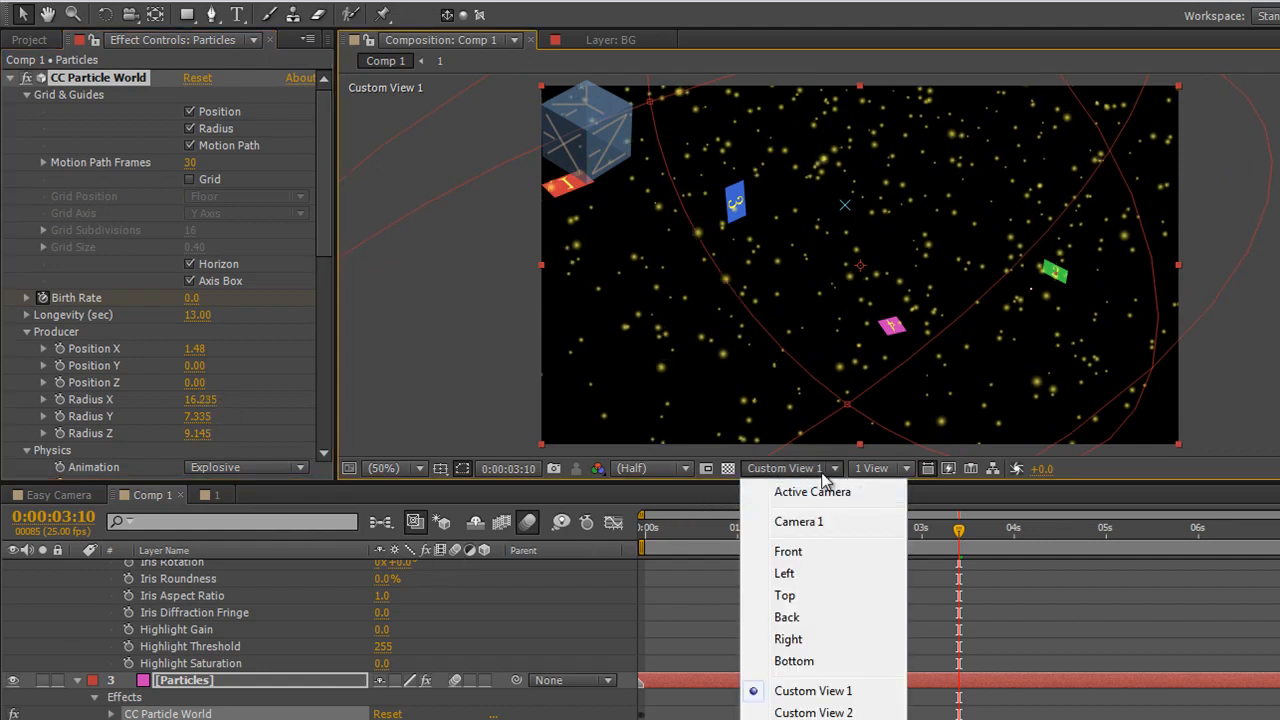
click(812, 491)
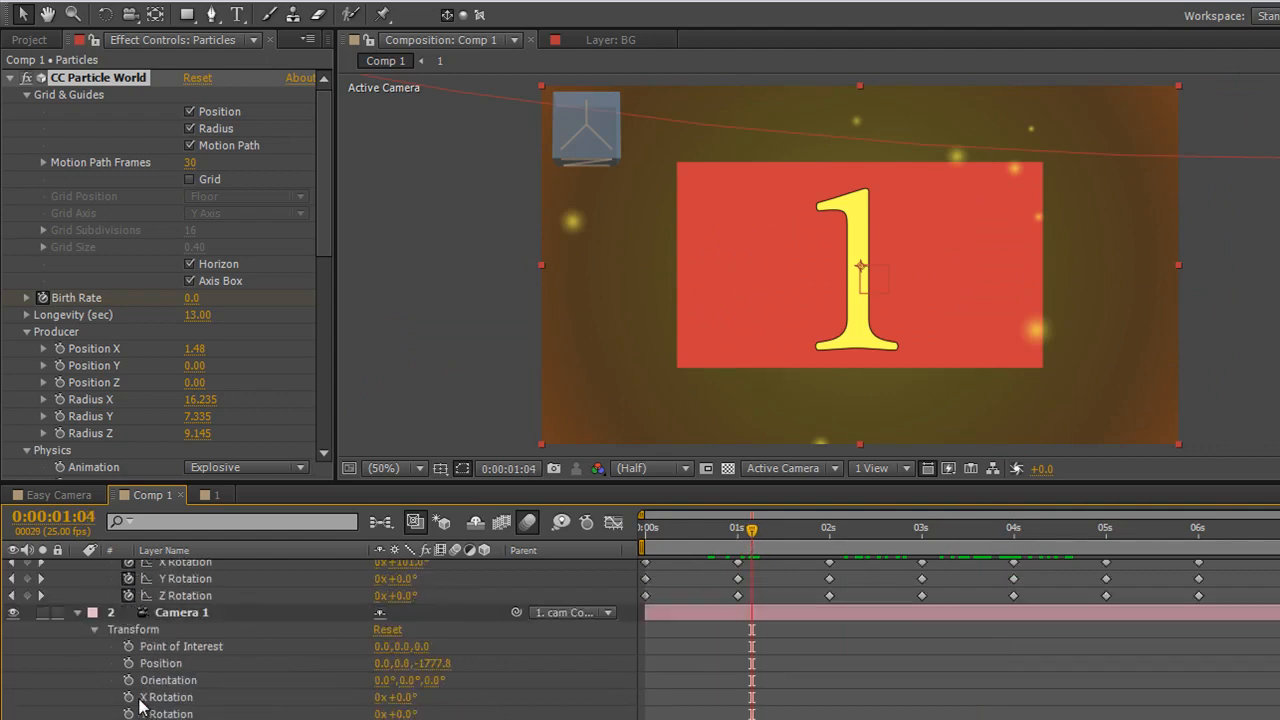
Move the playhead ahead to about seven seconds, where card 4 is in view.
scroll(down, 3)
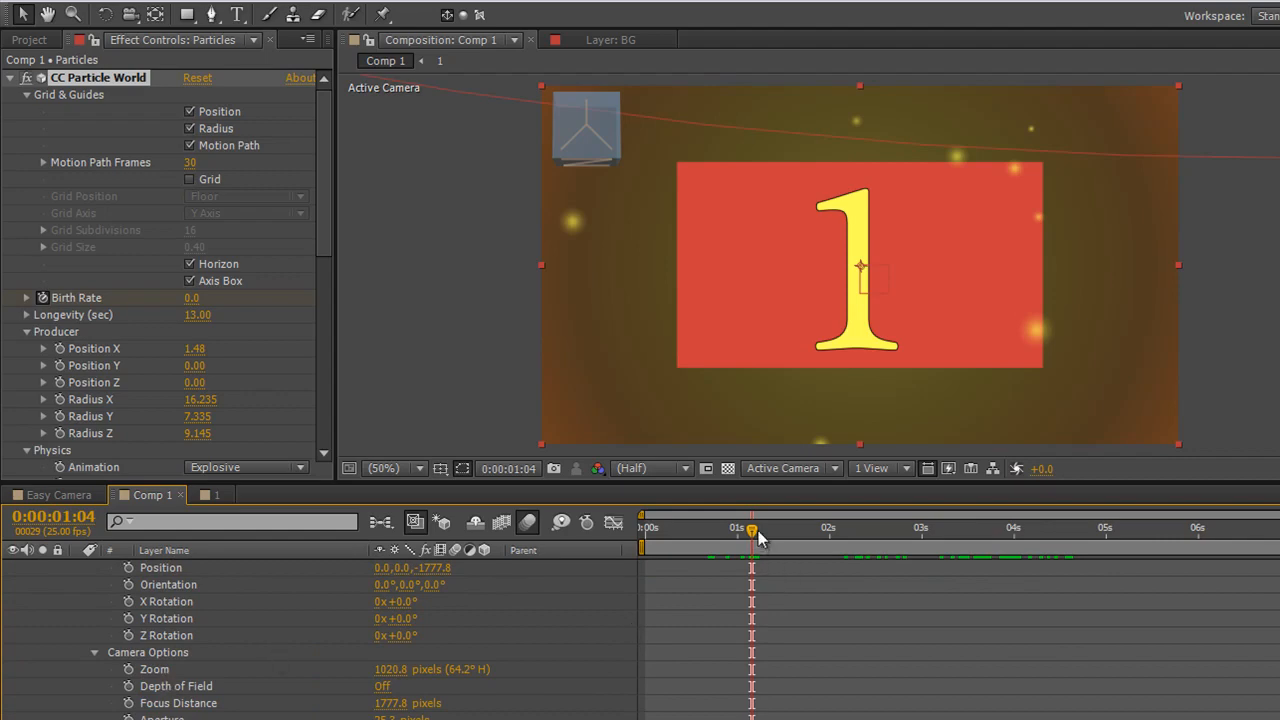
click(1162, 528)
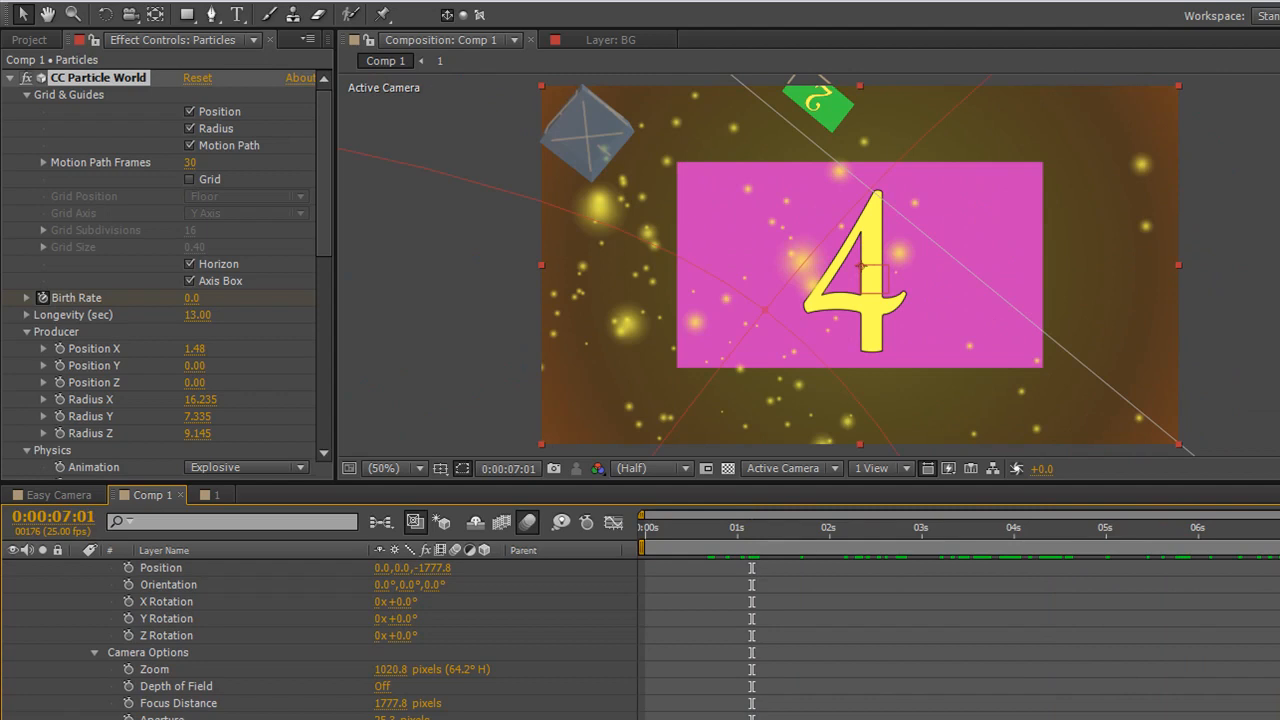
mouse_move(1037, 324)
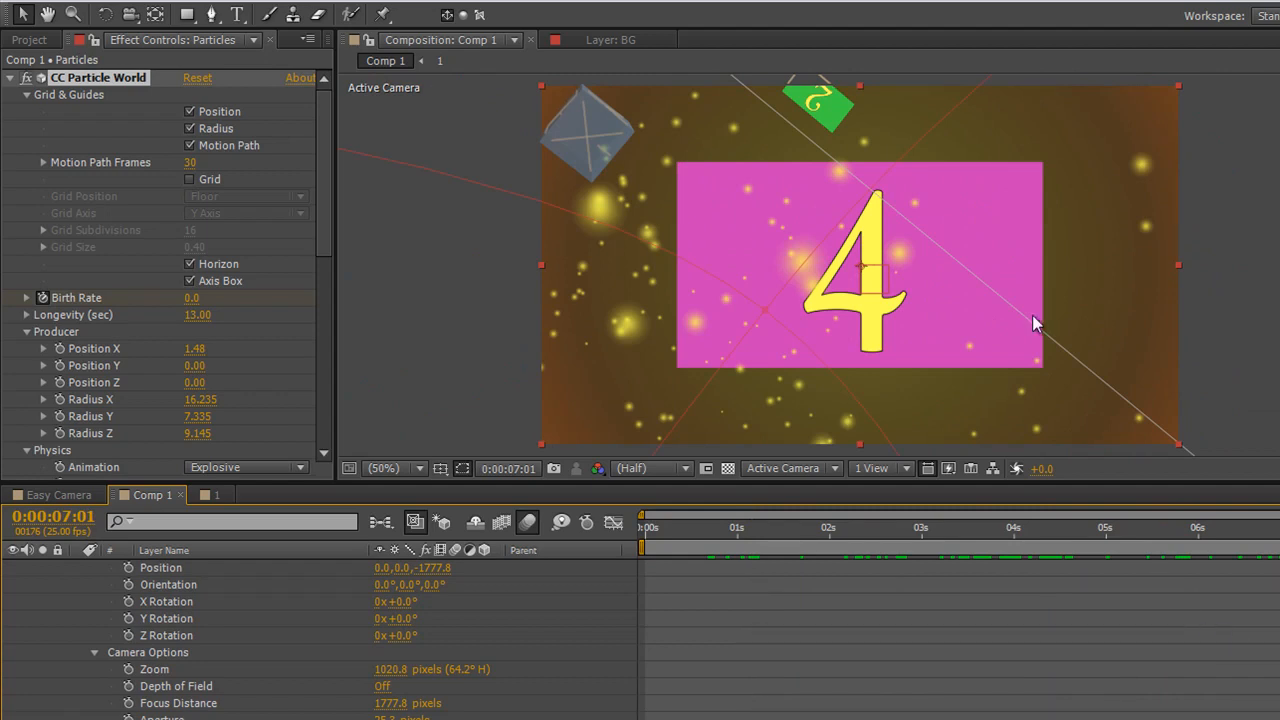
mouse_move(840, 130)
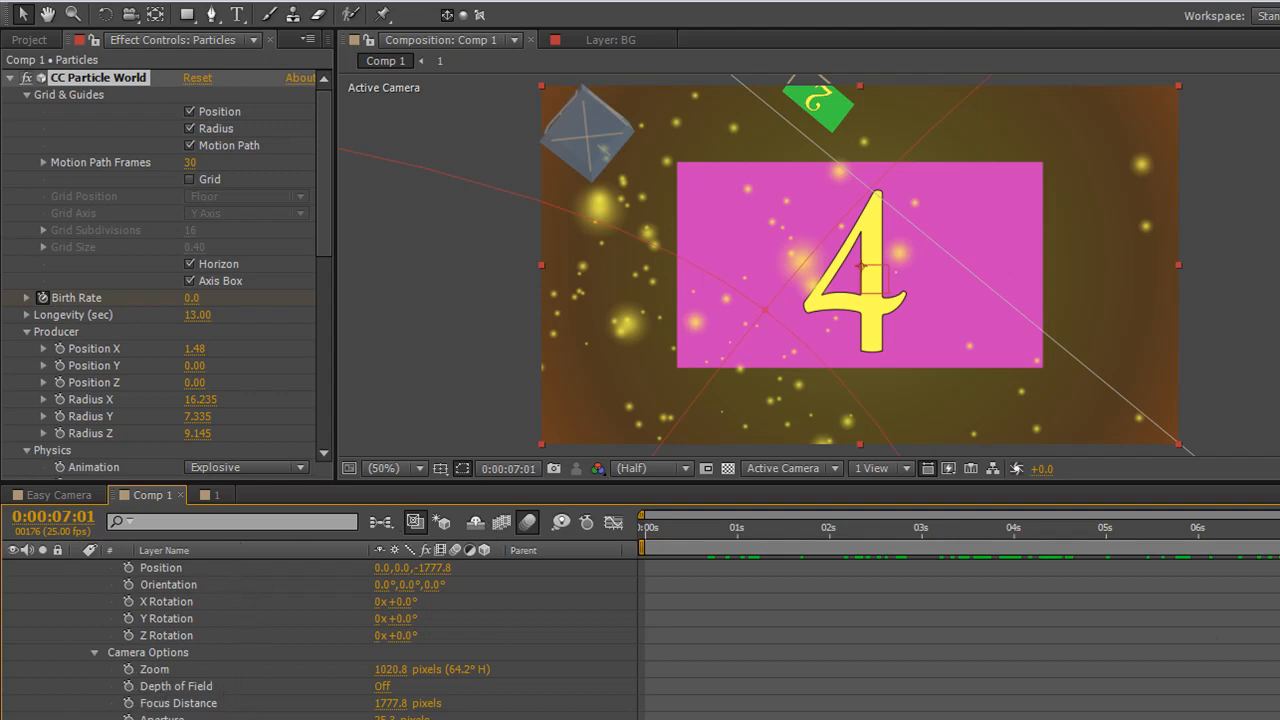
mouse_move(862, 120)
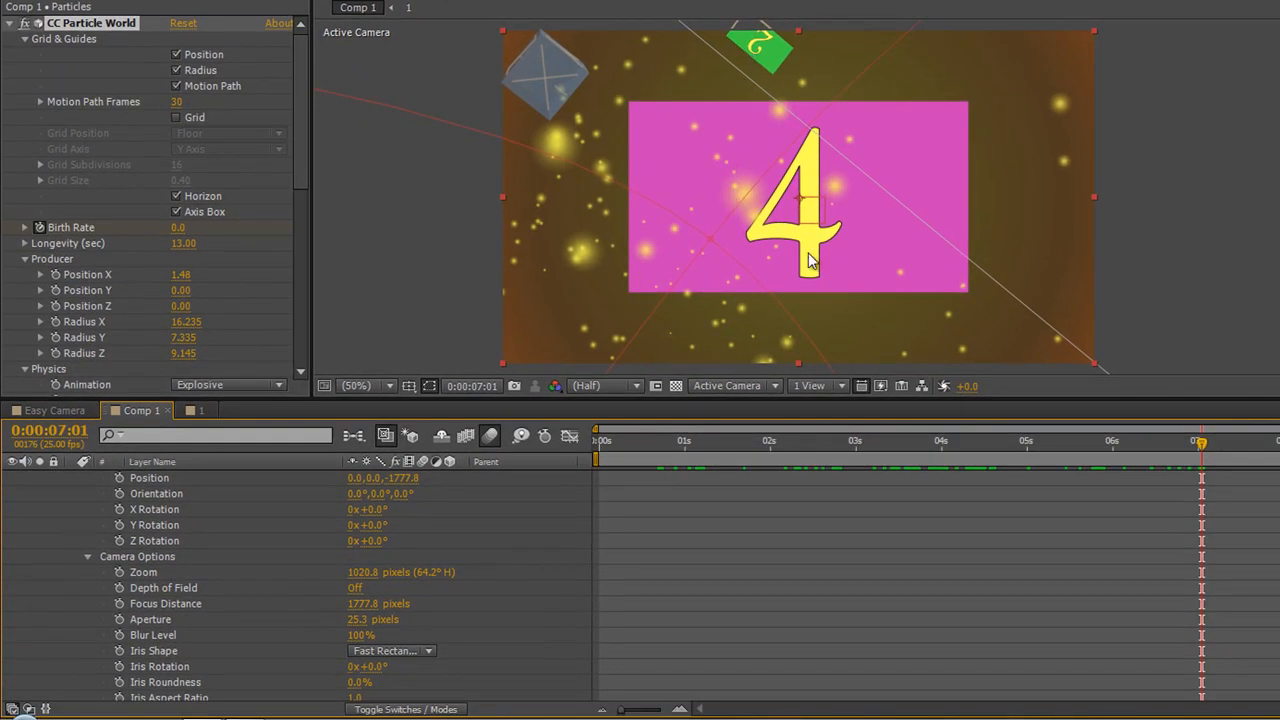
mouse_move(815, 283)
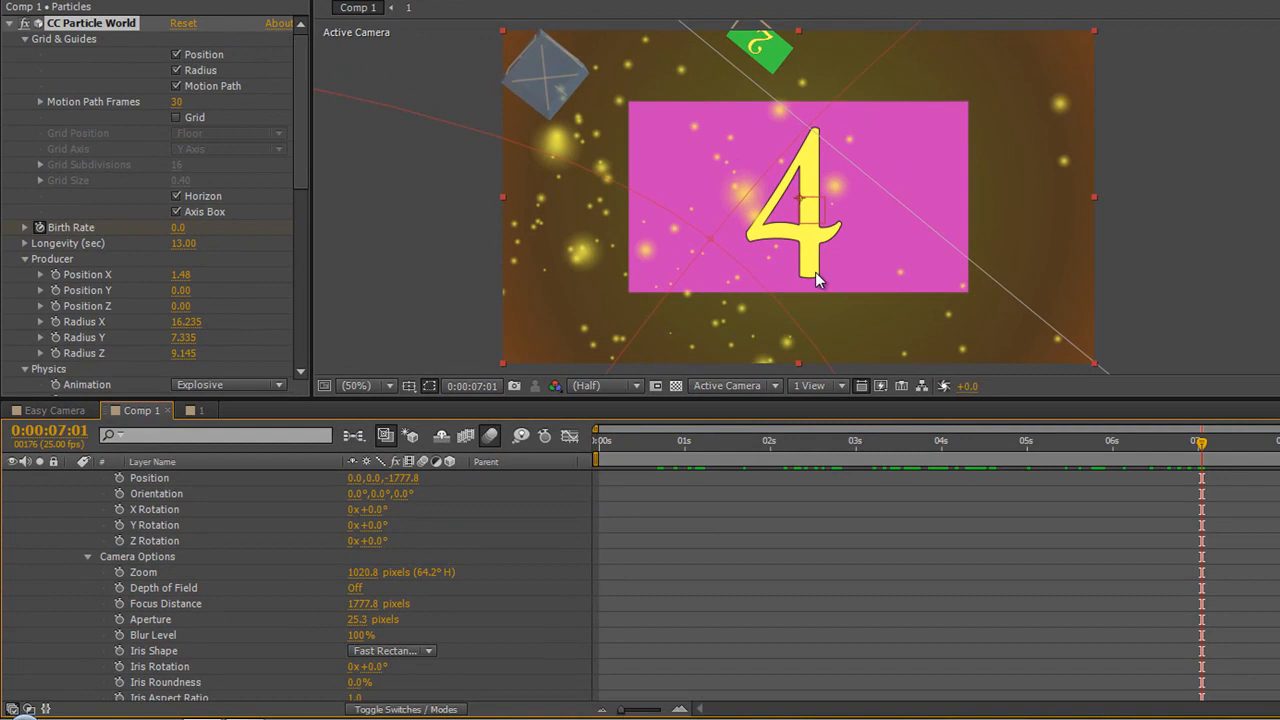
mouse_move(850, 322)
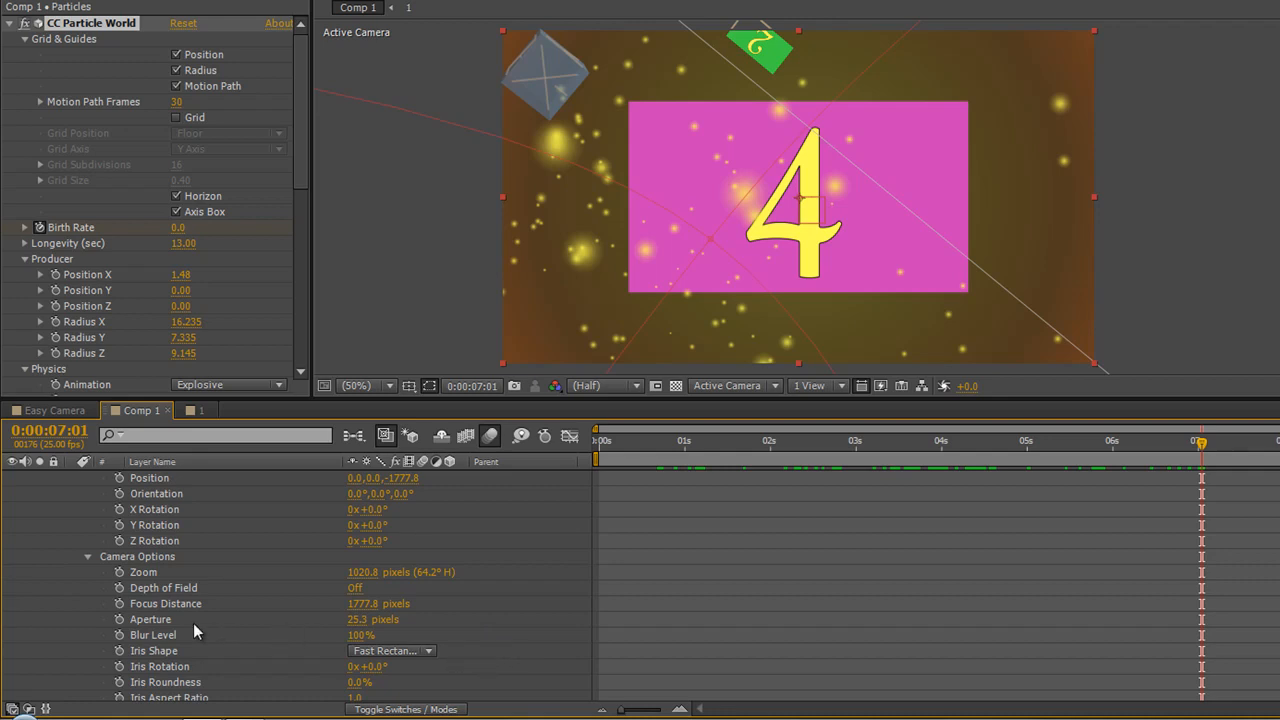
mouse_move(148, 597)
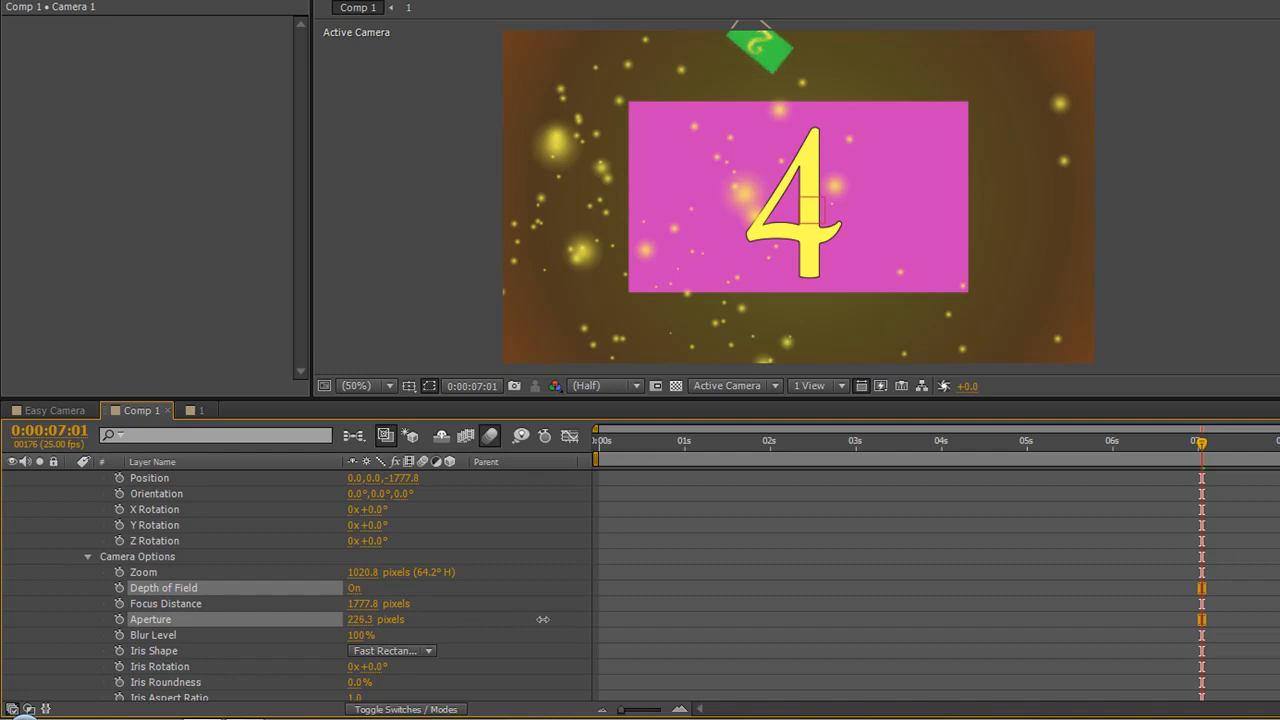
Scrub Camera 1's Aperture down to about 153 pixels and Blur Level to 203%.
drag(543, 619, 456, 619)
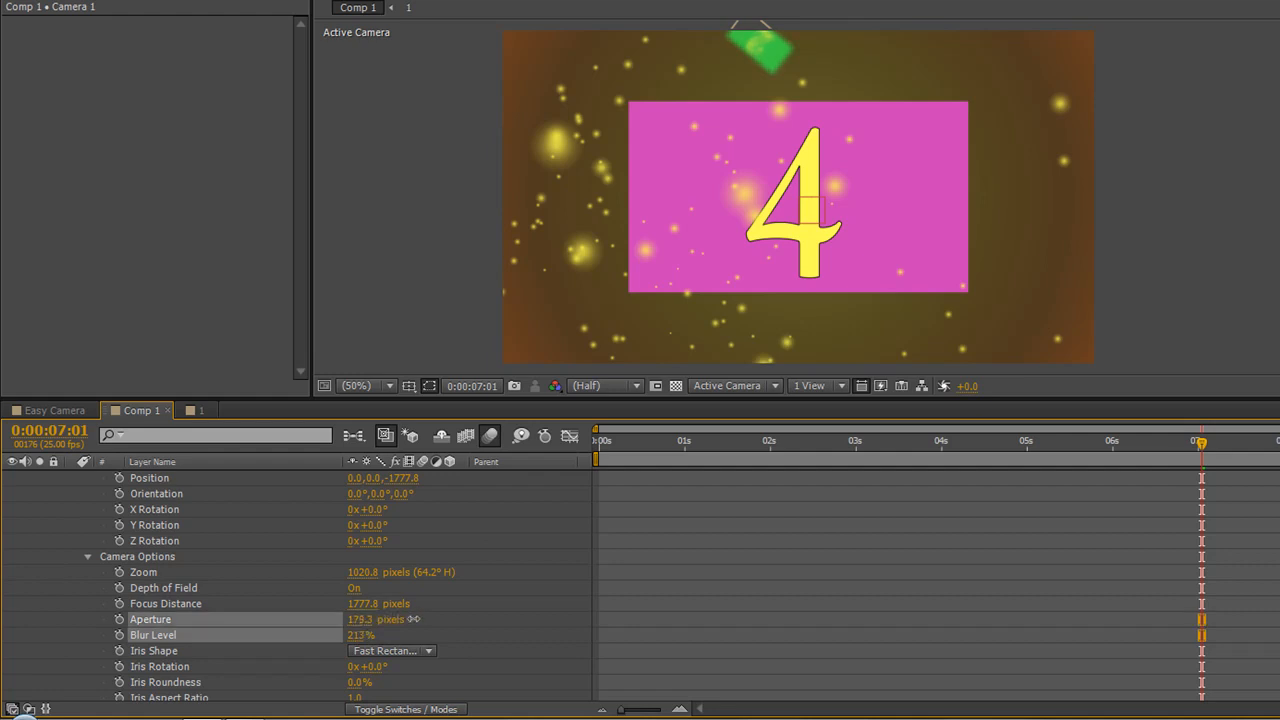
drag(360, 619, 345, 639)
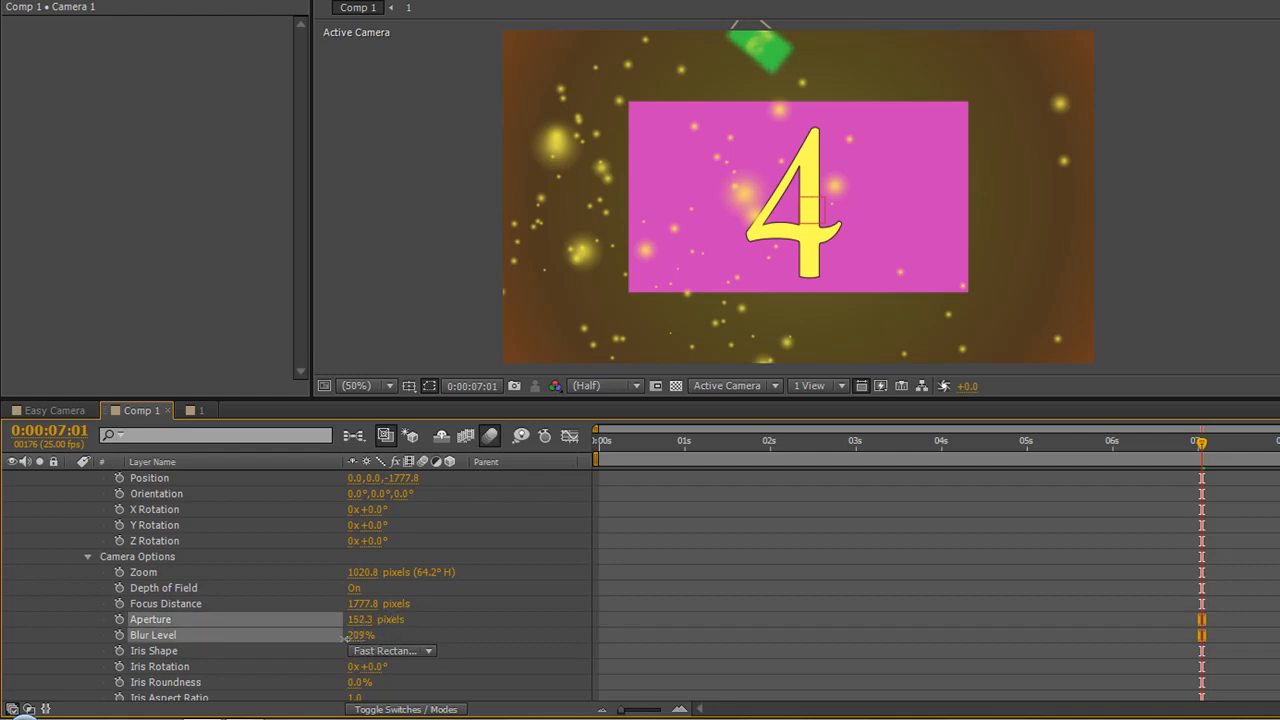
drag(362, 635, 355, 635)
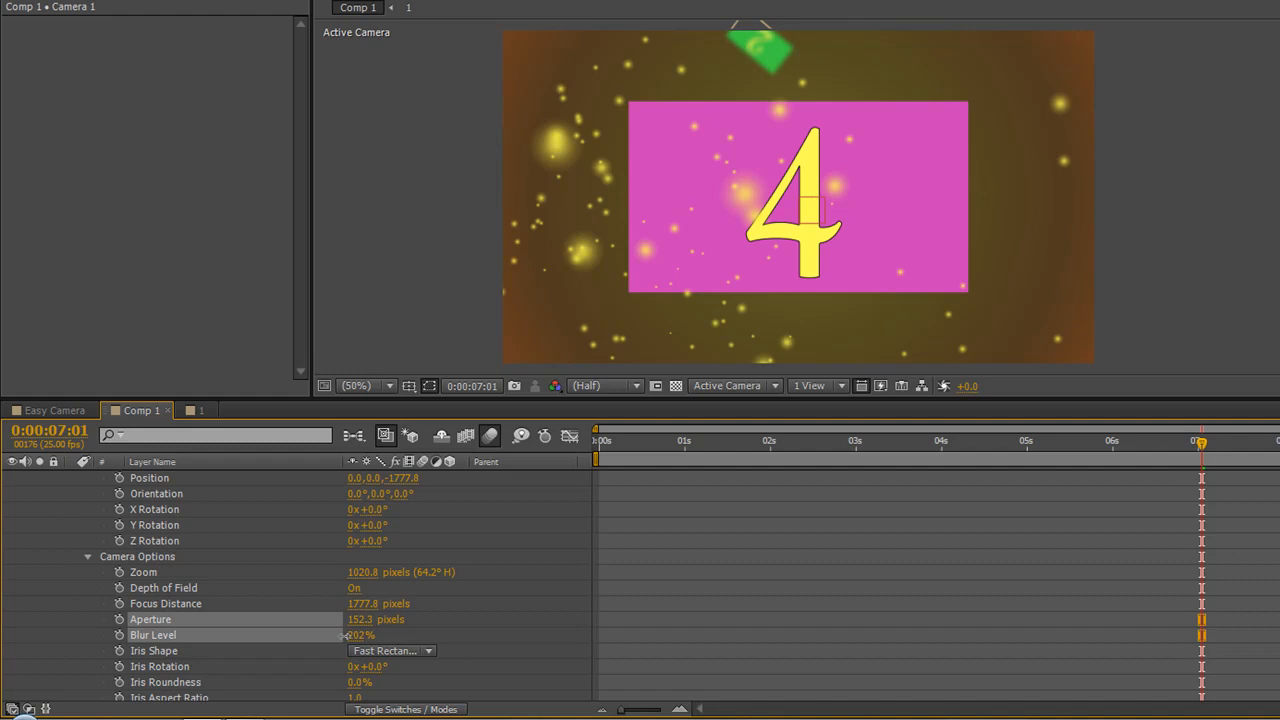
drag(360, 619, 372, 619)
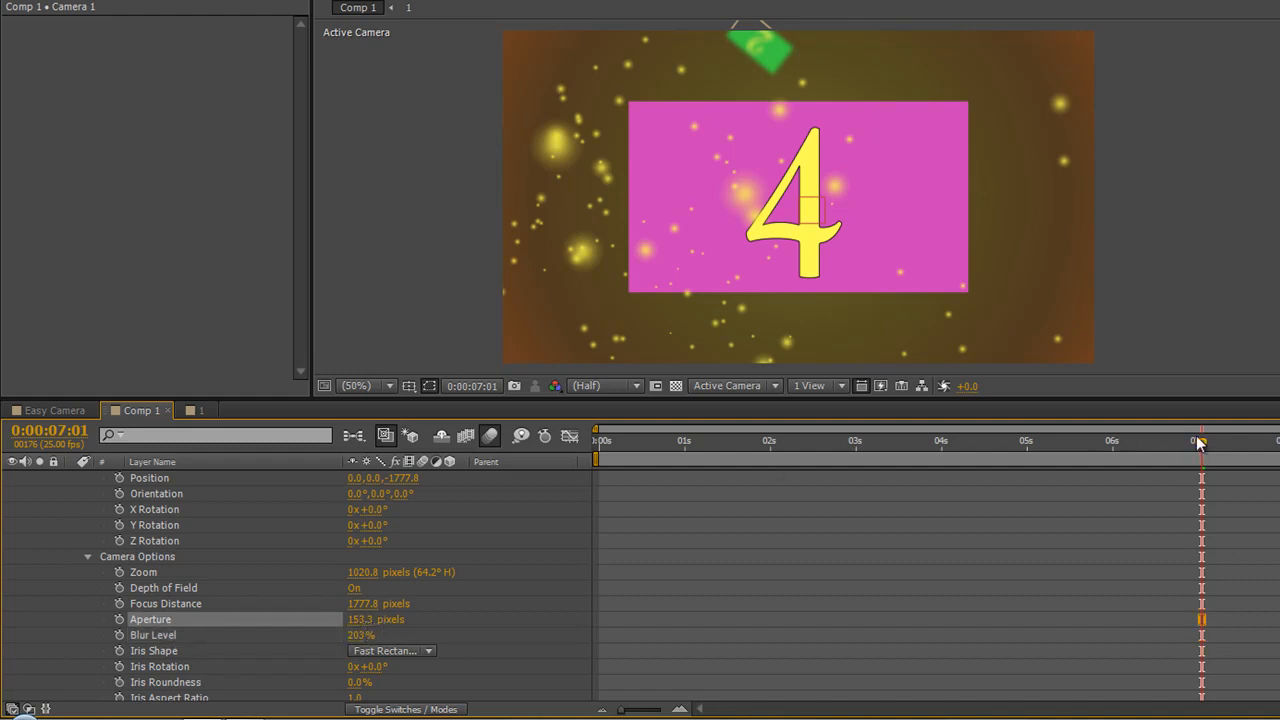
drag(1195, 441, 1007, 441)
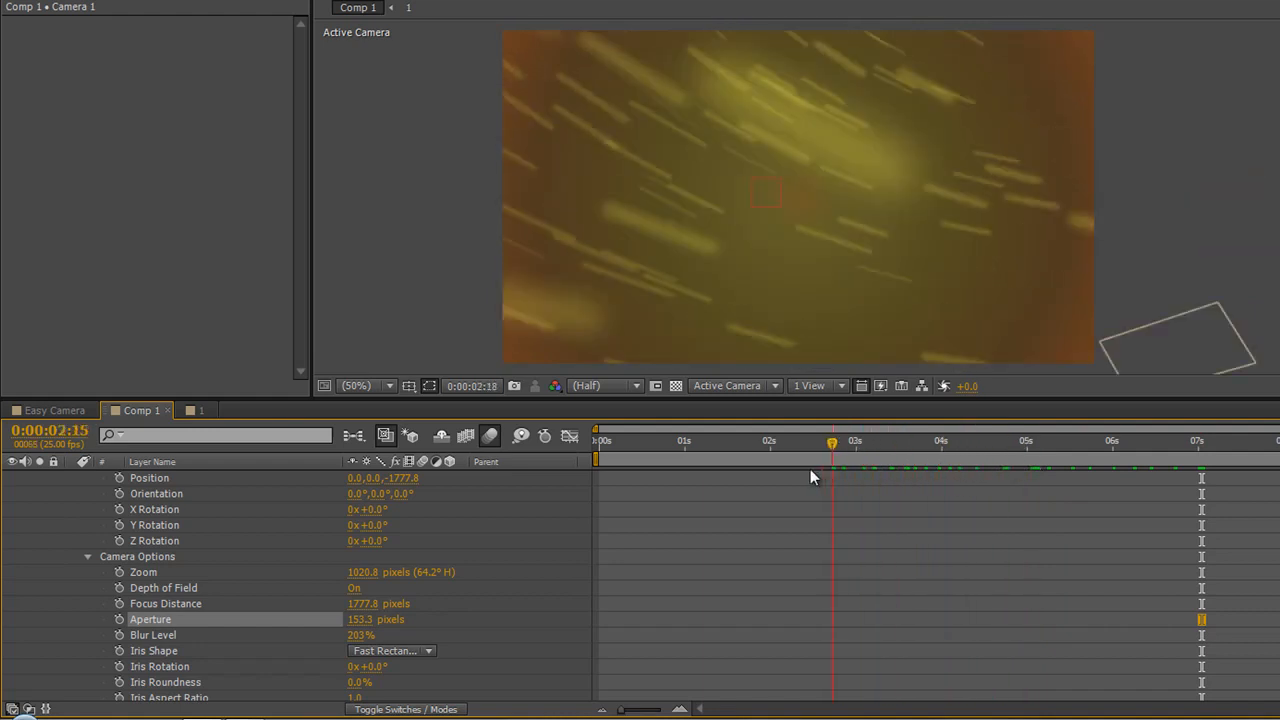
drag(832, 442, 760, 442)
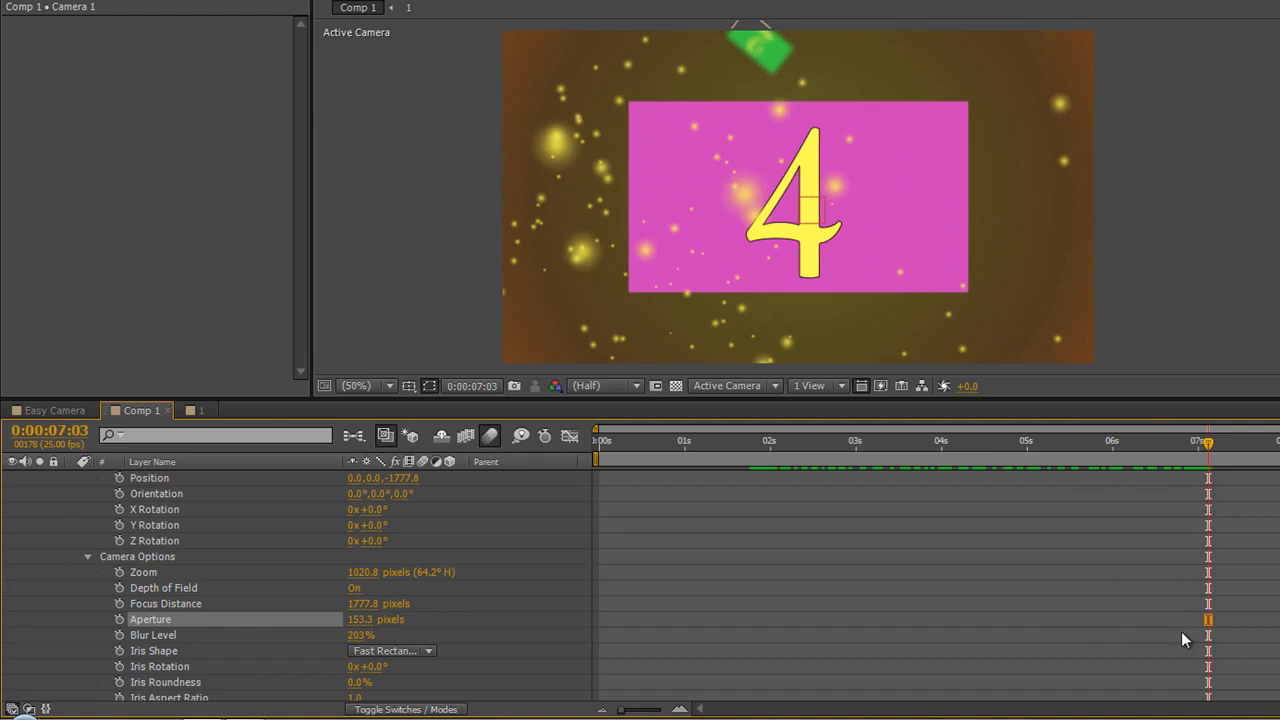
mouse_move(1005, 305)
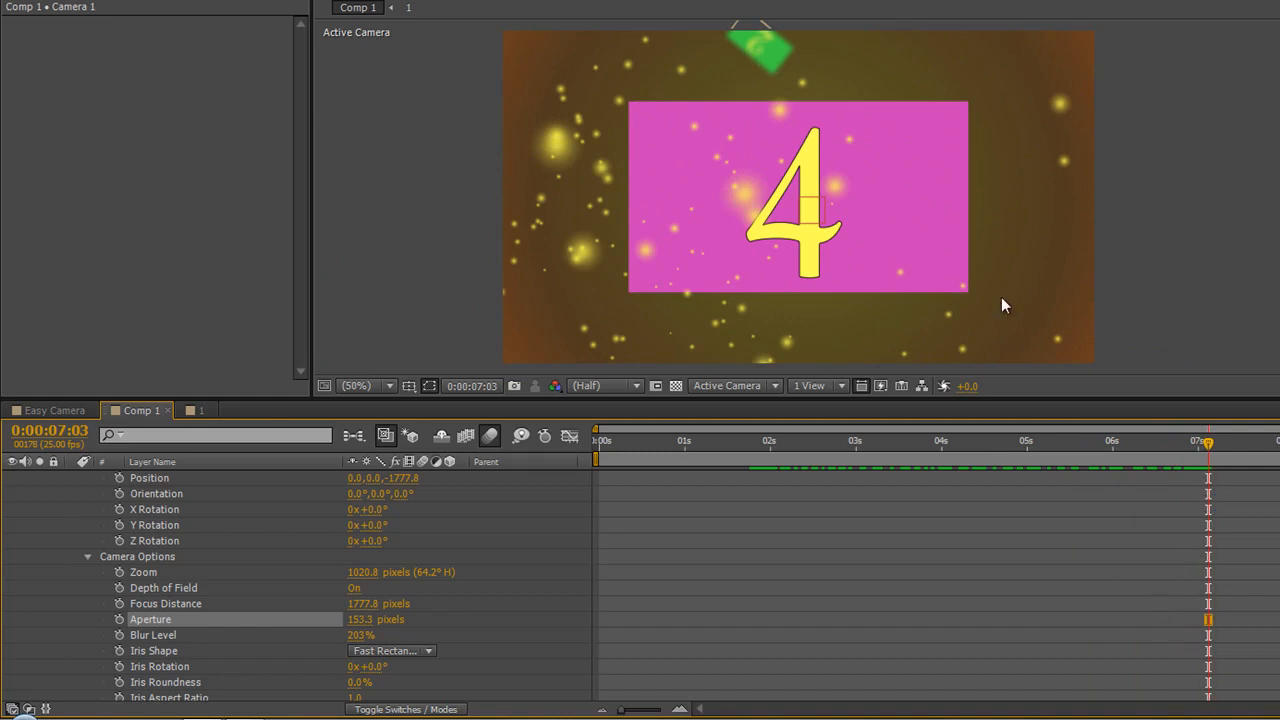
mouse_move(760, 60)
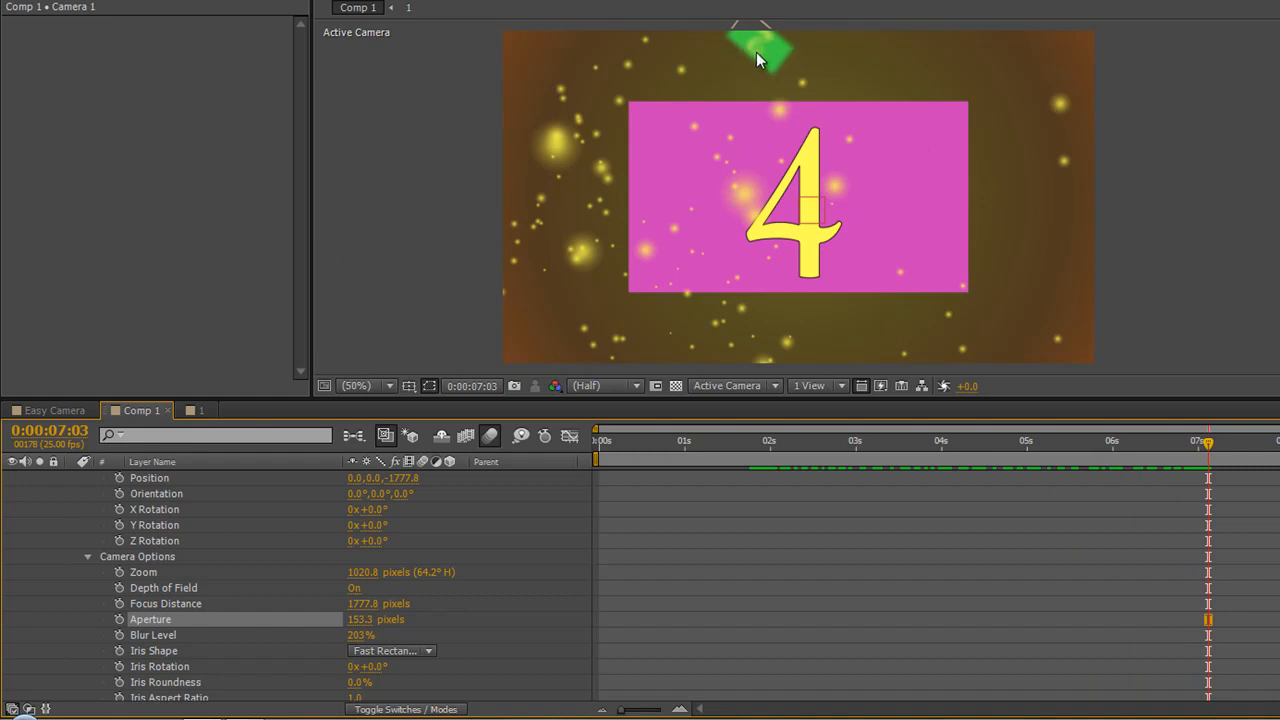
mouse_move(782, 58)
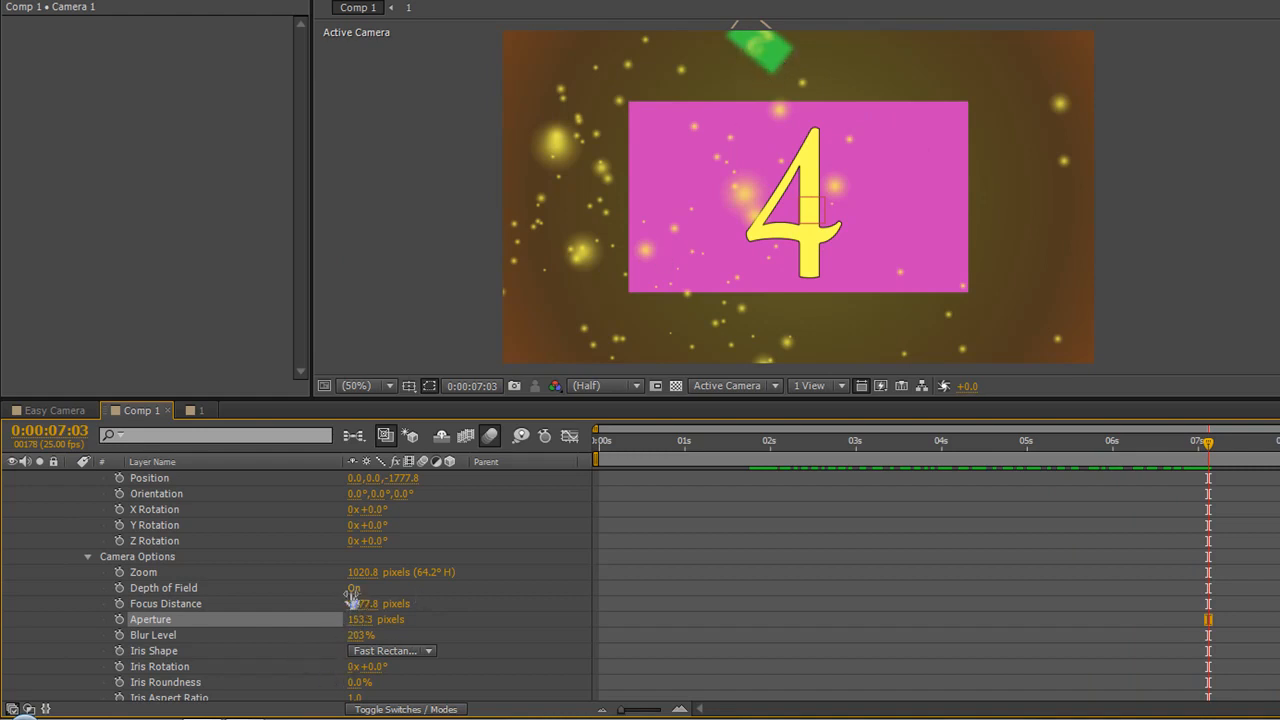
click(354, 587)
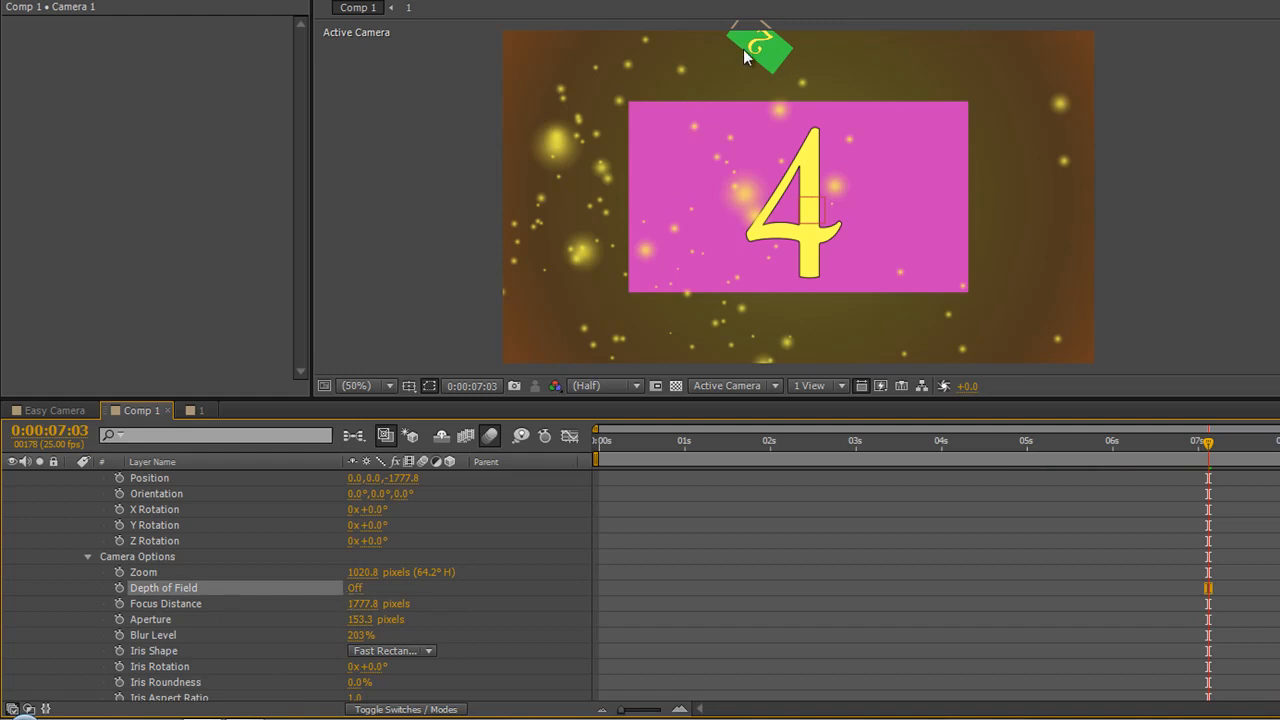
mouse_move(476, 683)
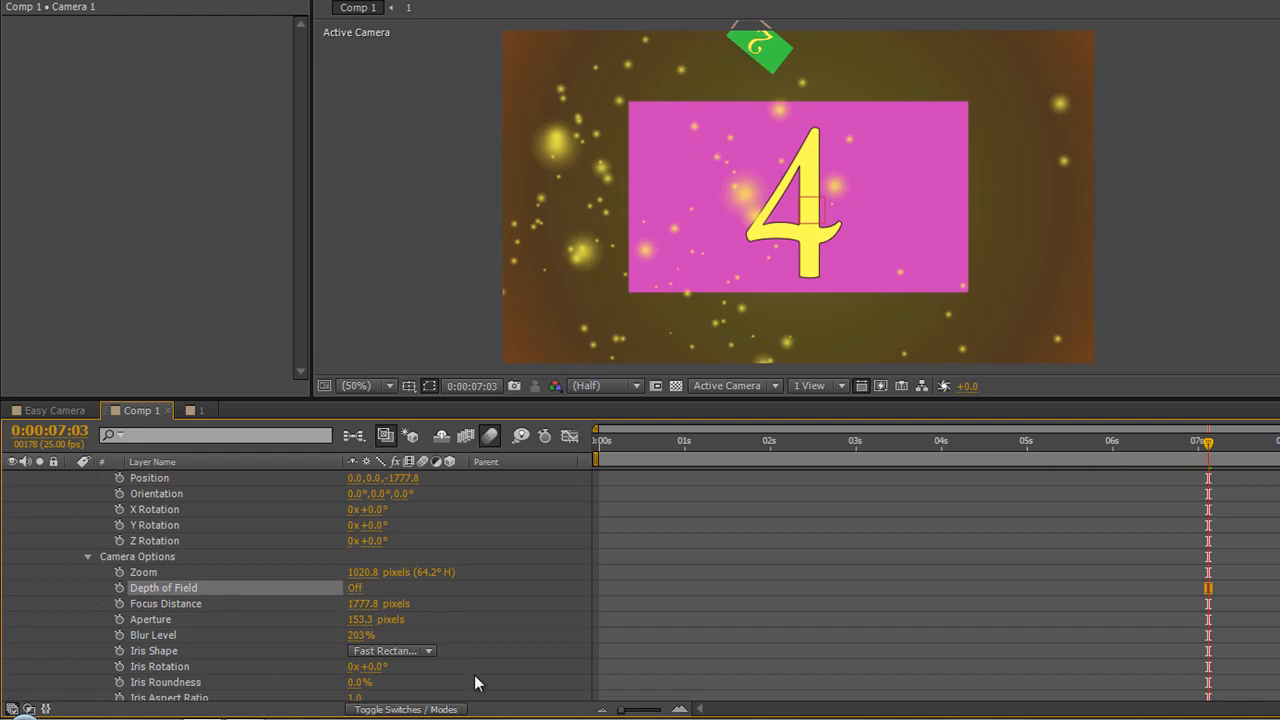
click(355, 587)
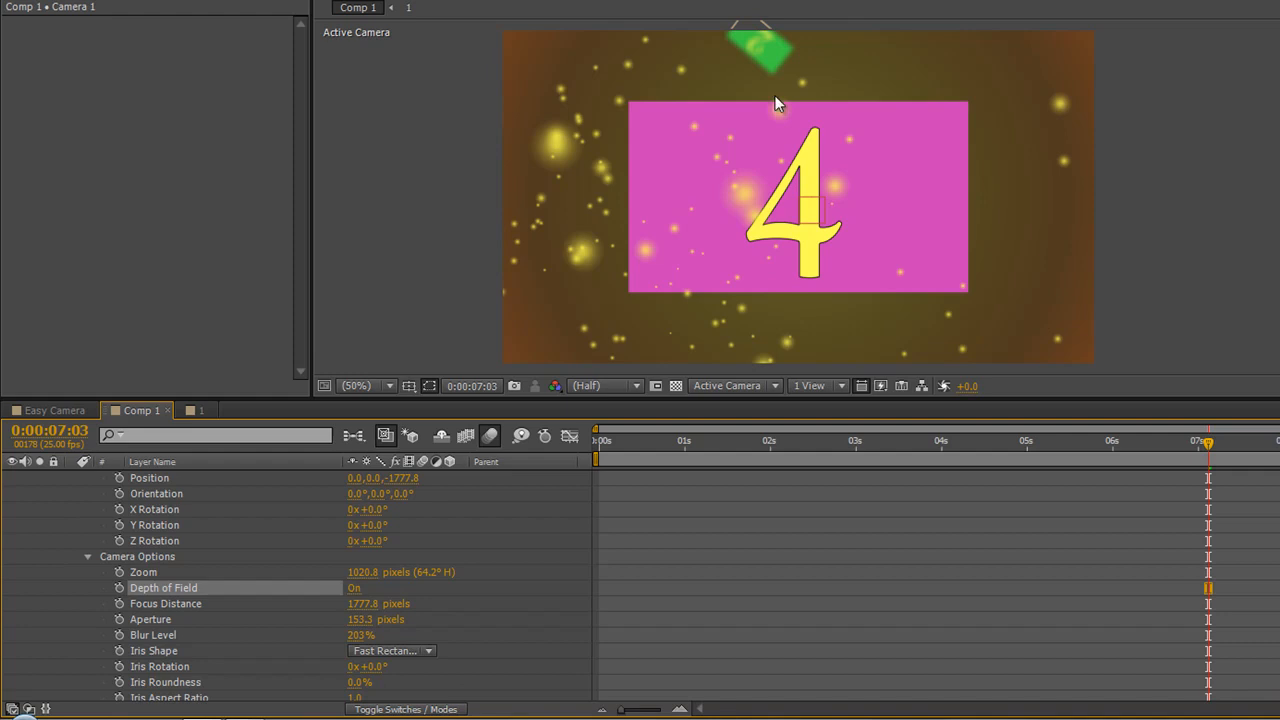
mouse_move(820, 135)
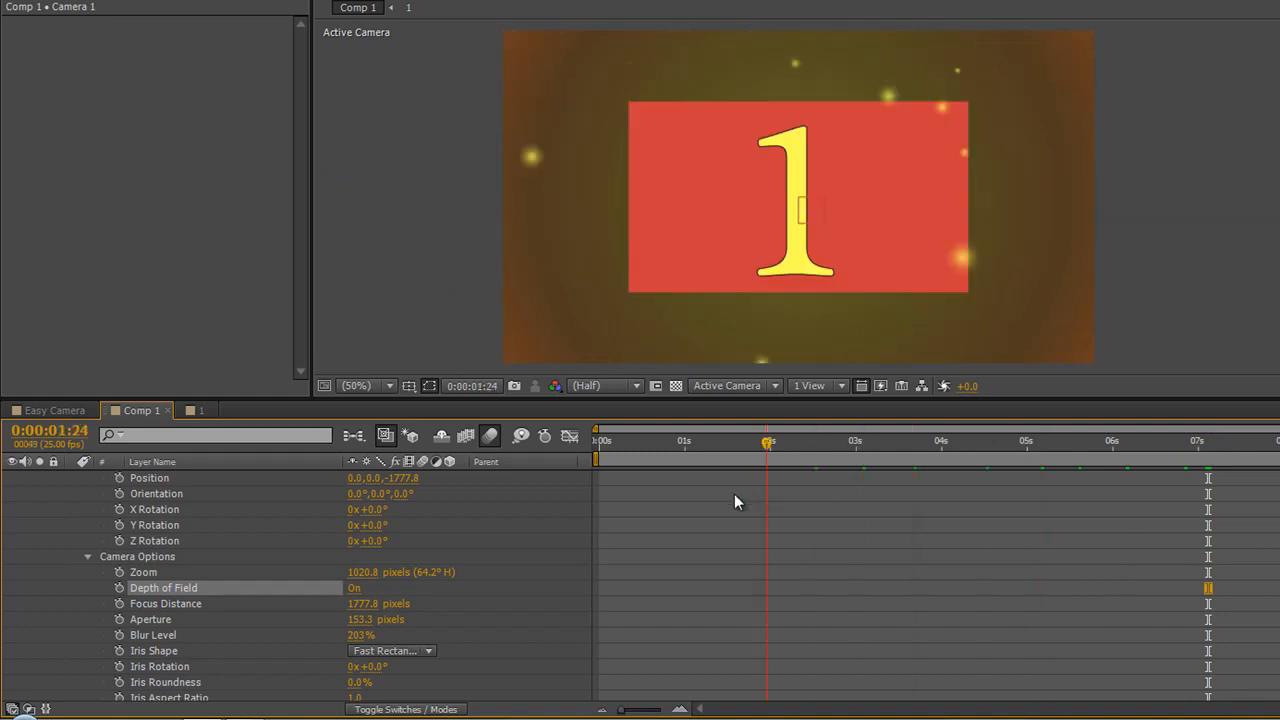
click(600, 440)
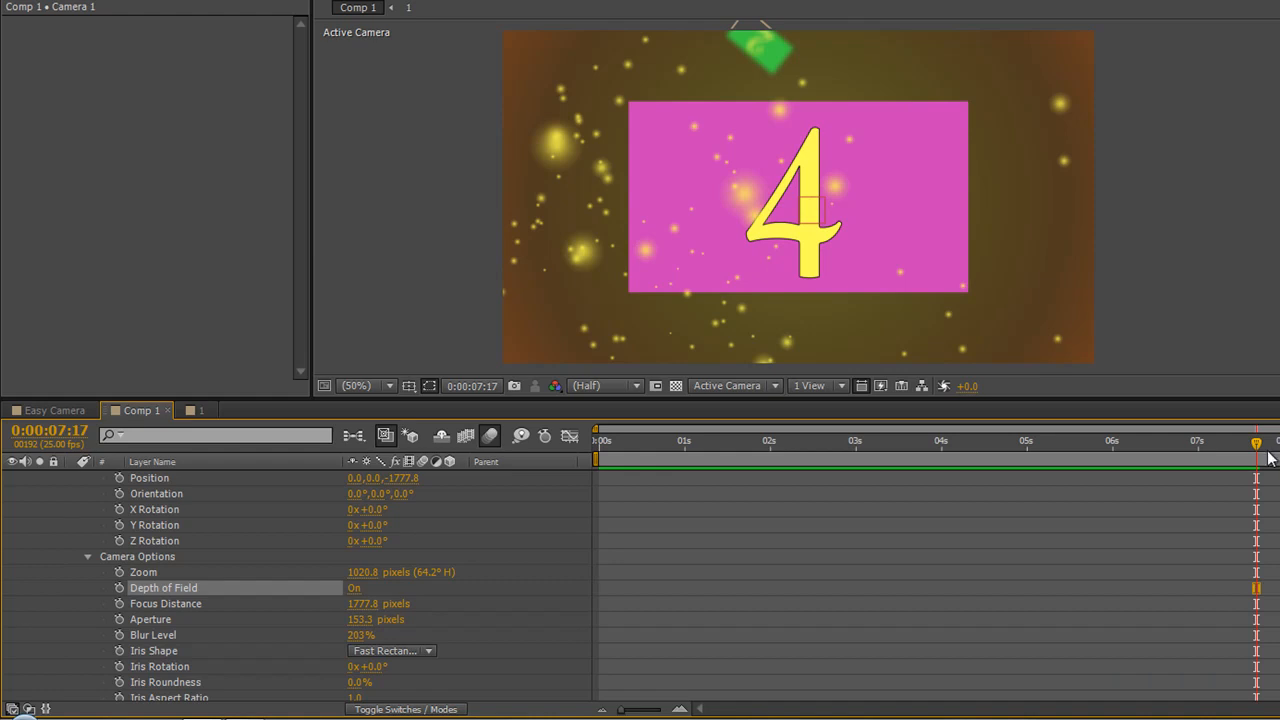
mouse_move(1245, 460)
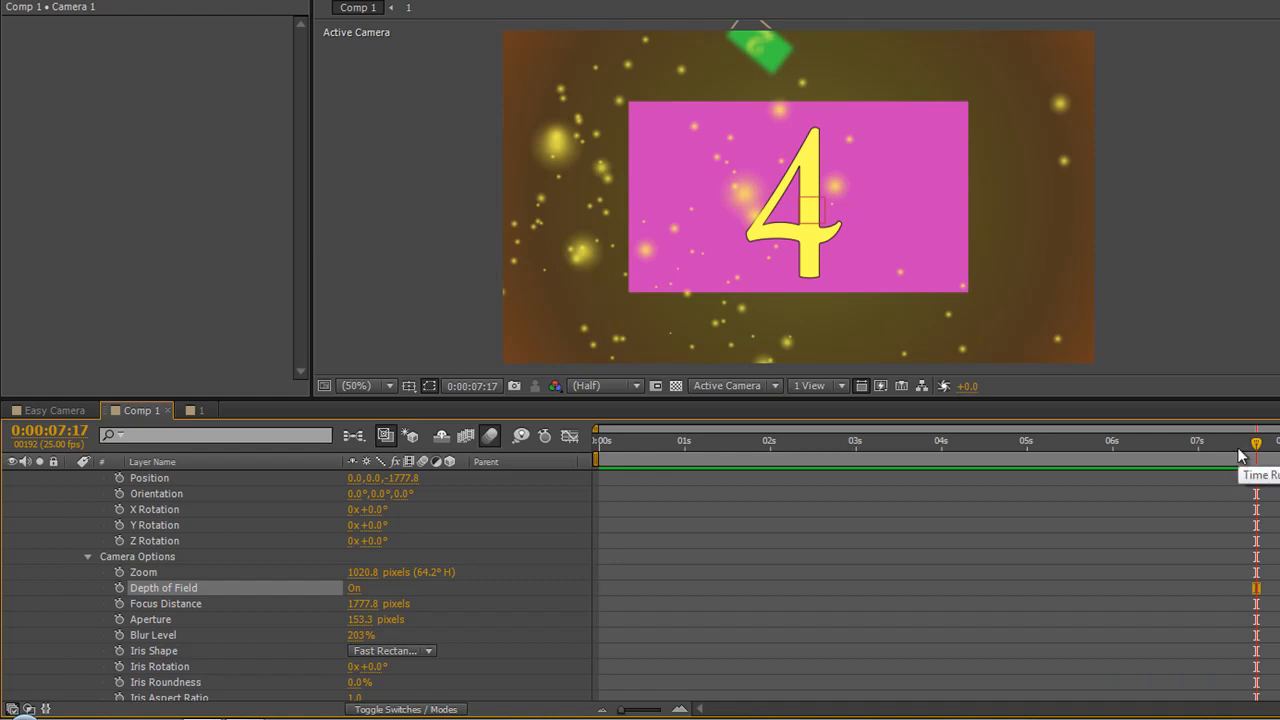
mouse_move(447, 582)
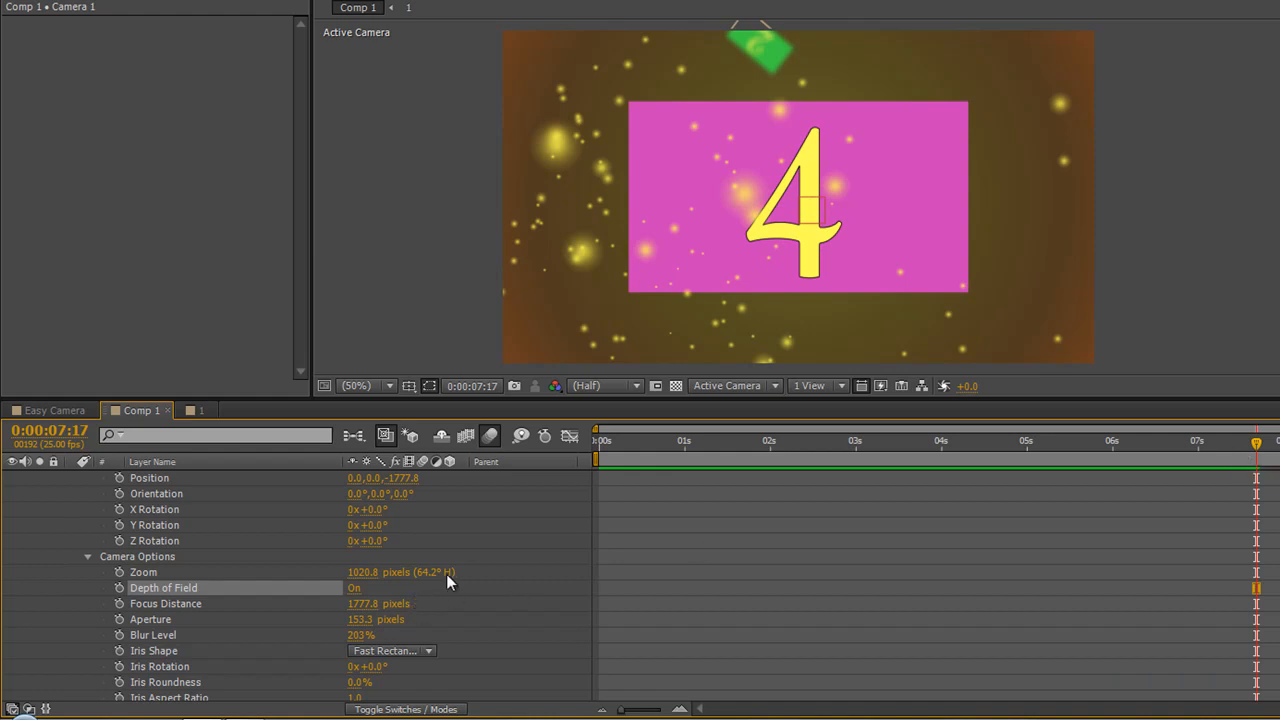
mouse_move(503, 576)
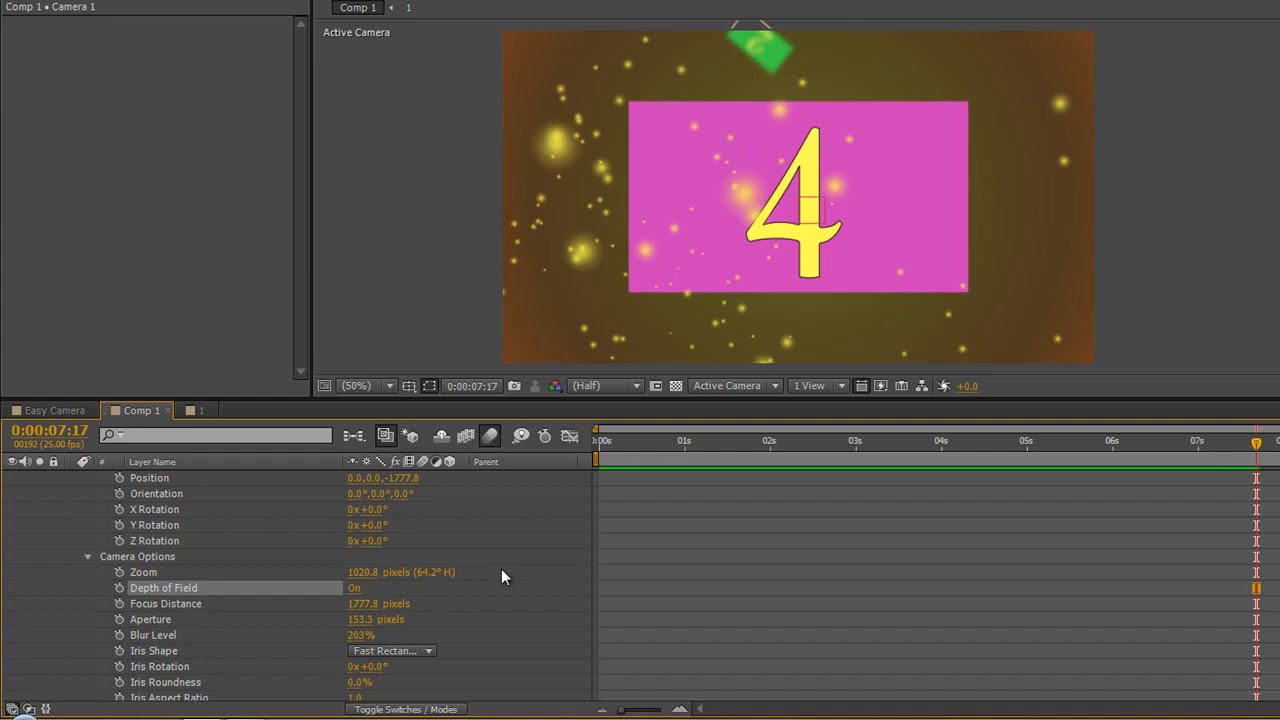
mouse_move(118, 578)
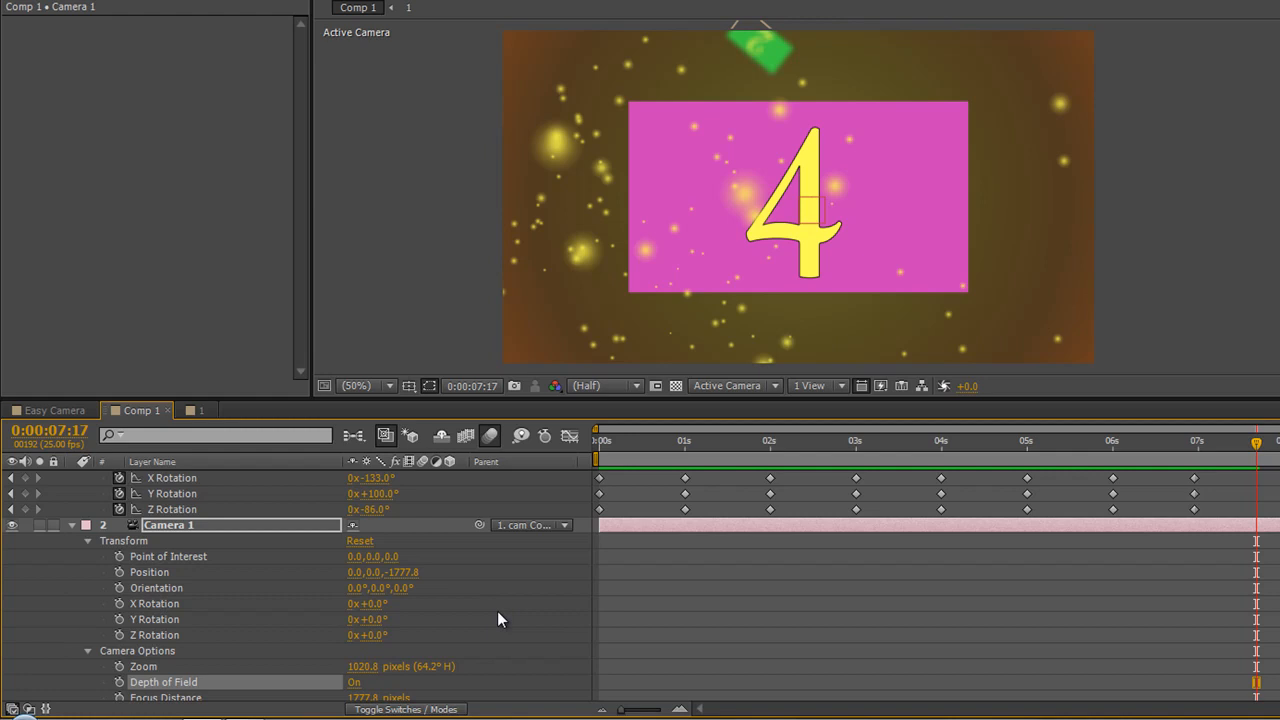
mouse_move(505, 615)
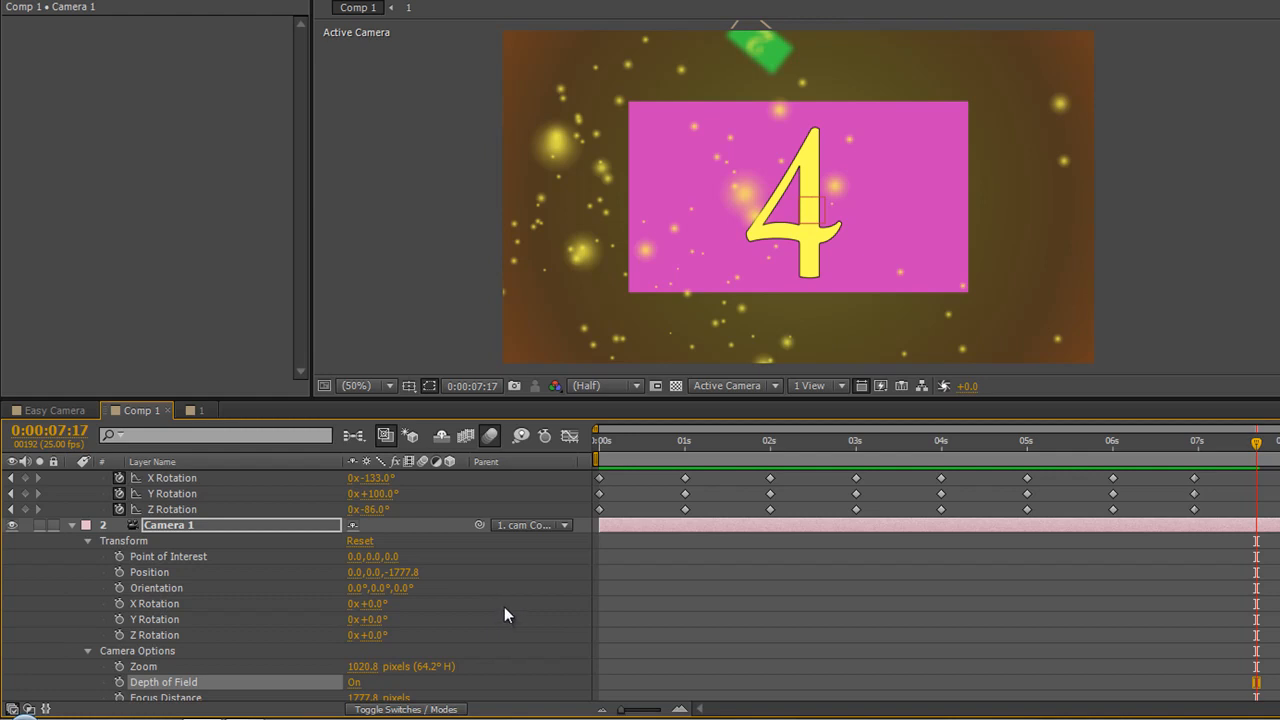
mouse_move(145, 670)
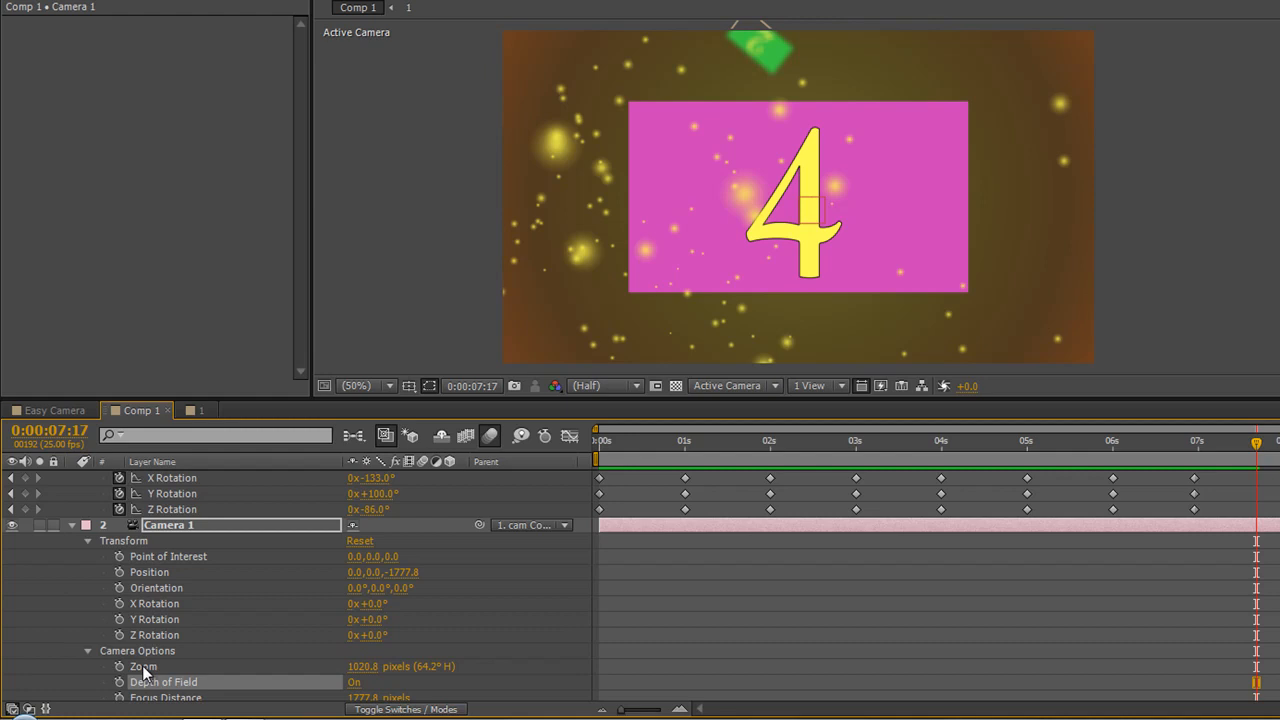
mouse_move(255, 578)
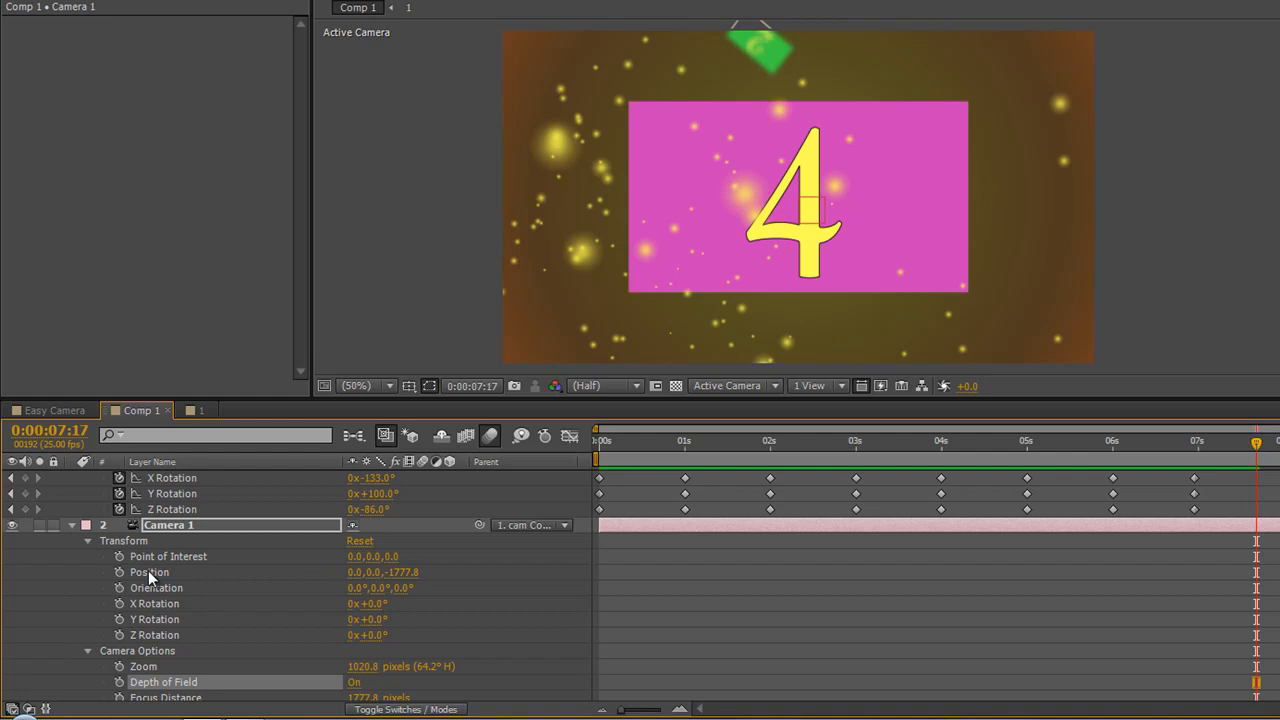
mouse_move(137, 593)
text(w)
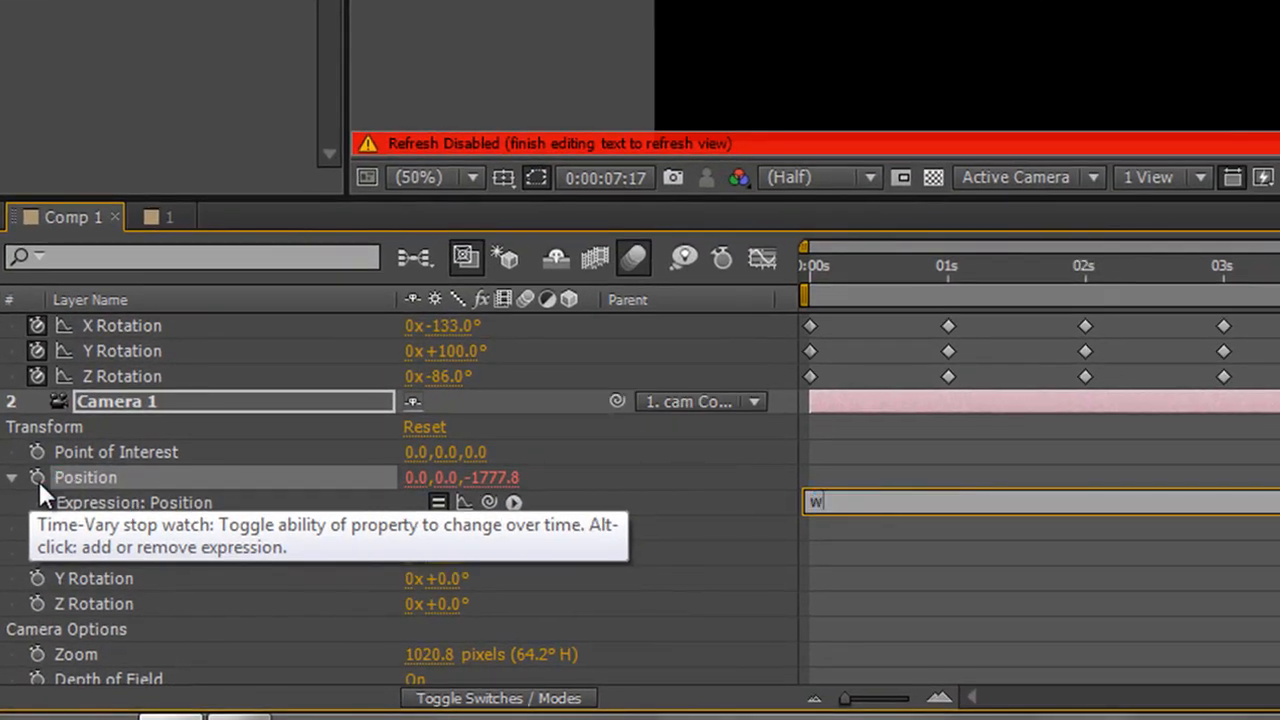
Type the expression wiggle(2,50) into Camera 1's Position expression field.
text(iggle)
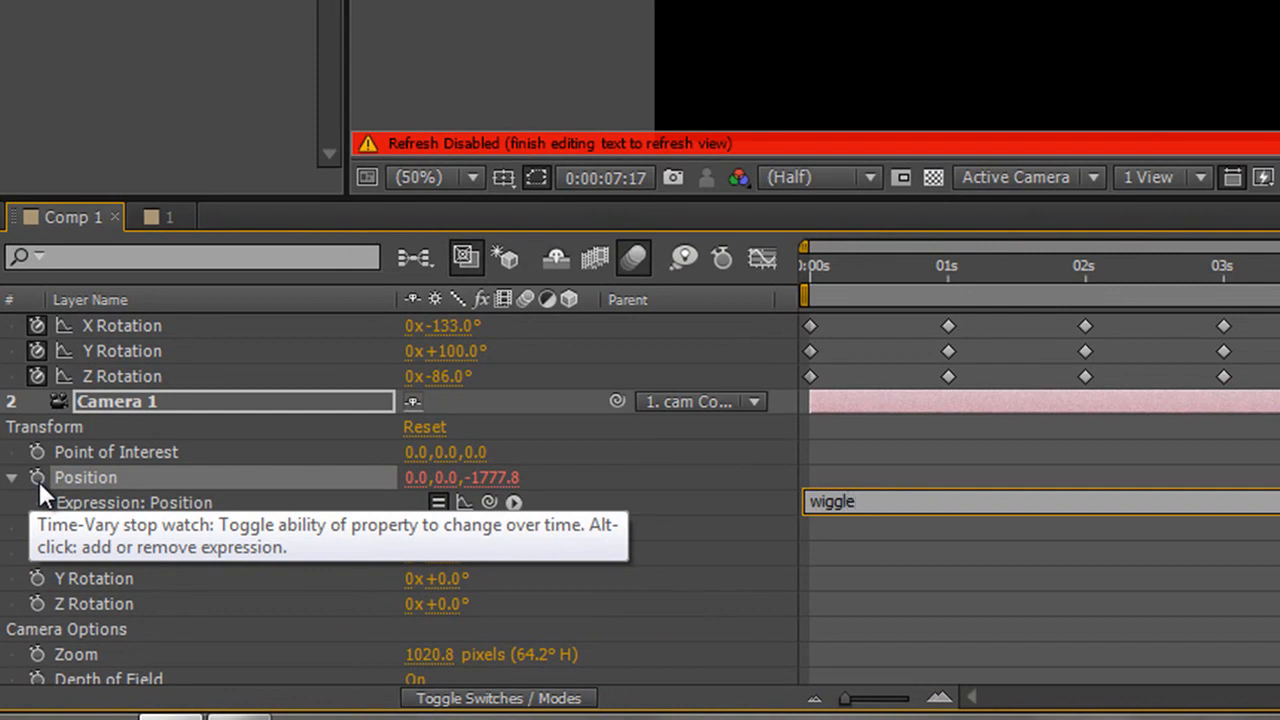
text(()
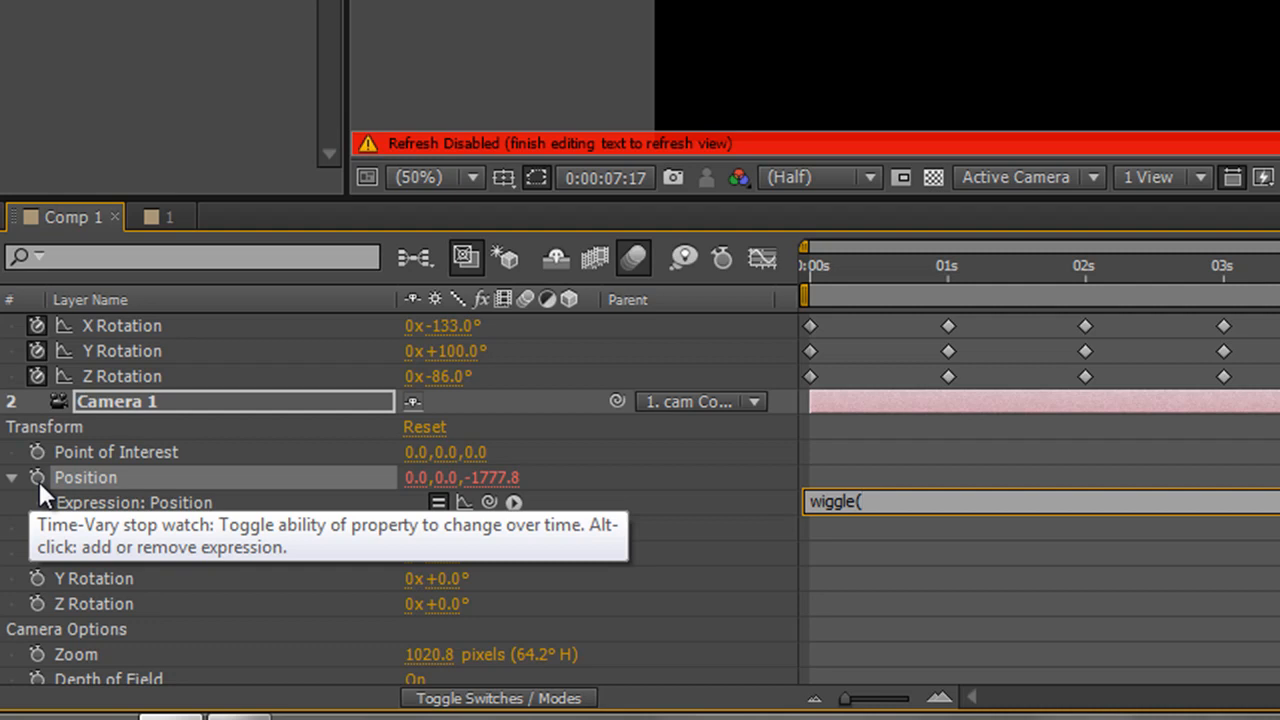
text(2)
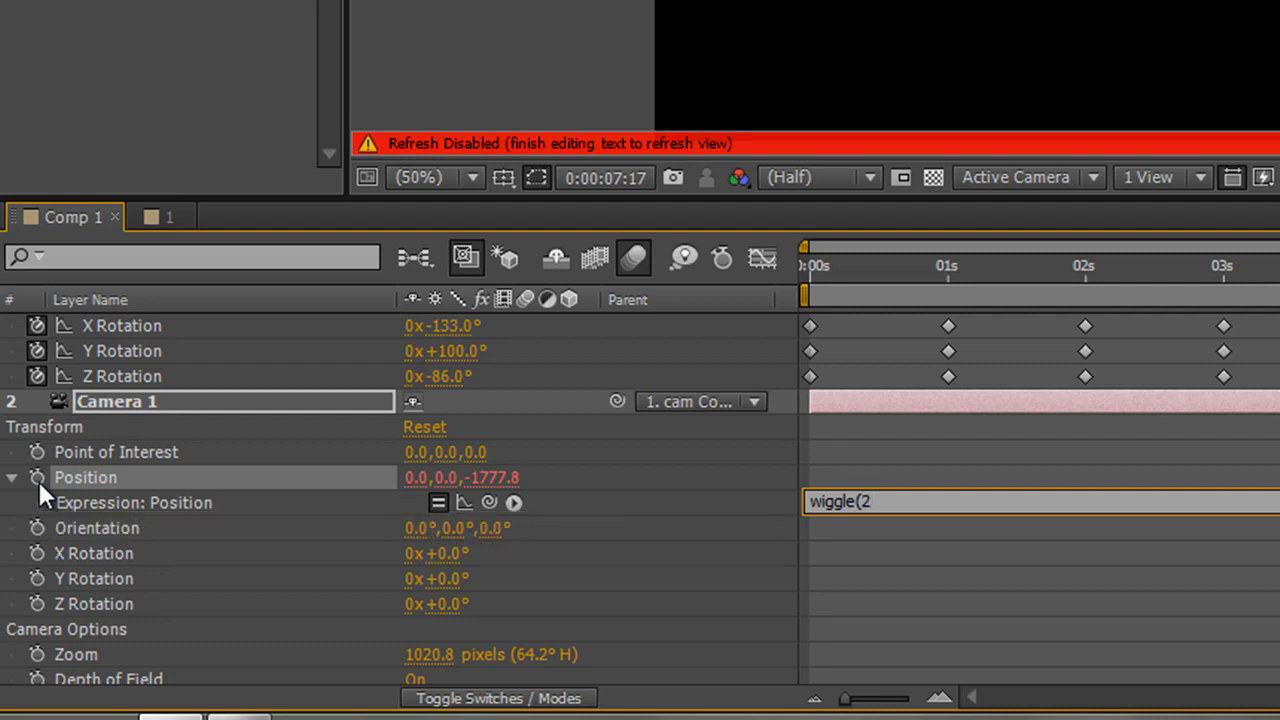
text(,)
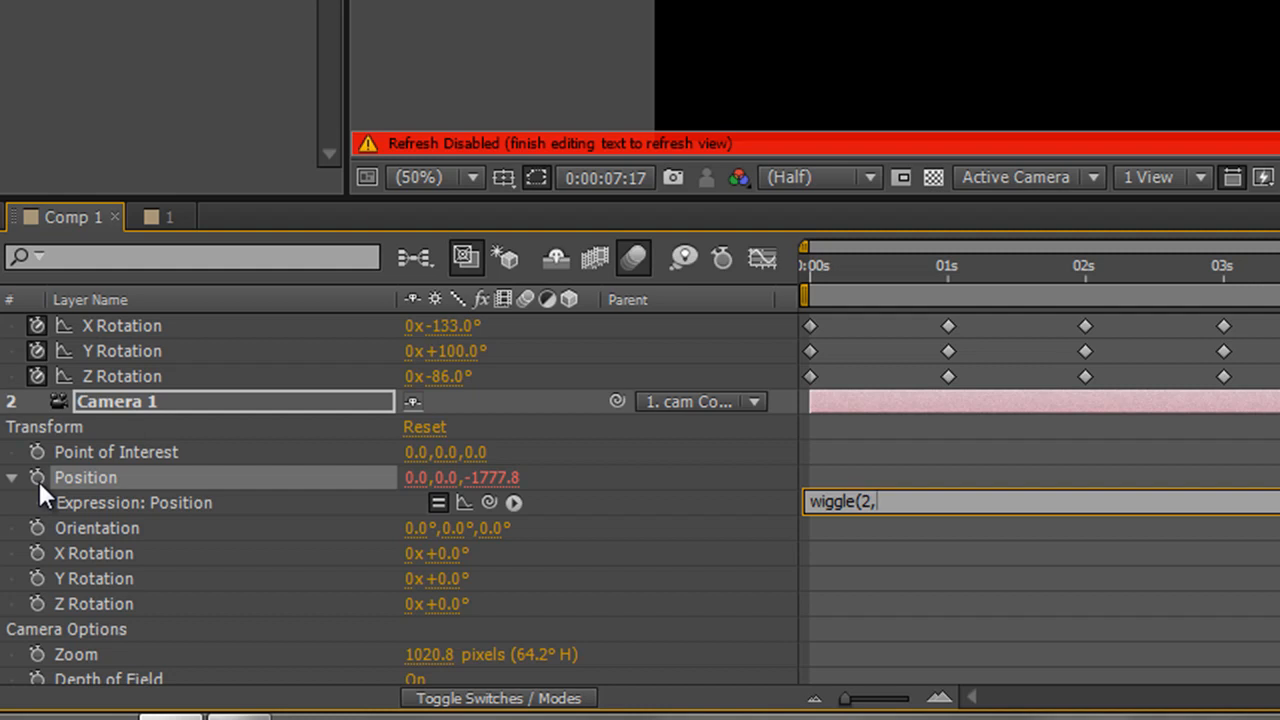
text(5)
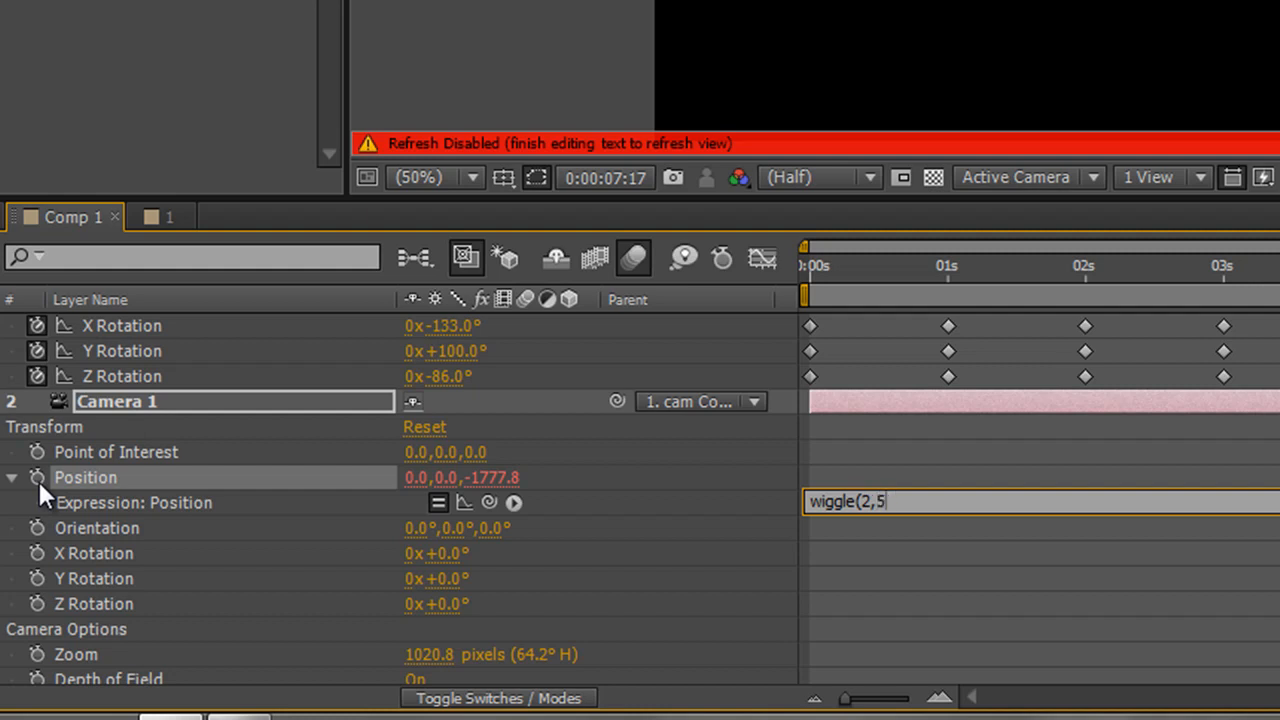
text(0)
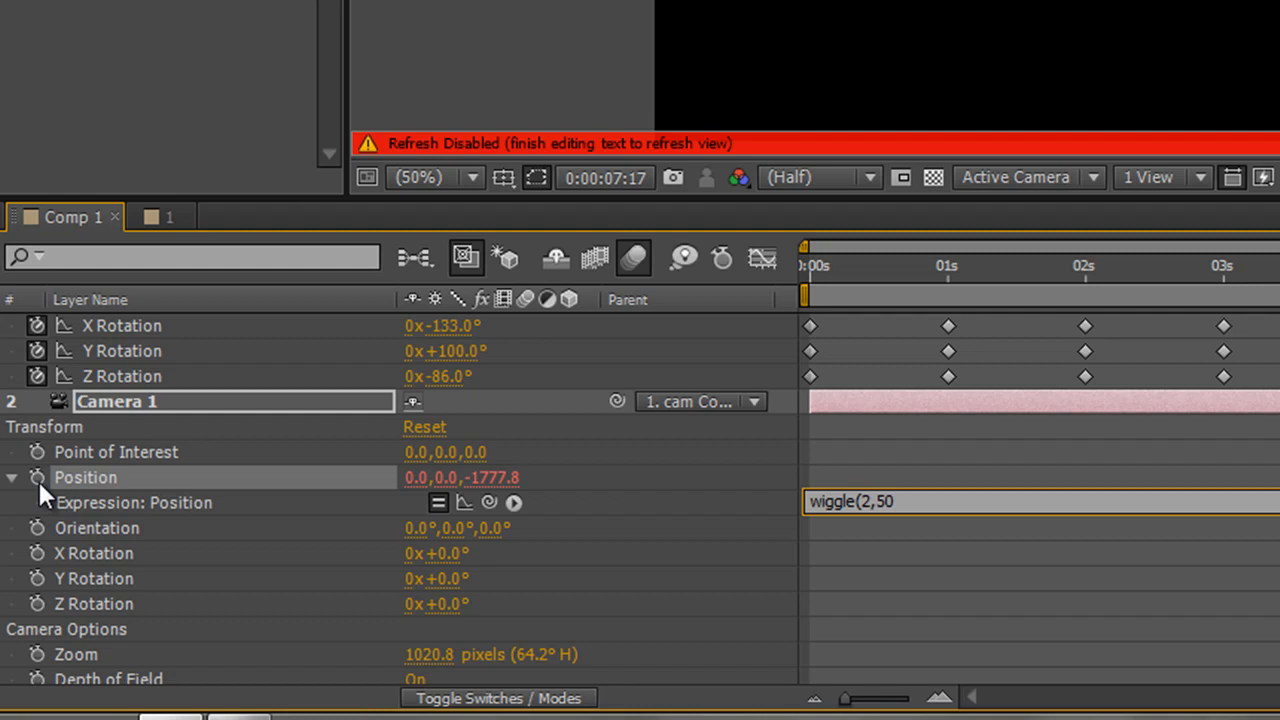
text())
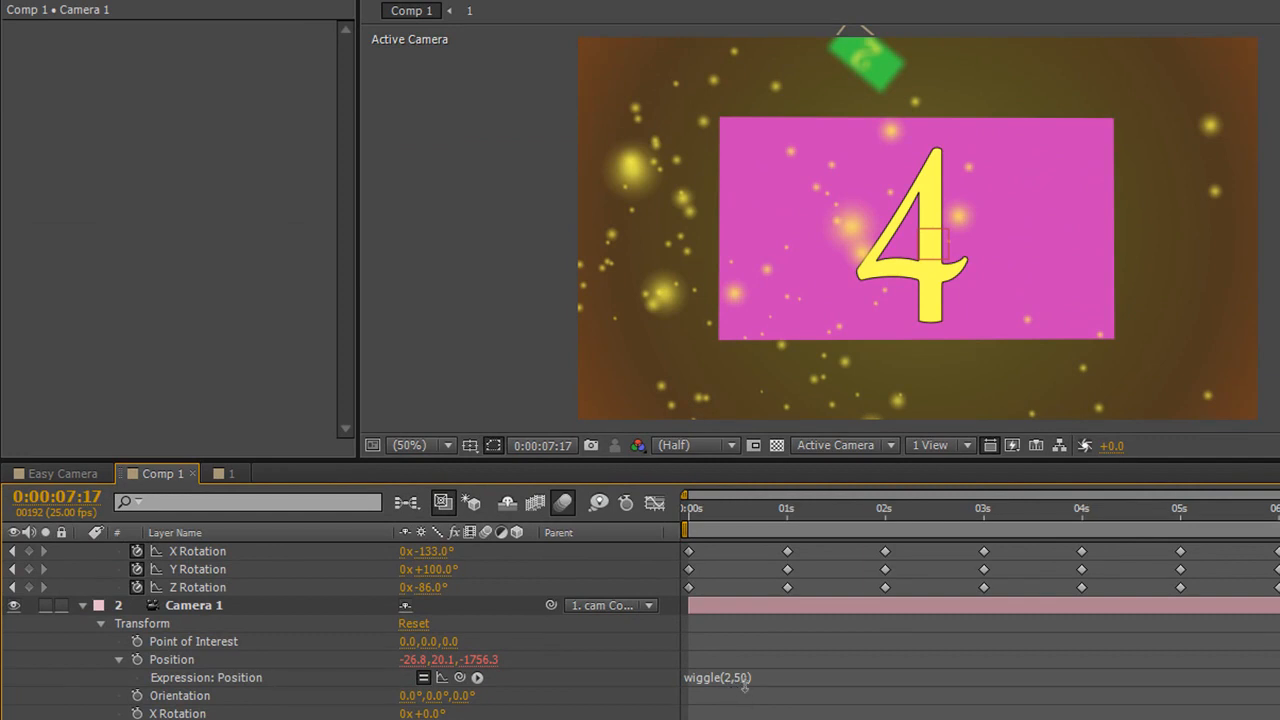
mouse_move(760, 698)
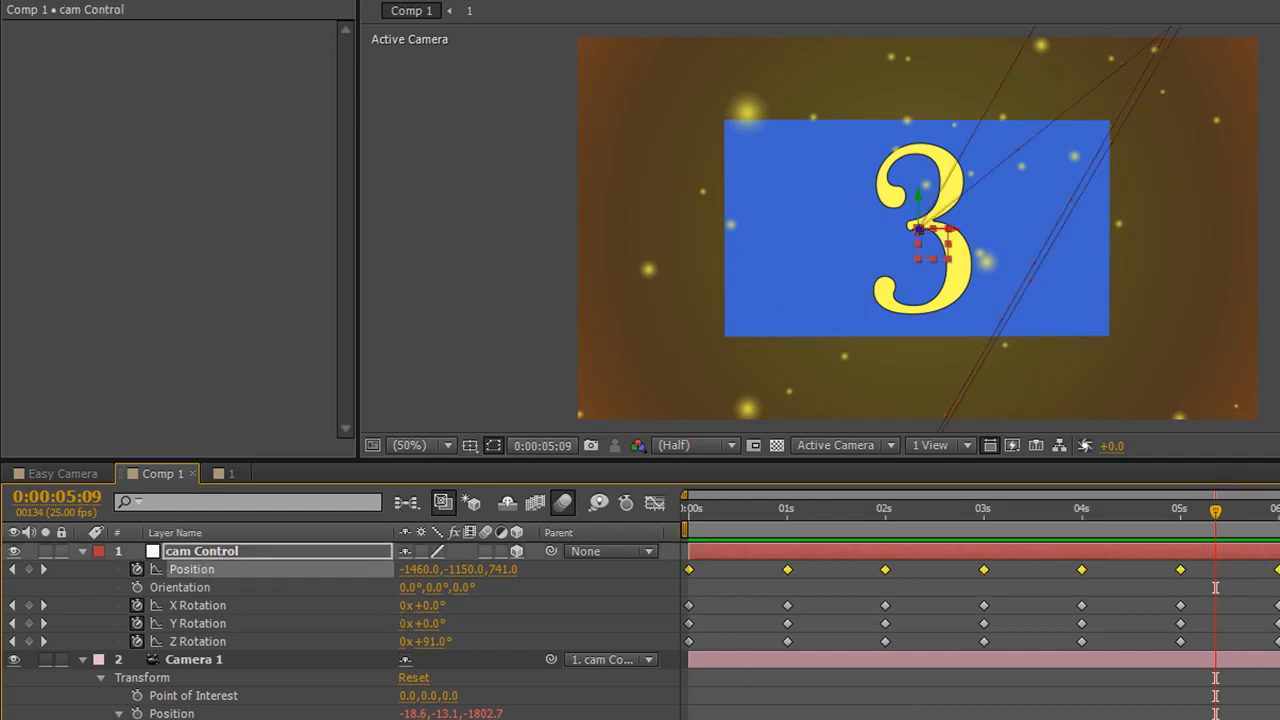
Apply Easy Ease to all of cam Control's Position keyframes.
click(947, 509)
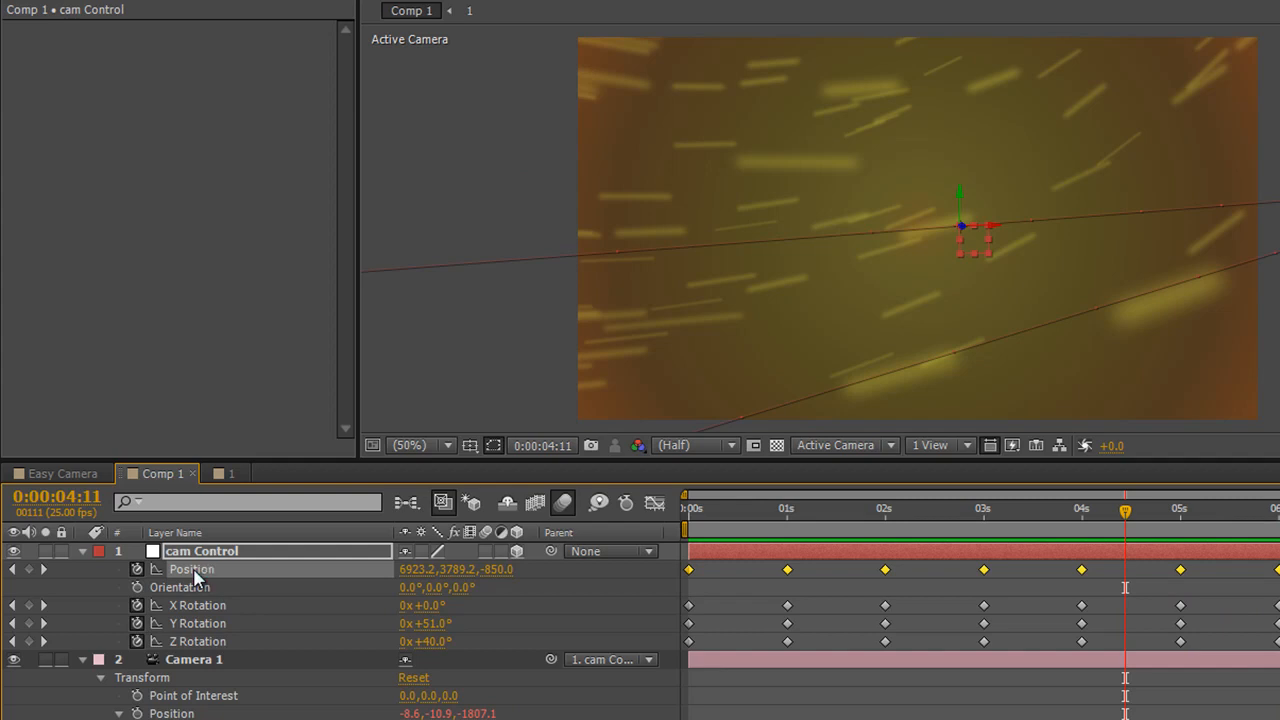
mouse_move(198, 578)
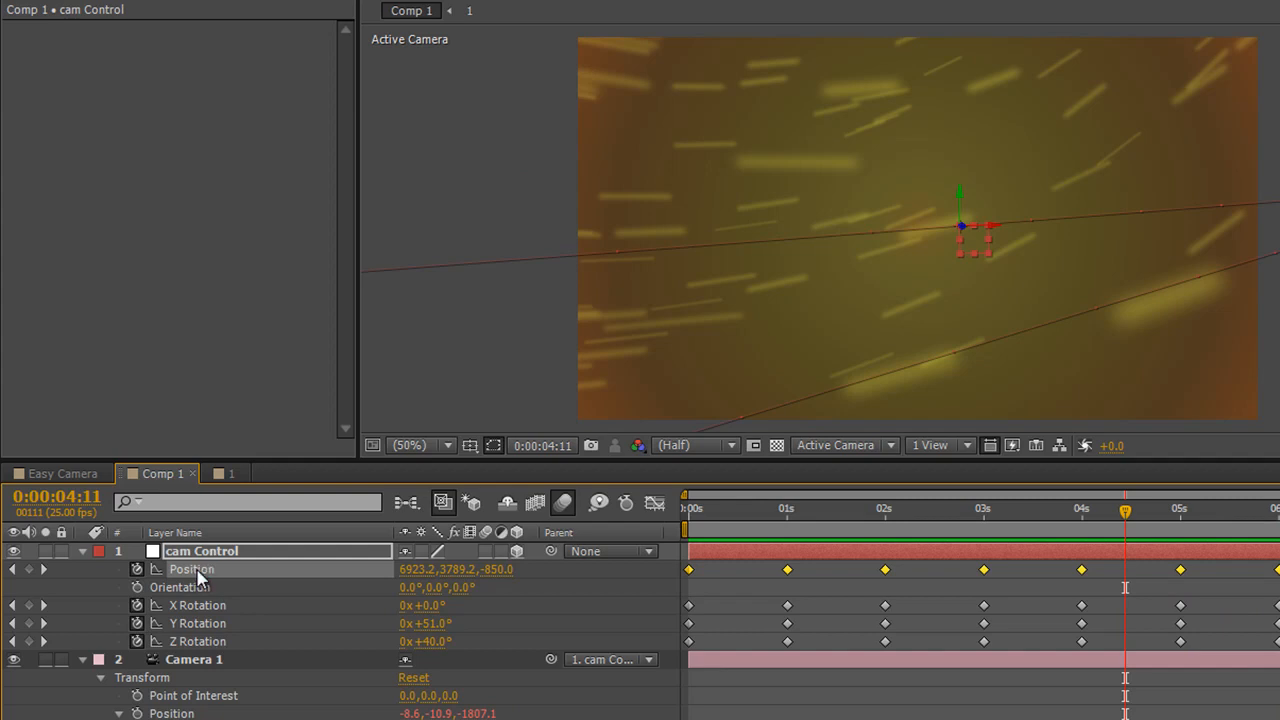
mouse_move(689, 570)
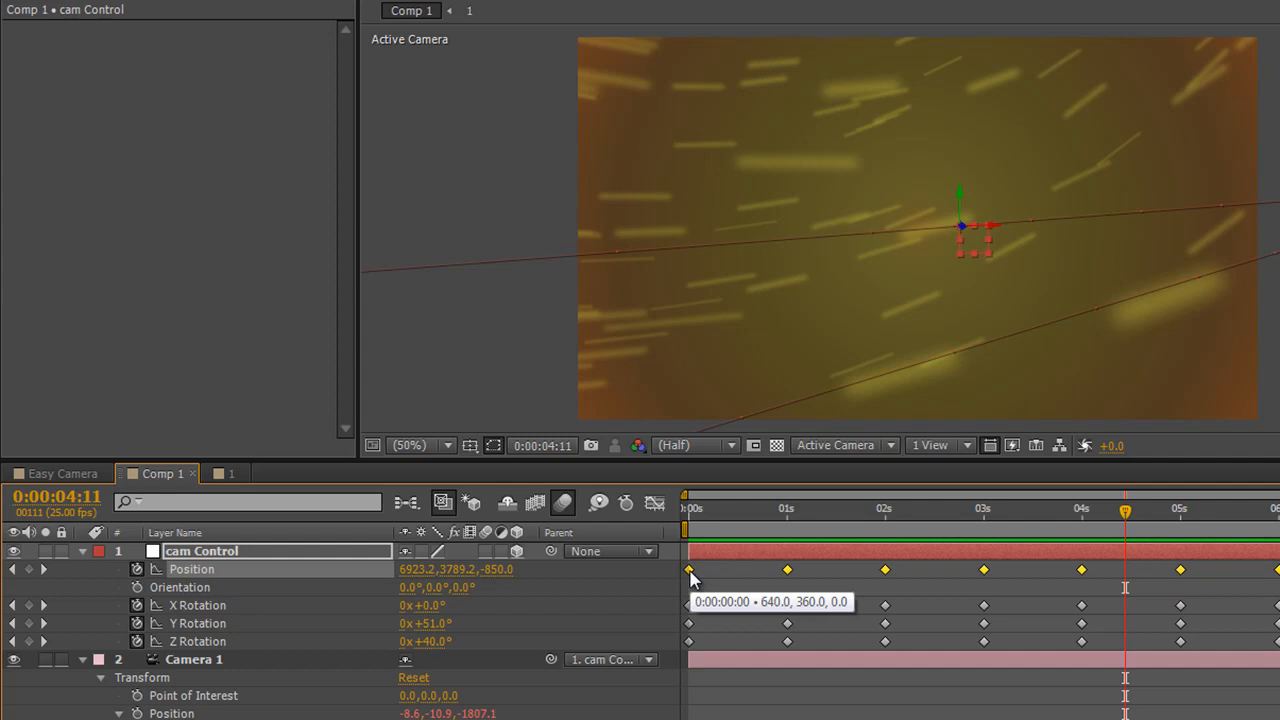
right_click(688, 569)
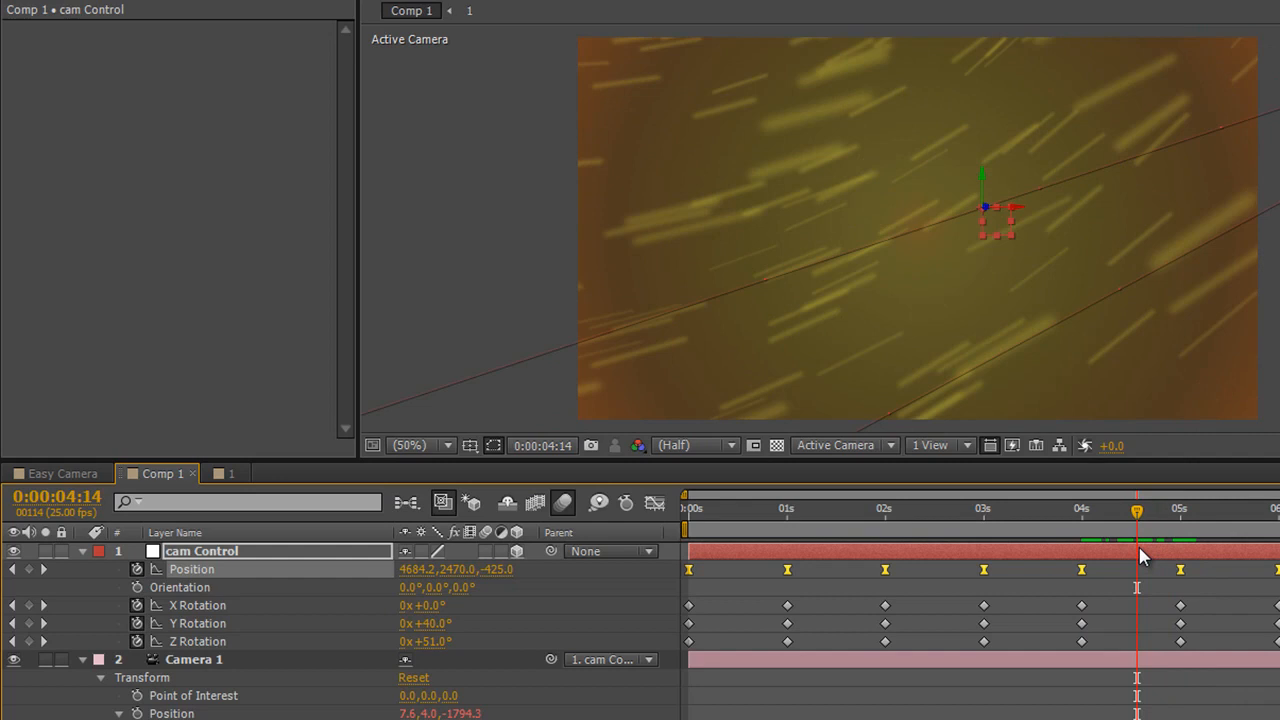
mouse_move(1030, 562)
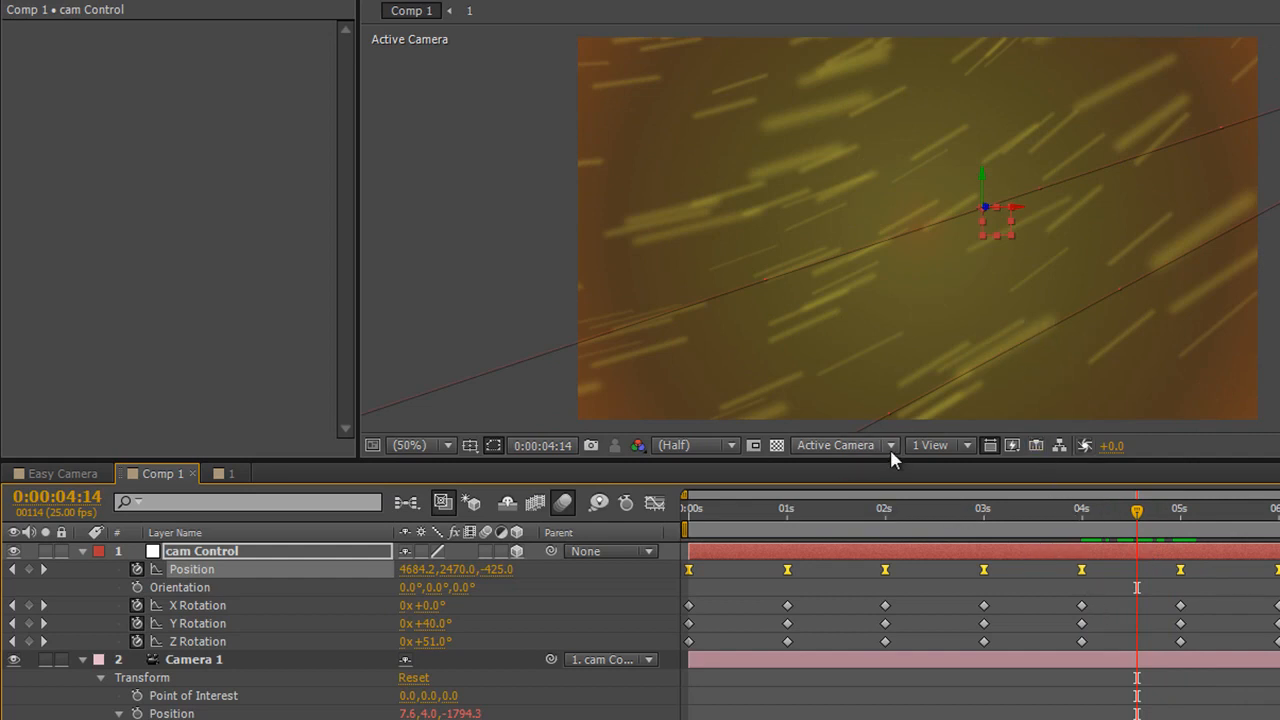
click(843, 445)
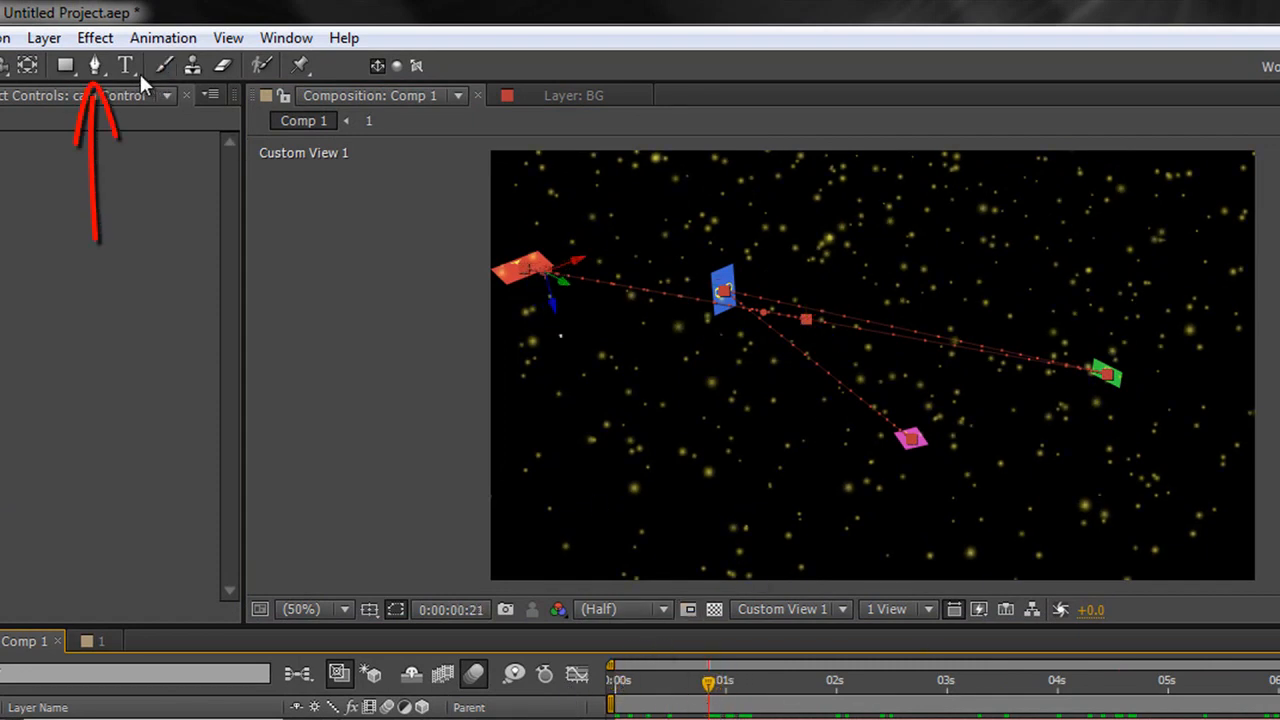
Select the Pen tool to add vertices on the camera's motion path.
click(95, 65)
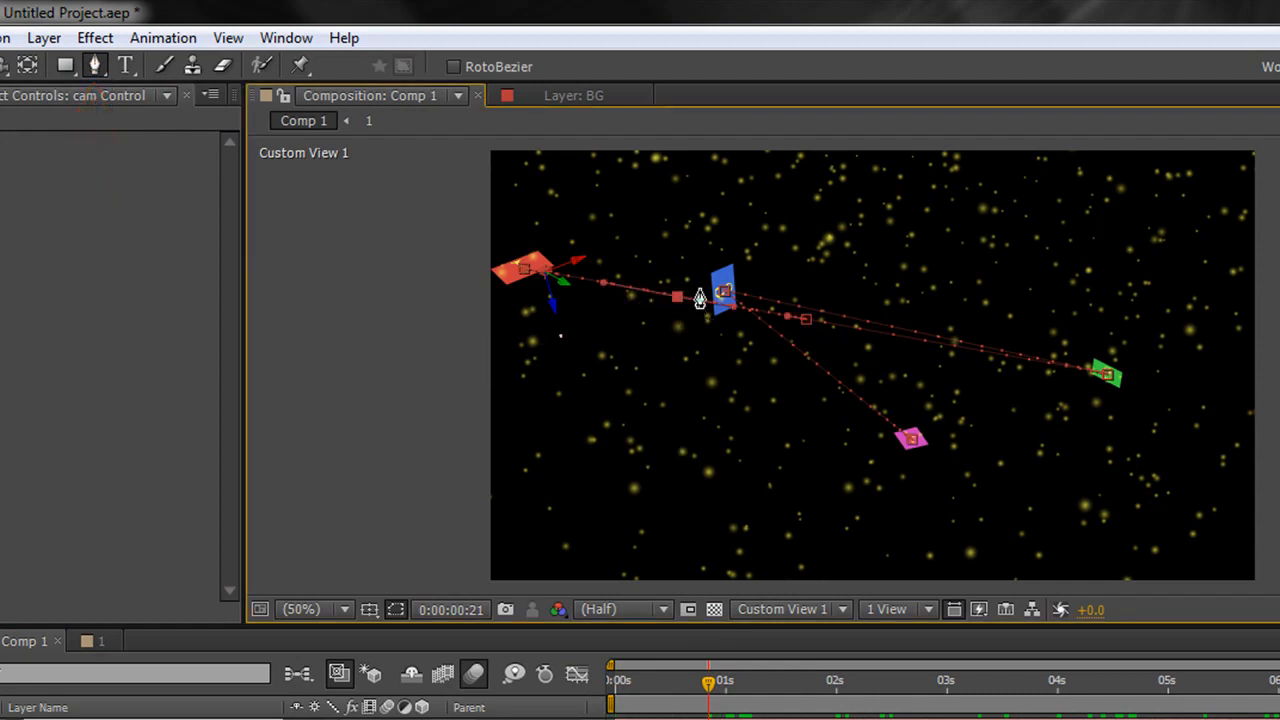
mouse_move(681, 313)
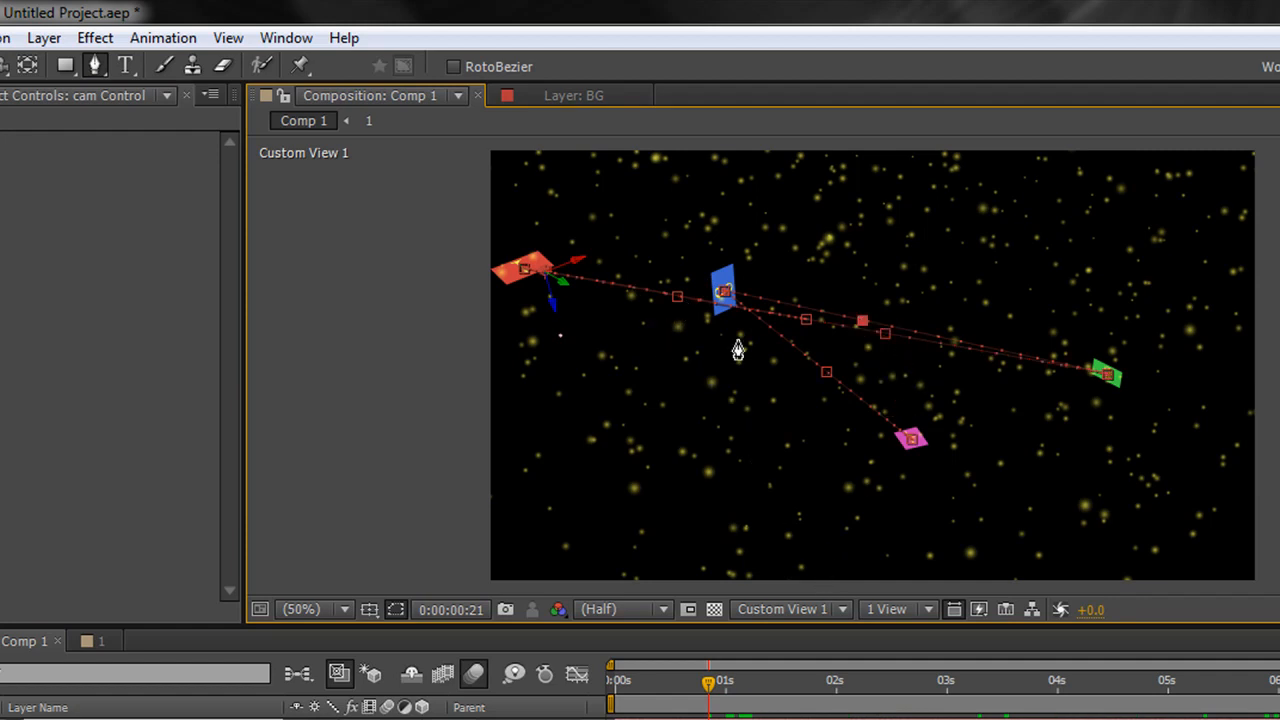
mouse_move(737, 347)
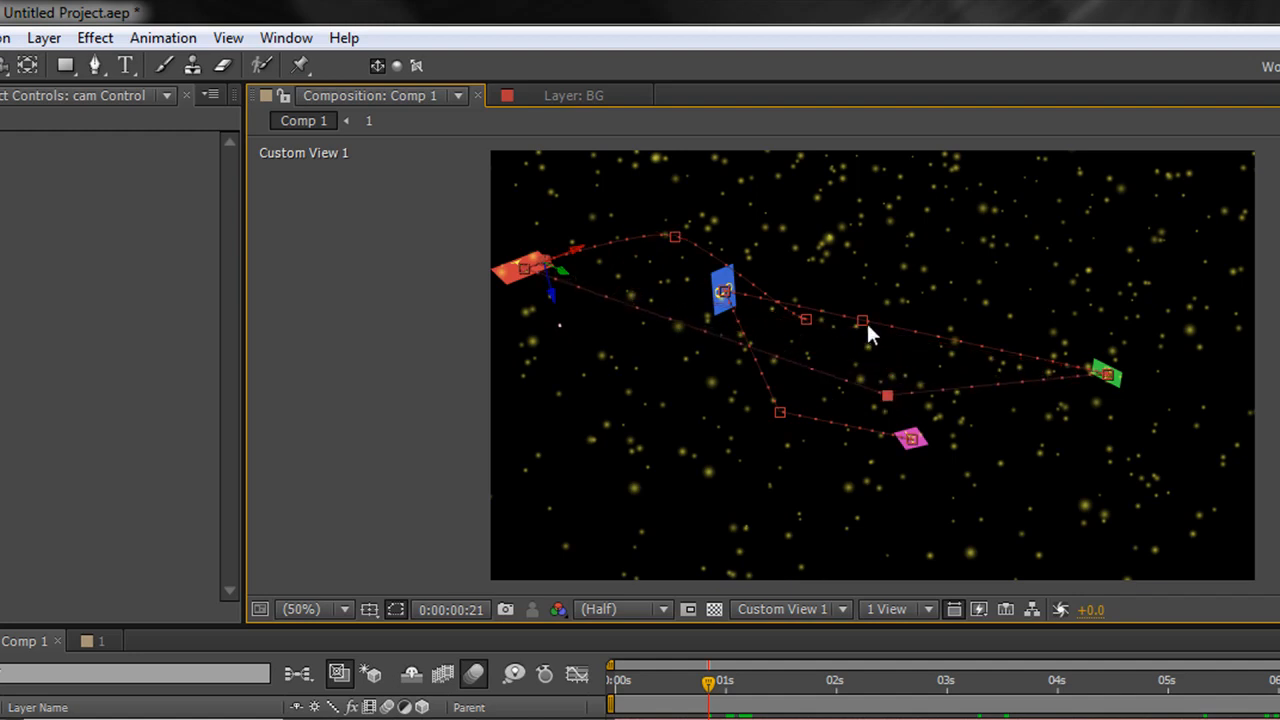
Drag three path points to curve the camera route toward the pink and green cards.
drag(862, 322, 920, 238)
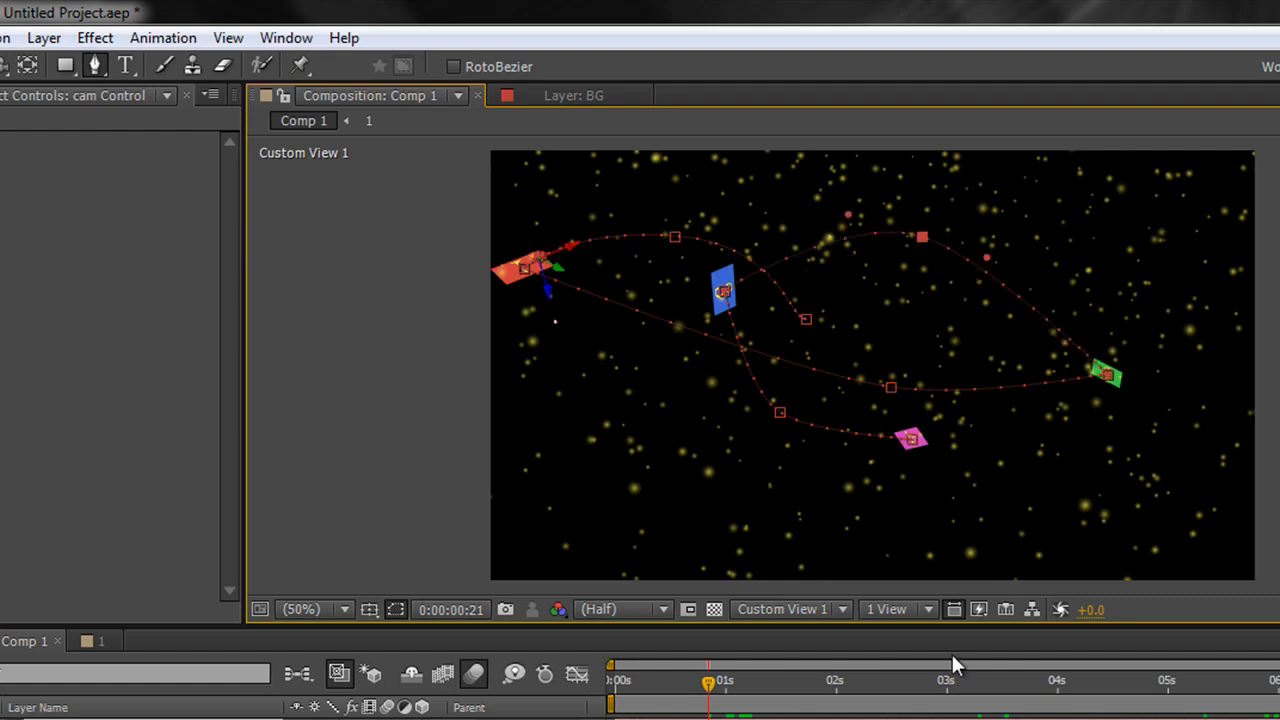
mouse_move(785, 422)
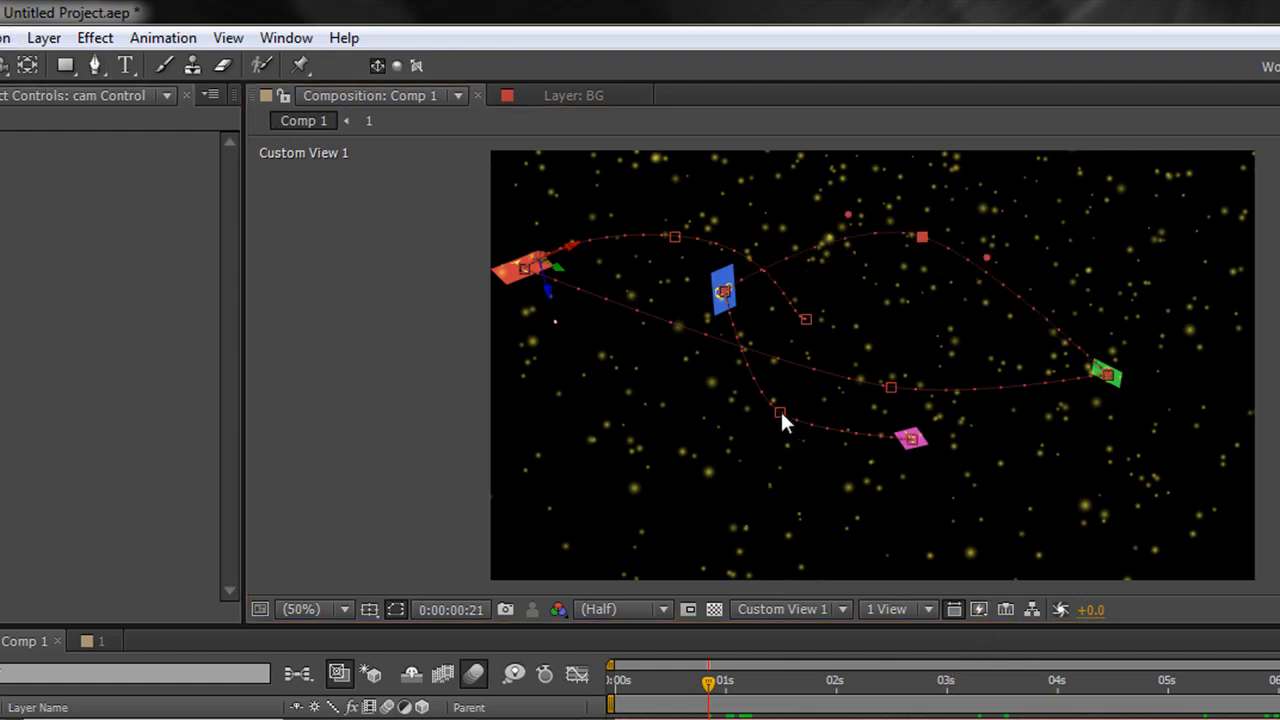
drag(780, 415, 850, 490)
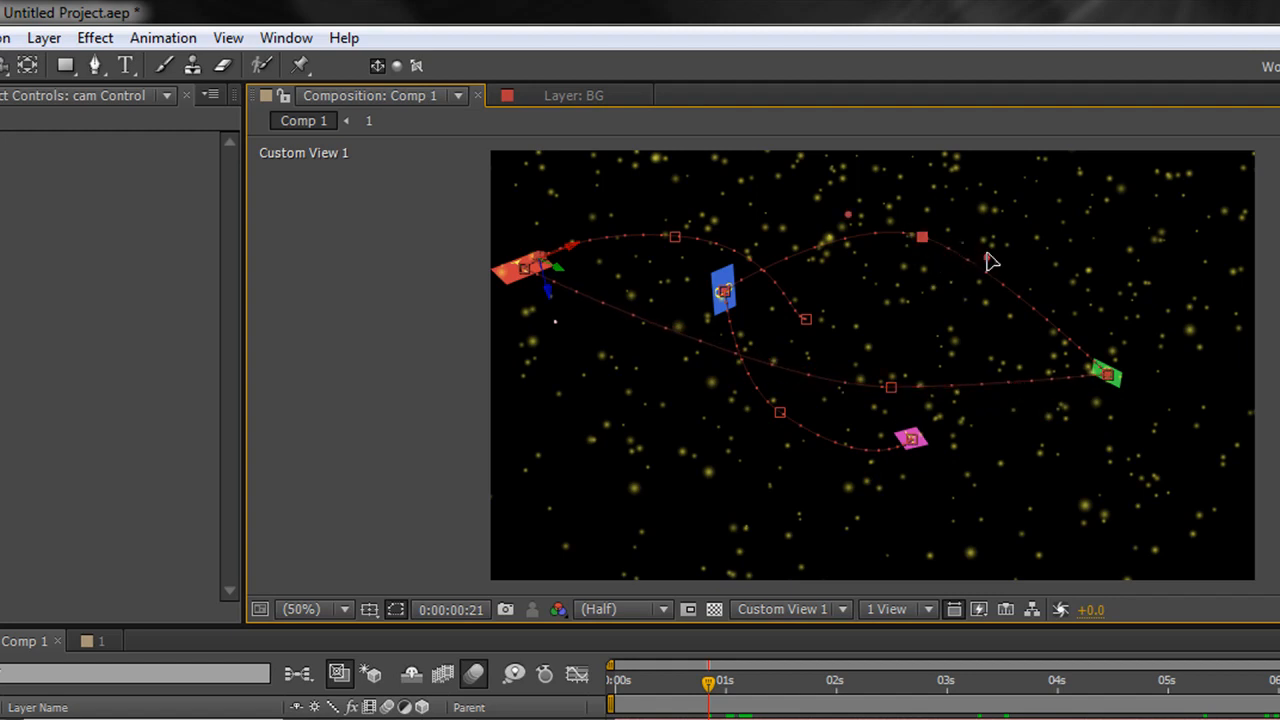
drag(920, 237, 930, 207)
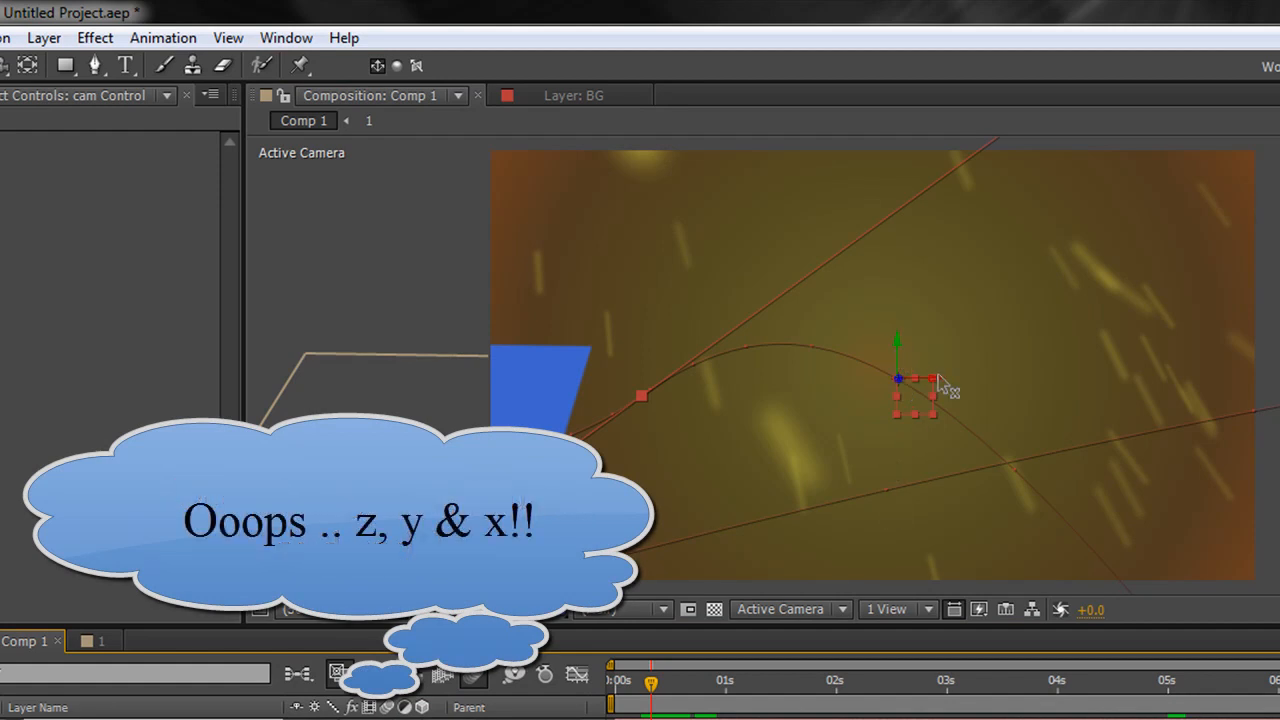
mouse_move(975, 393)
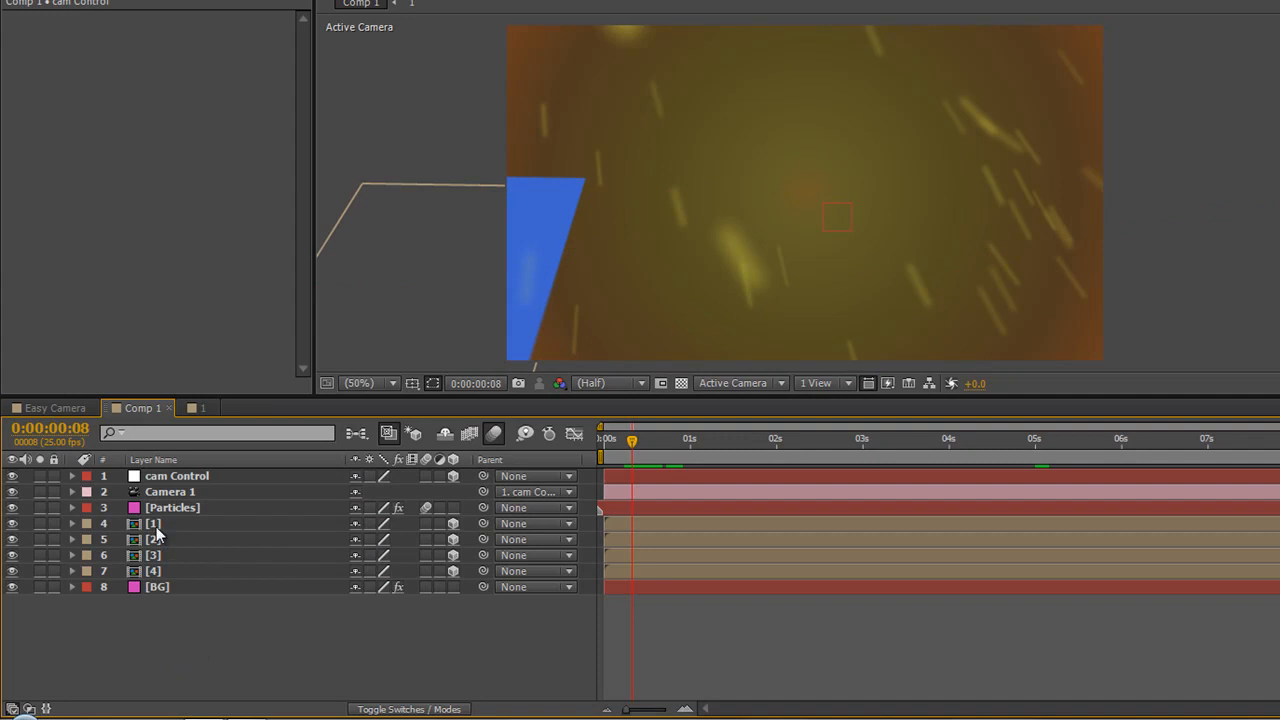
mouse_move(440, 528)
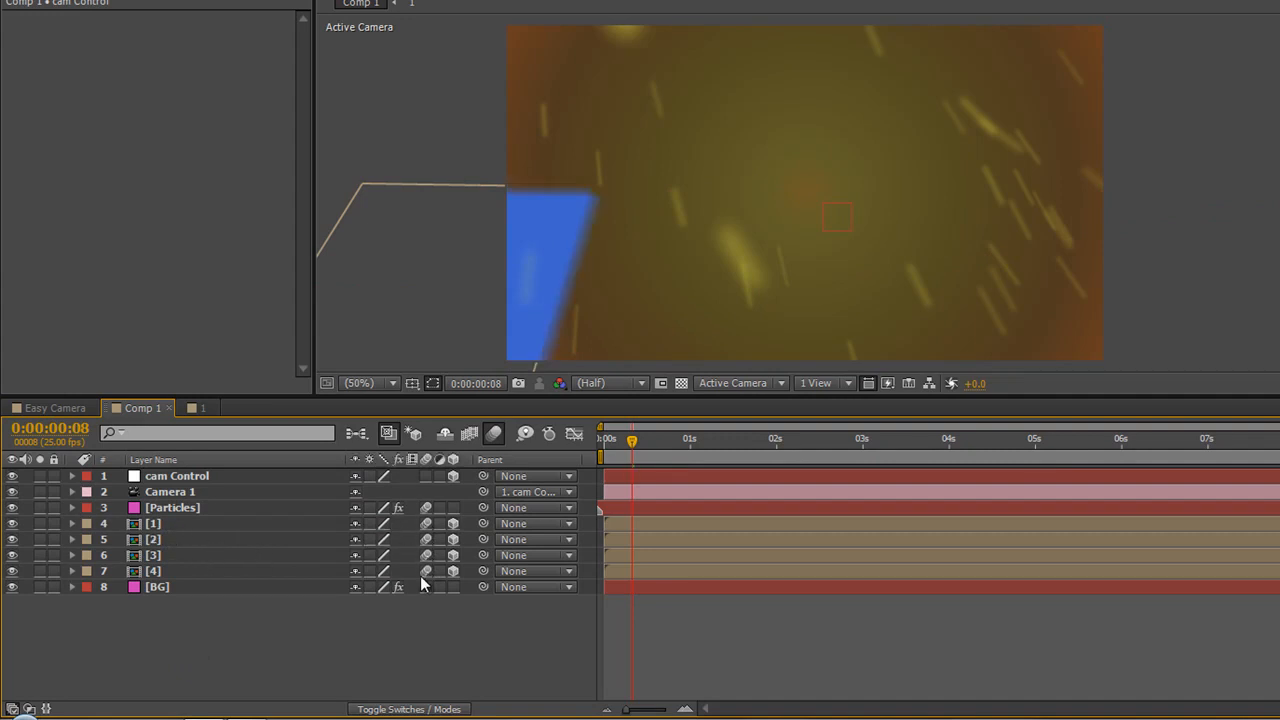
mouse_move(419, 697)
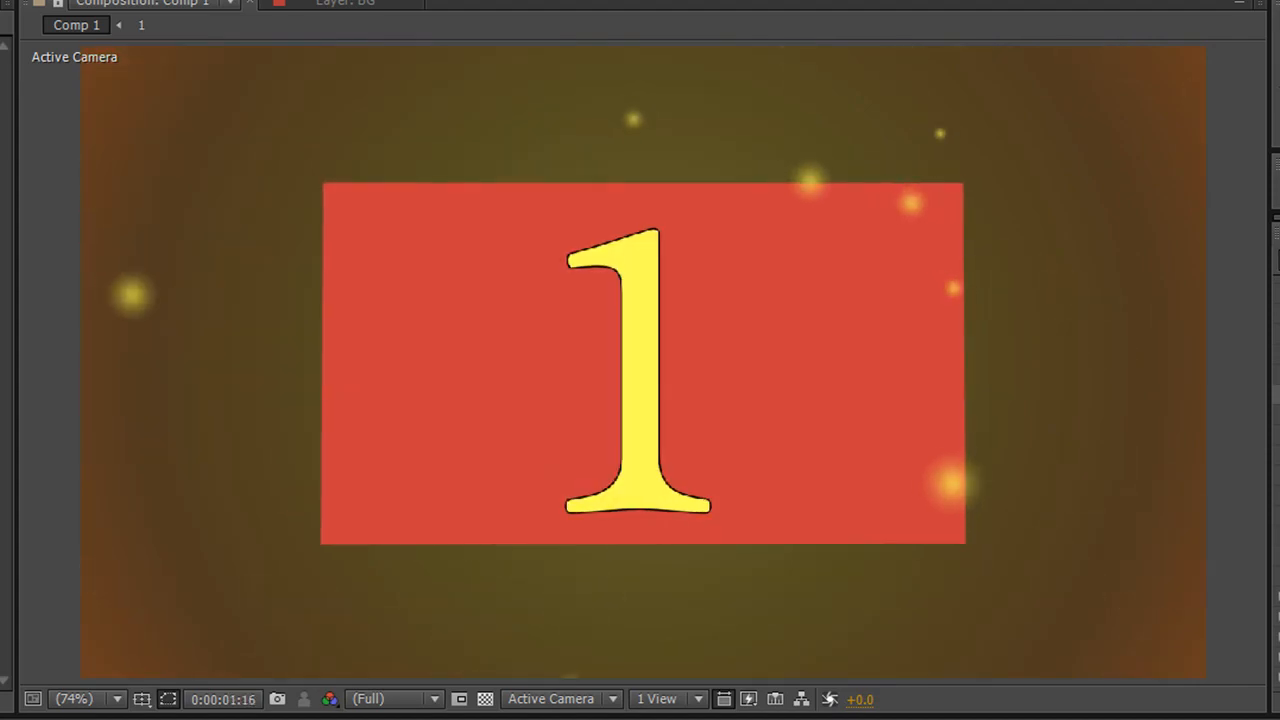
Switch the Composition panel's 3D view to Custom View 1.
click(555, 698)
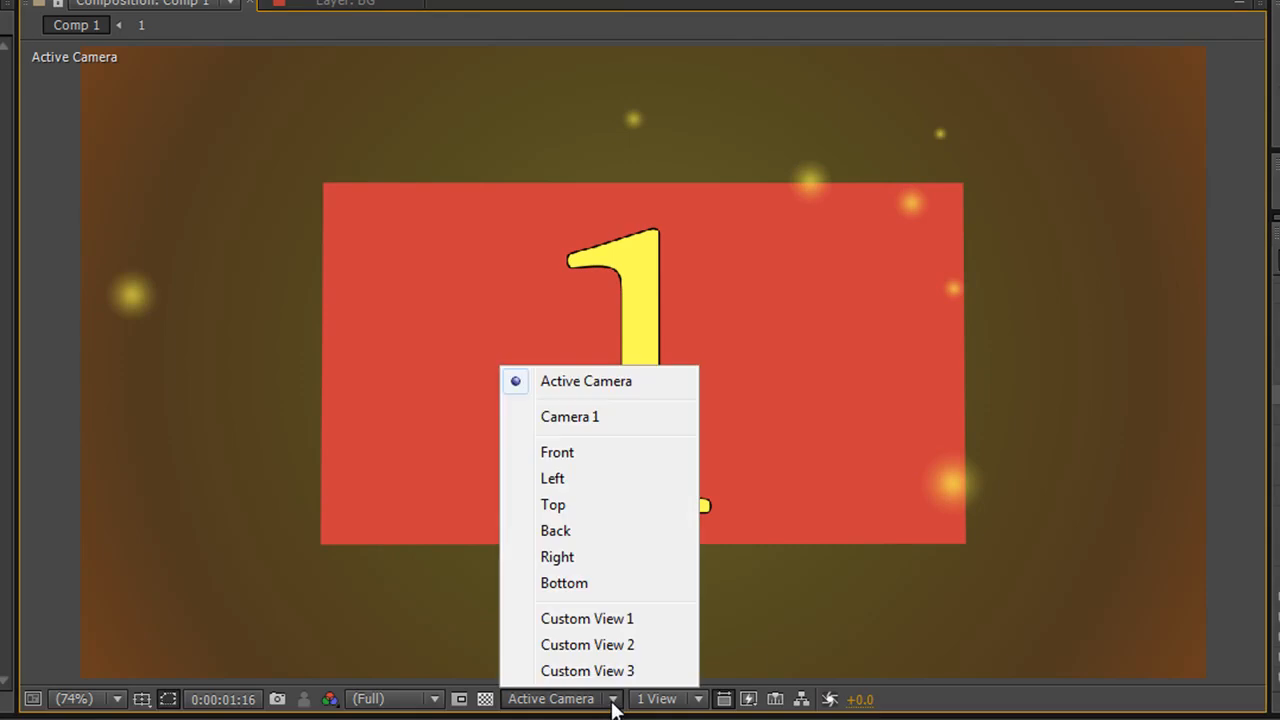
click(587, 618)
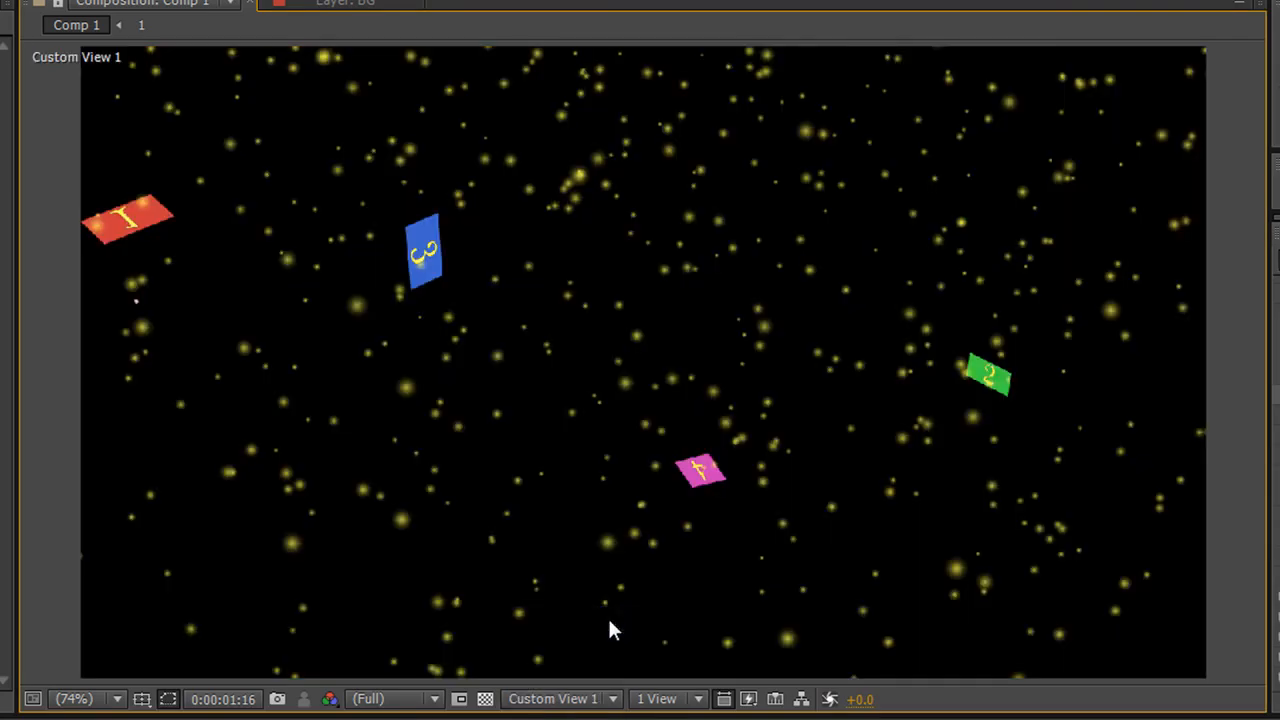
mouse_move(685, 283)
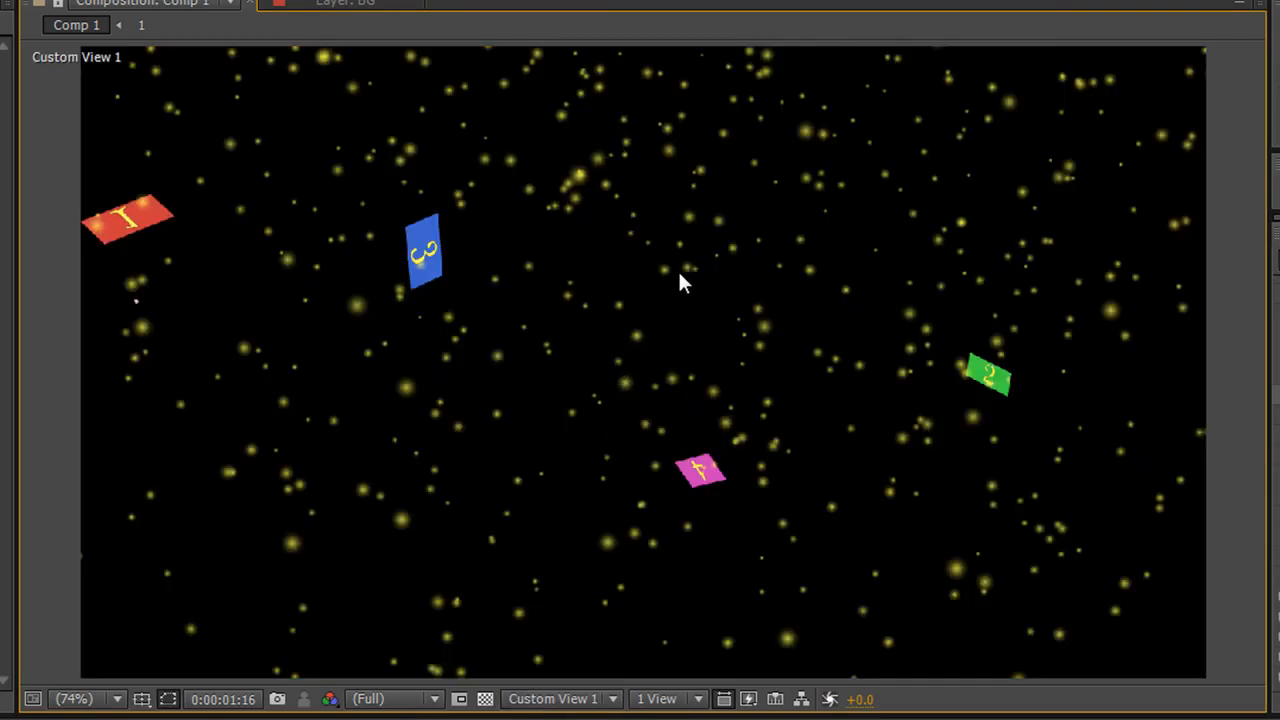